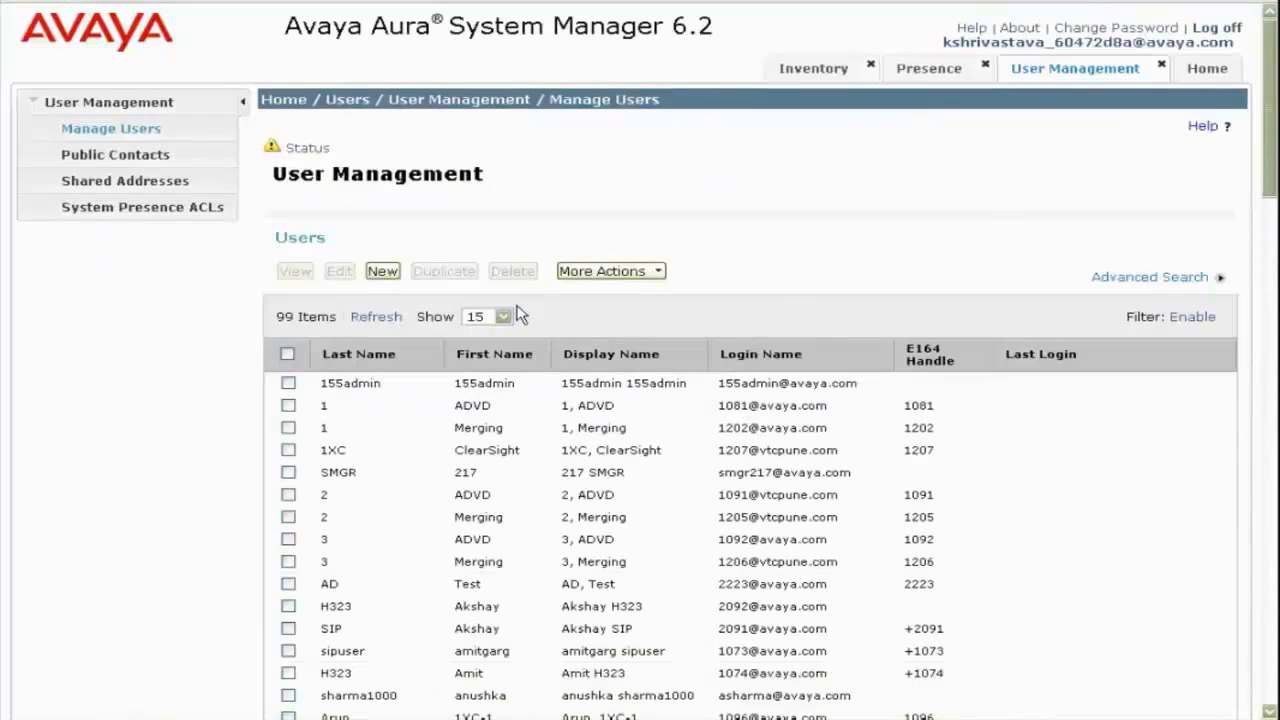
{"action": "mouse_move", "coordinate": [382, 272]}
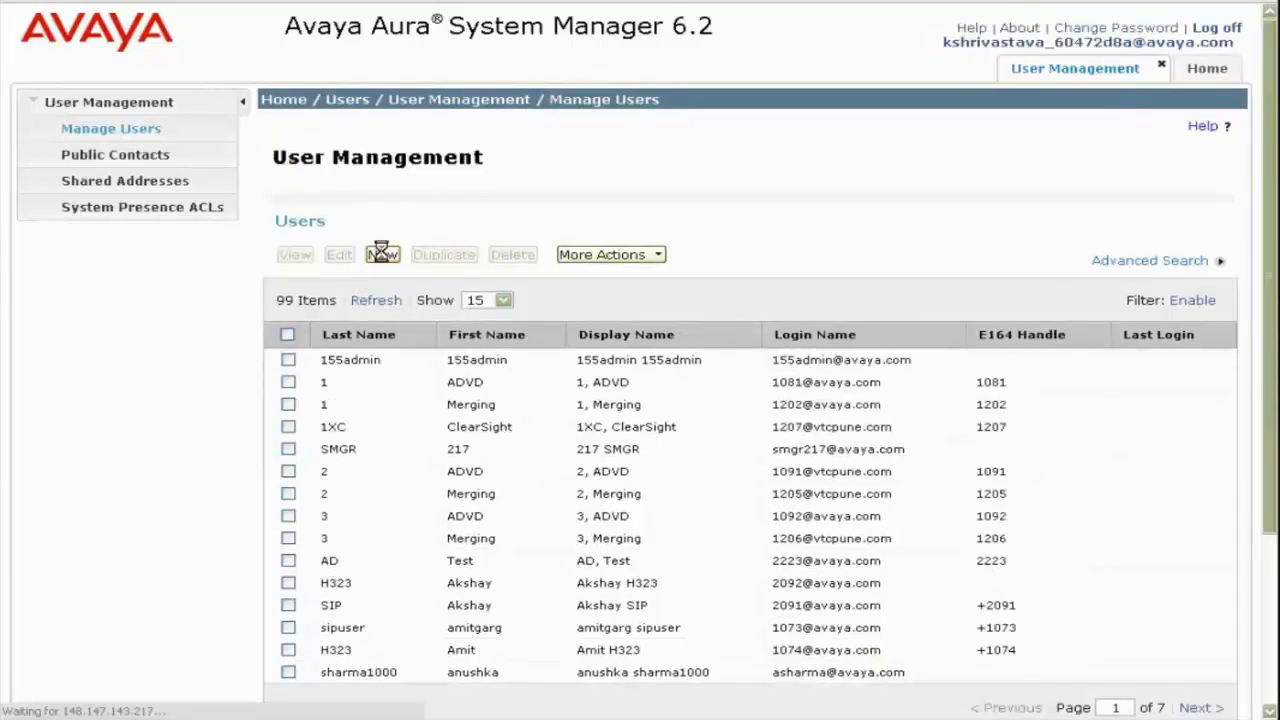
- Start a new user profile from the Manage Users page
{"action": "left_click", "coordinate": [382, 254]}
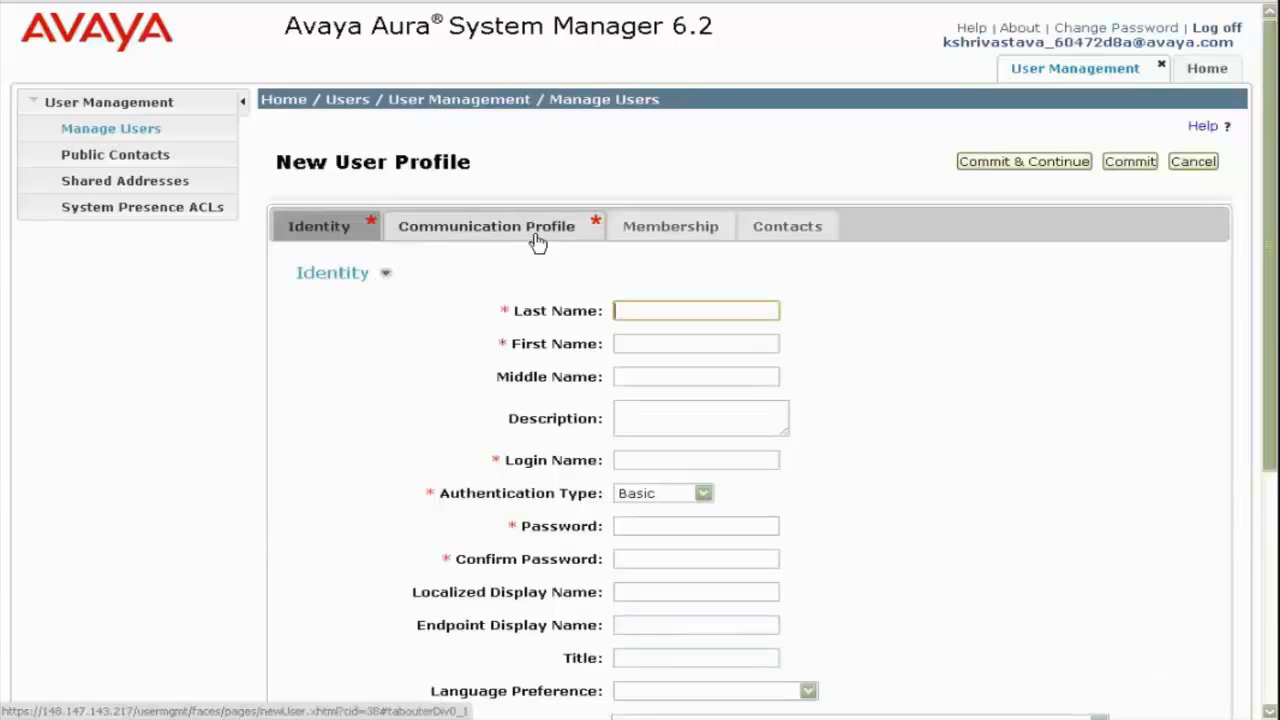
- Show the new user's Communication Profile section down to the profile checkboxes
{"action": "left_click", "coordinate": [488, 226]}
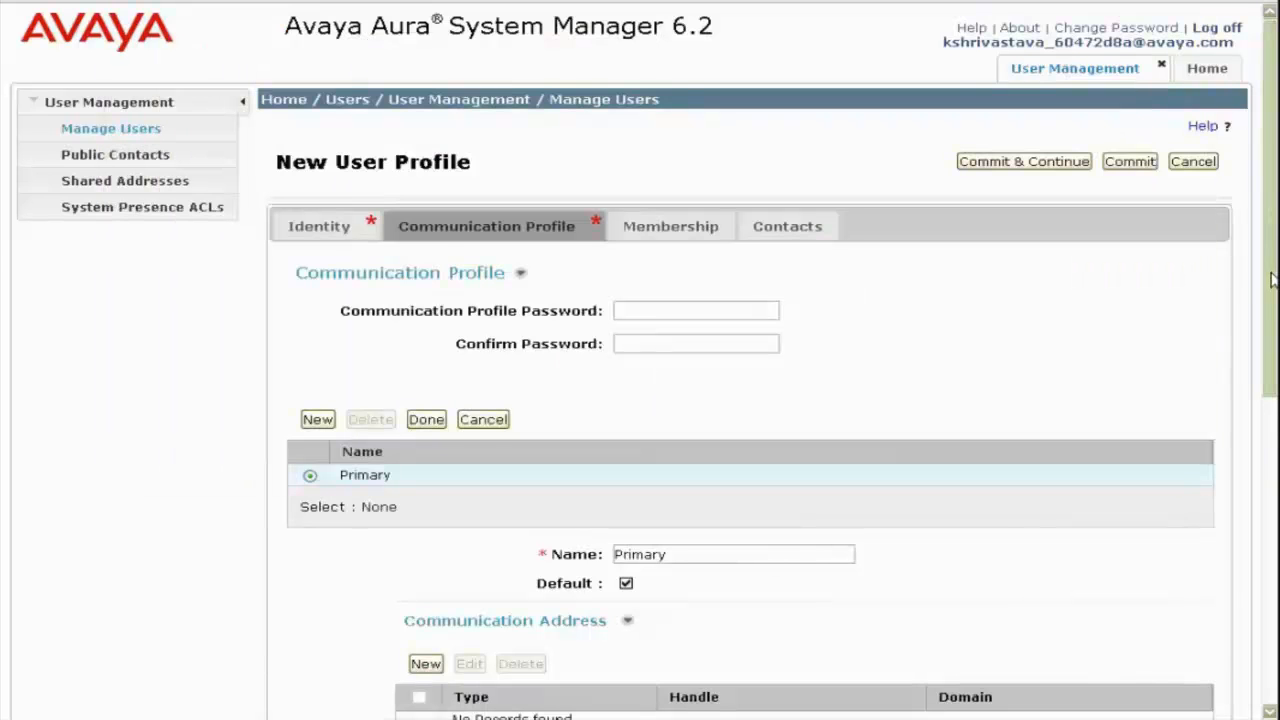
{"action": "scroll", "scroll_direction": "down", "scroll_amount": 3}
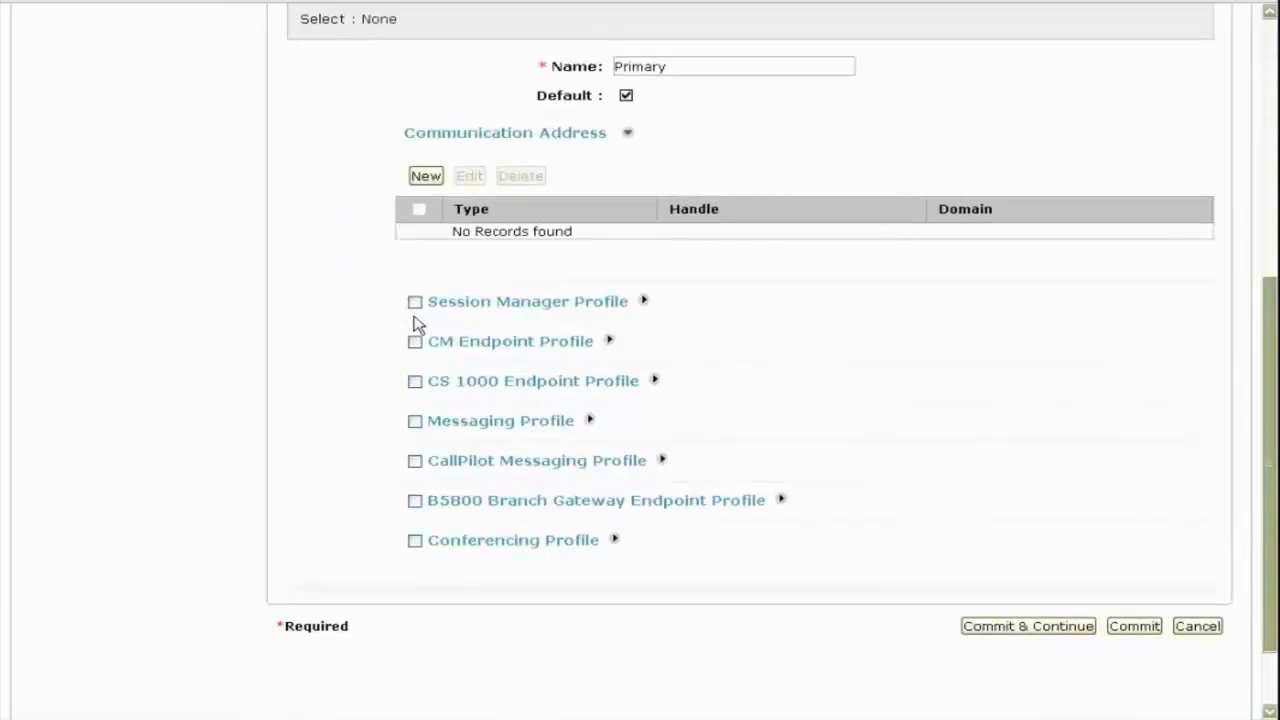
- Enable a CM Endpoint Profile on system CM6 with extension 1102
{"action": "left_click", "coordinate": [416, 340]}
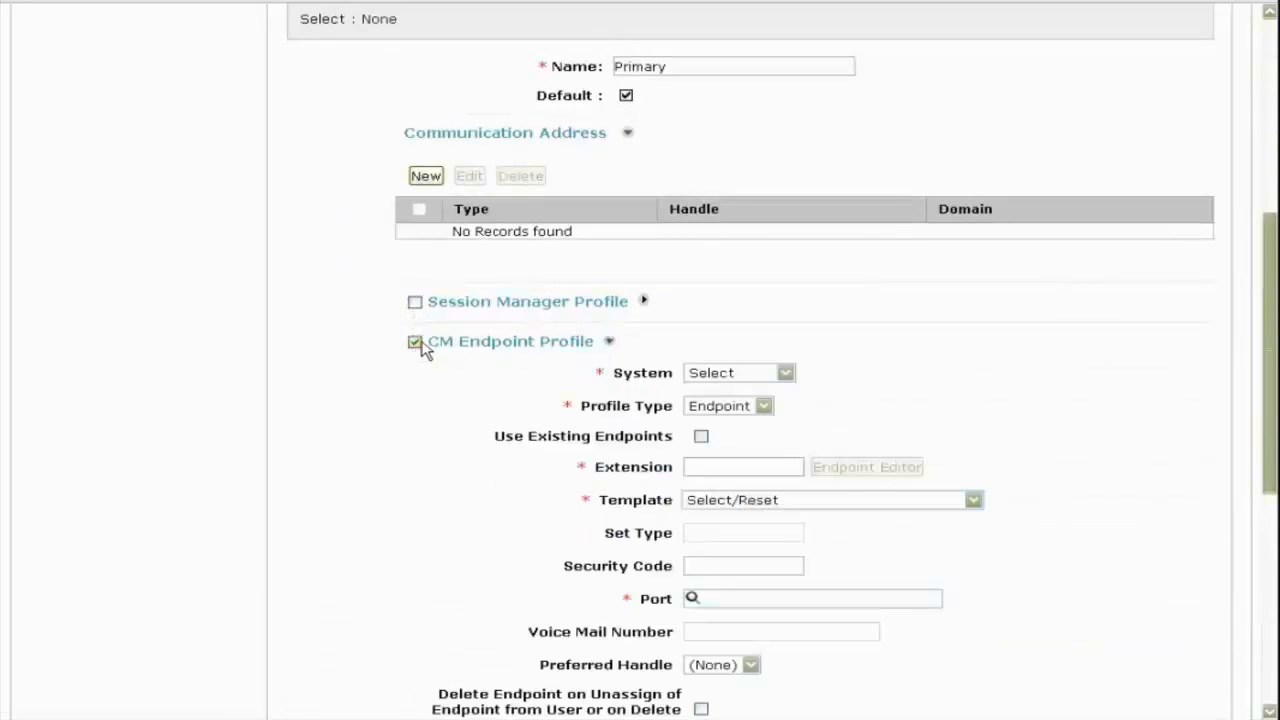
{"action": "mouse_move", "coordinate": [738, 372]}
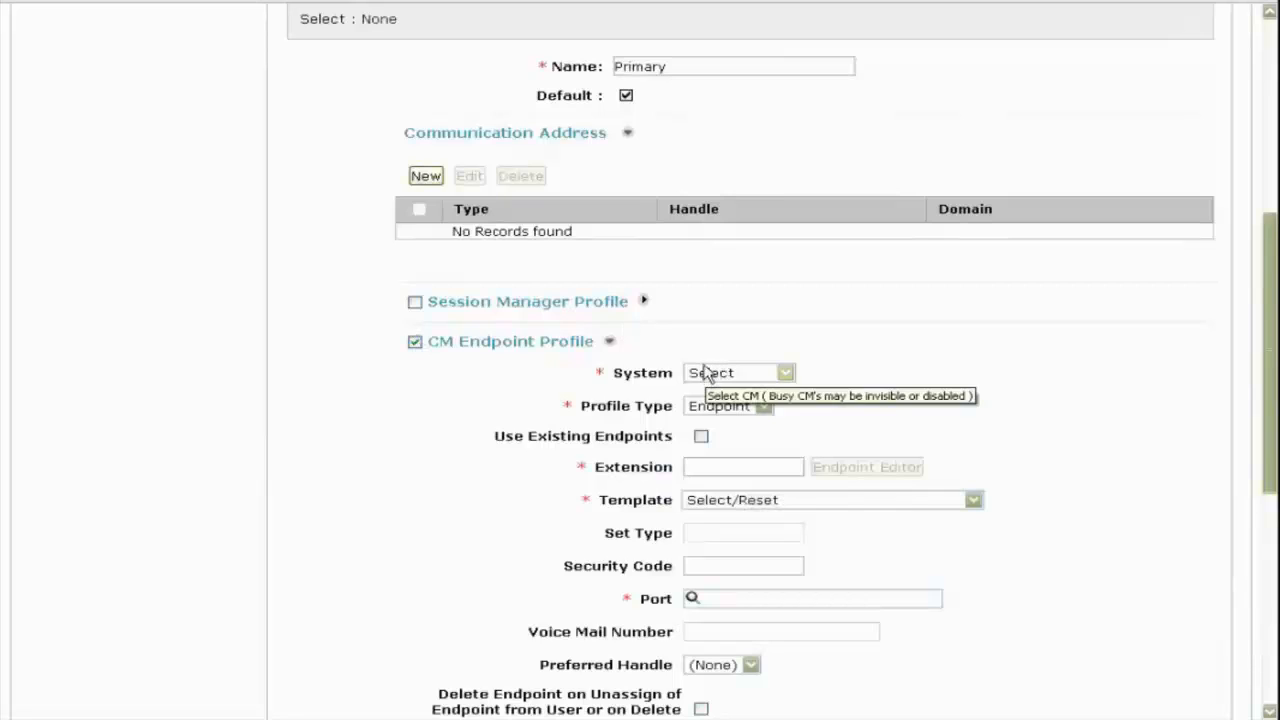
{"action": "left_click", "coordinate": [738, 372]}
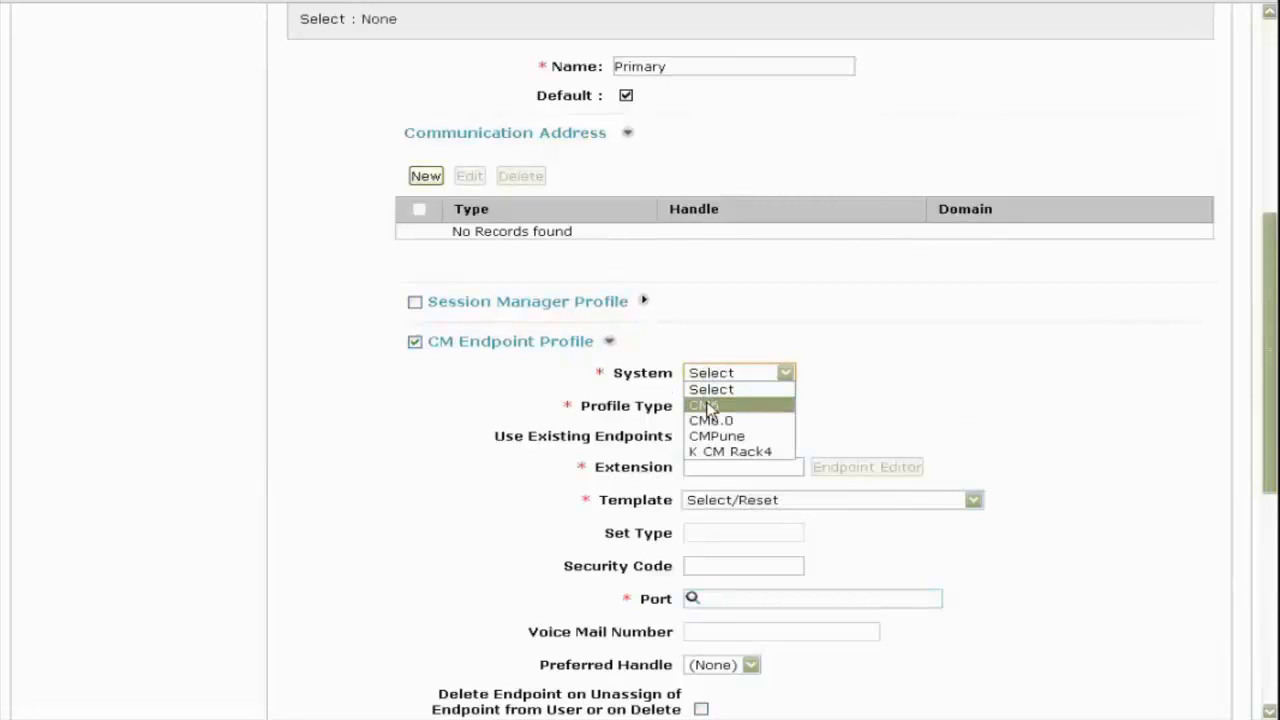
{"action": "left_click", "coordinate": [704, 404]}
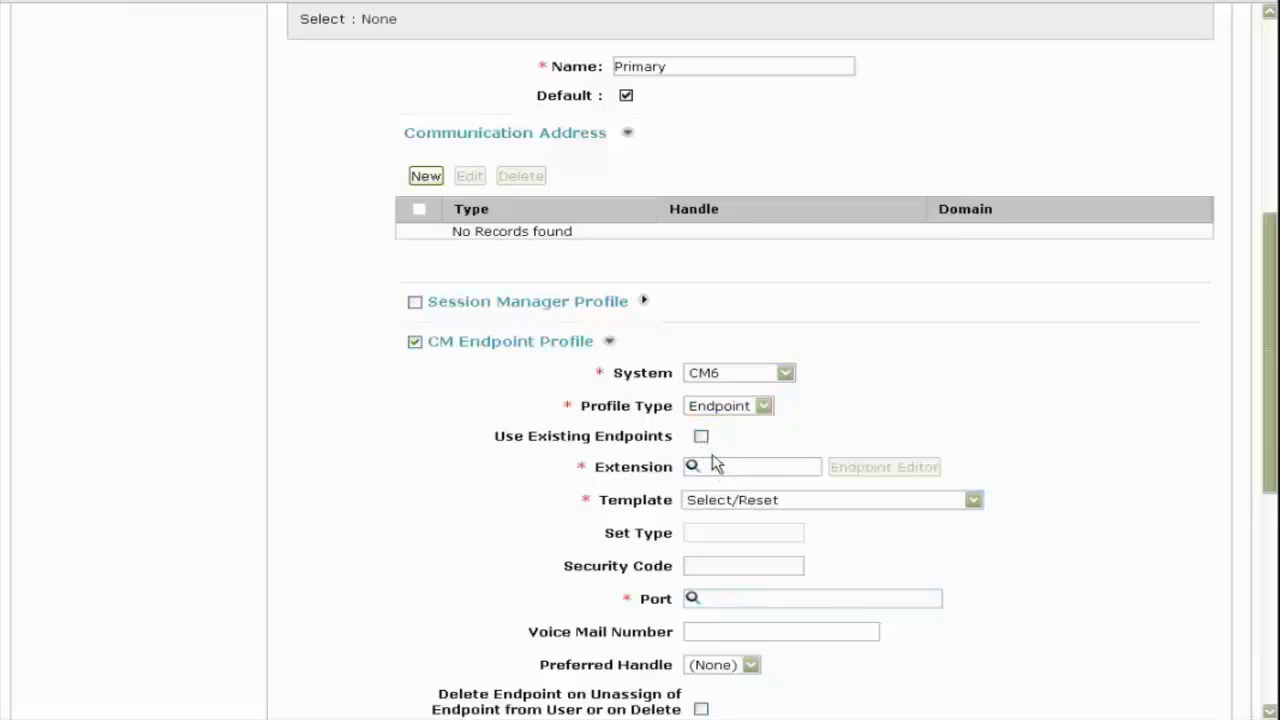
{"action": "left_click", "coordinate": [752, 466]}
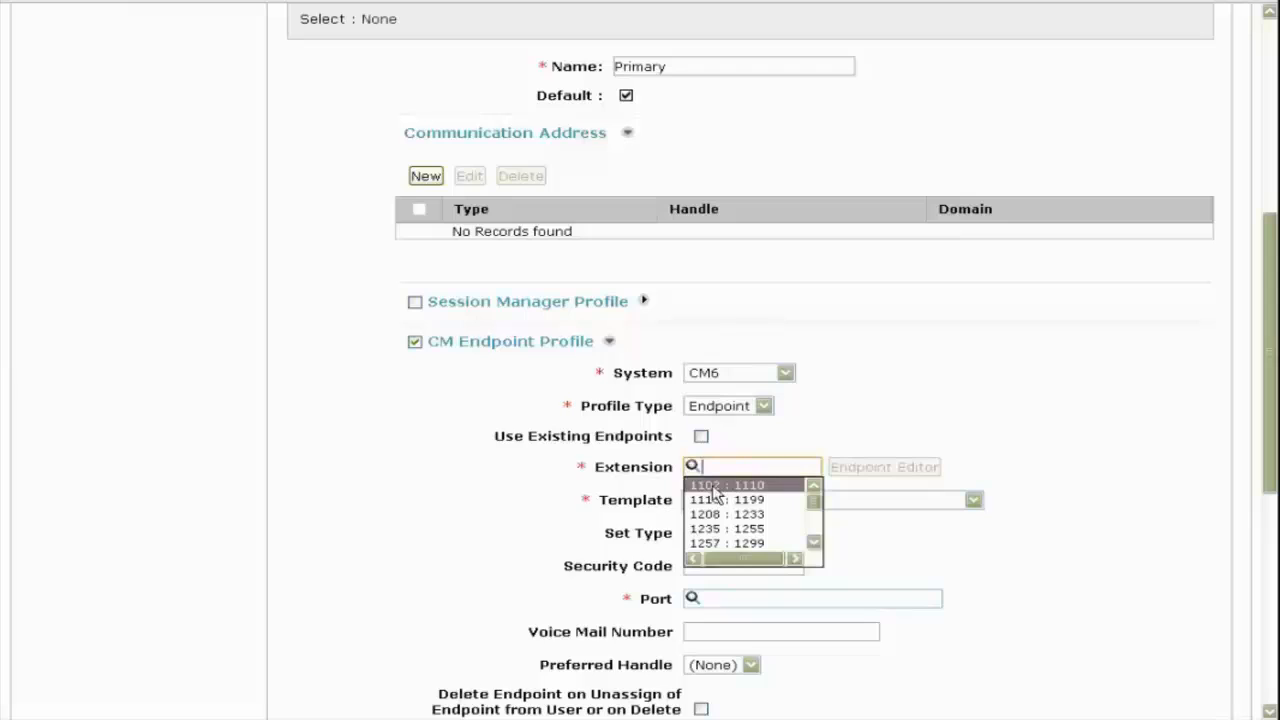
{"action": "left_click", "coordinate": [726, 486]}
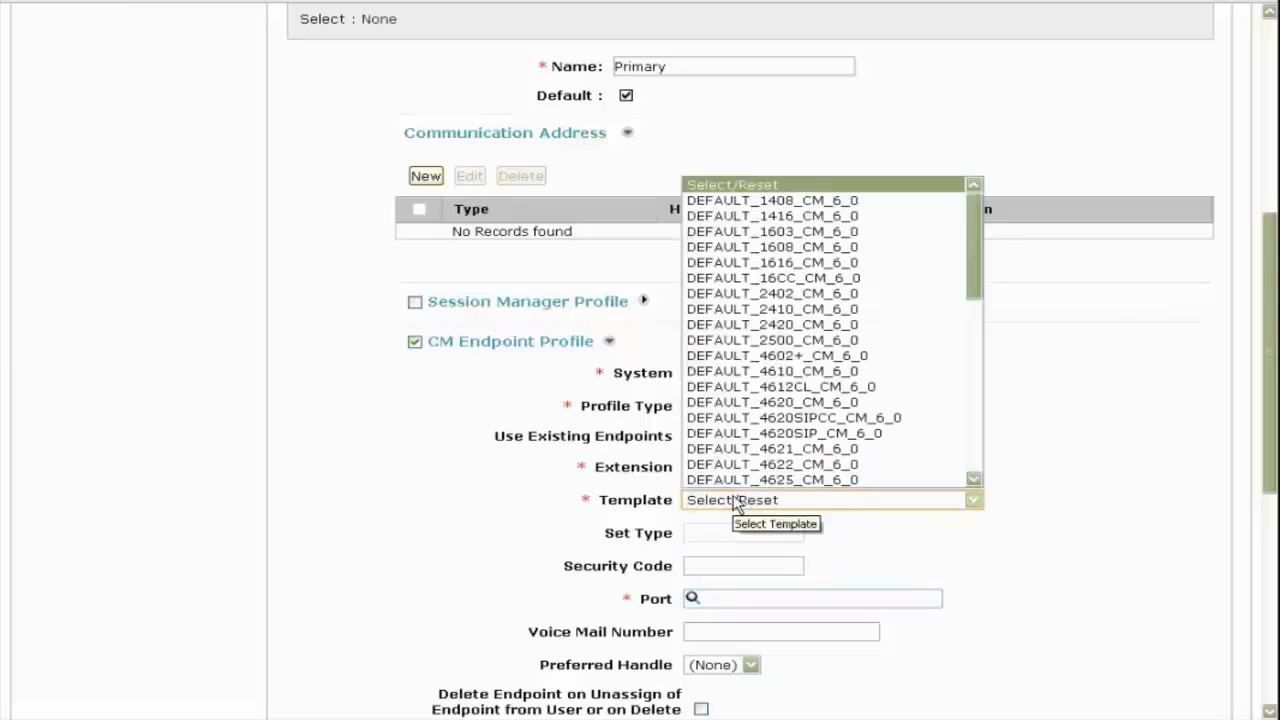
- Choose template DEFAULT_9640_CM_6_0, enter a security code, and go to the Endpoint Editor
{"action": "scroll", "scroll_direction": "down", "scroll_amount": 3}
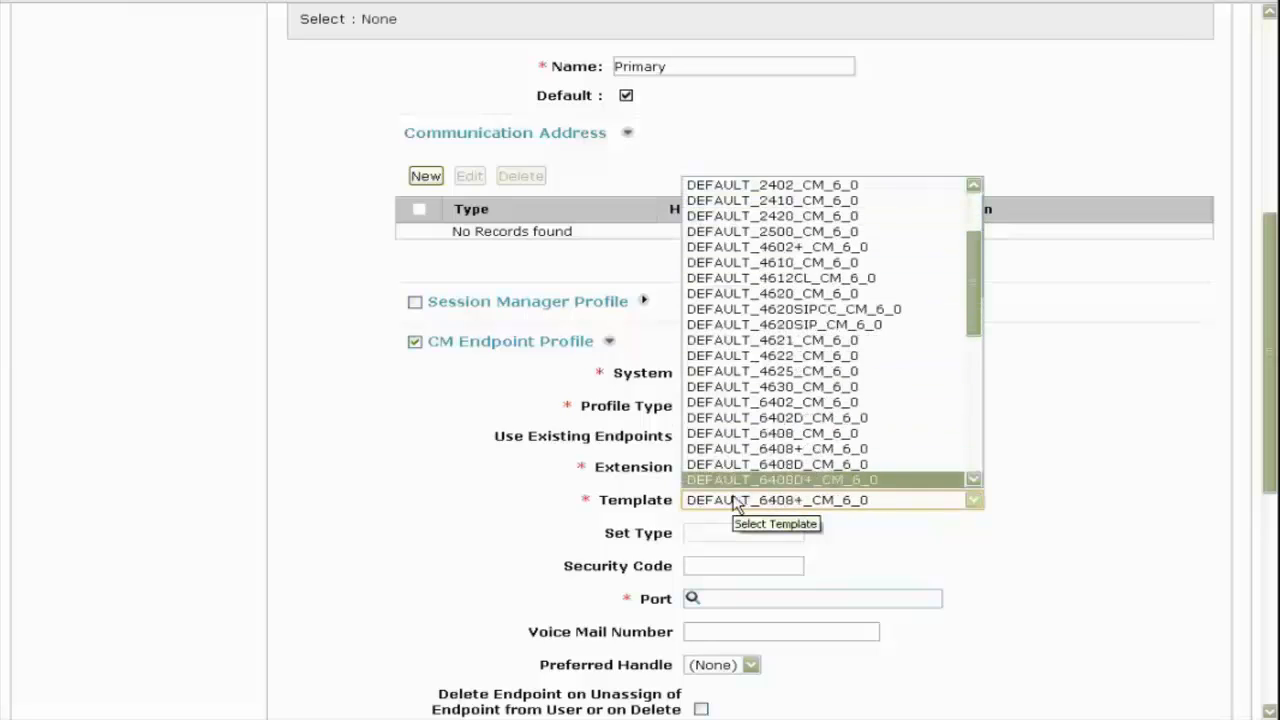
{"action": "scroll", "scroll_direction": "down", "scroll_amount": 3}
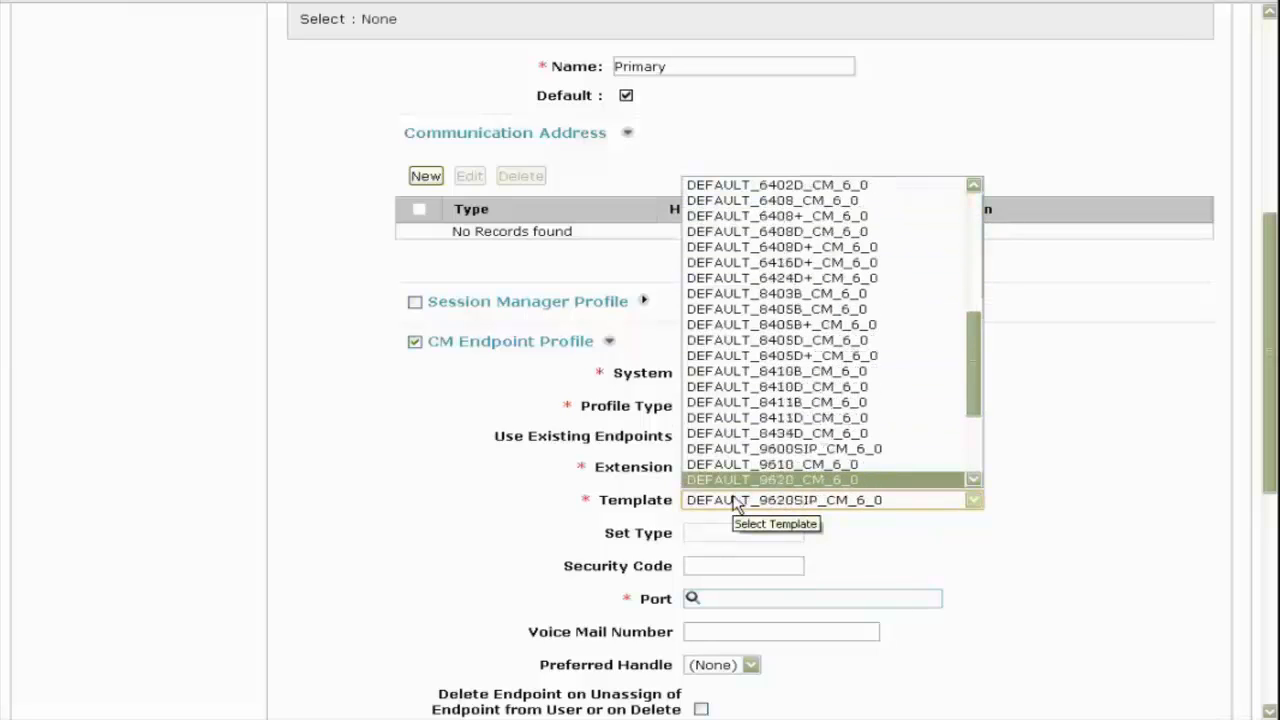
{"action": "scroll", "scroll_direction": "down", "scroll_amount": 3}
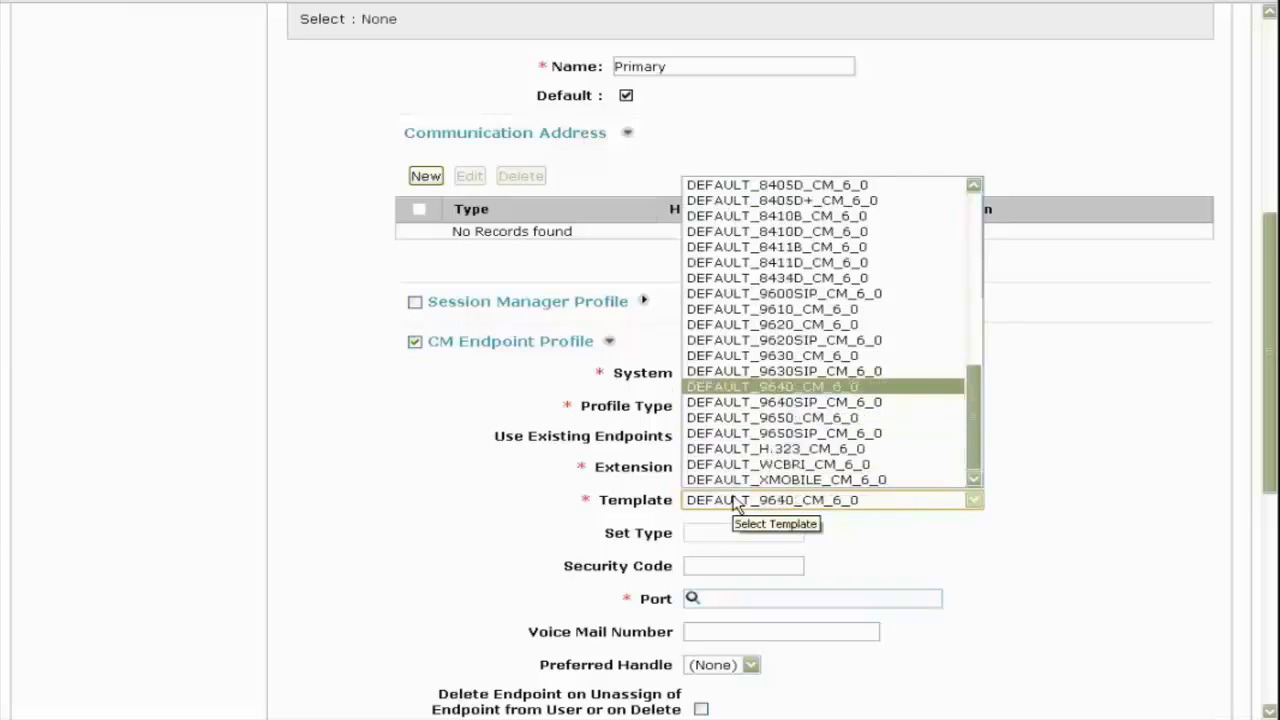
{"action": "left_click", "coordinate": [772, 386]}
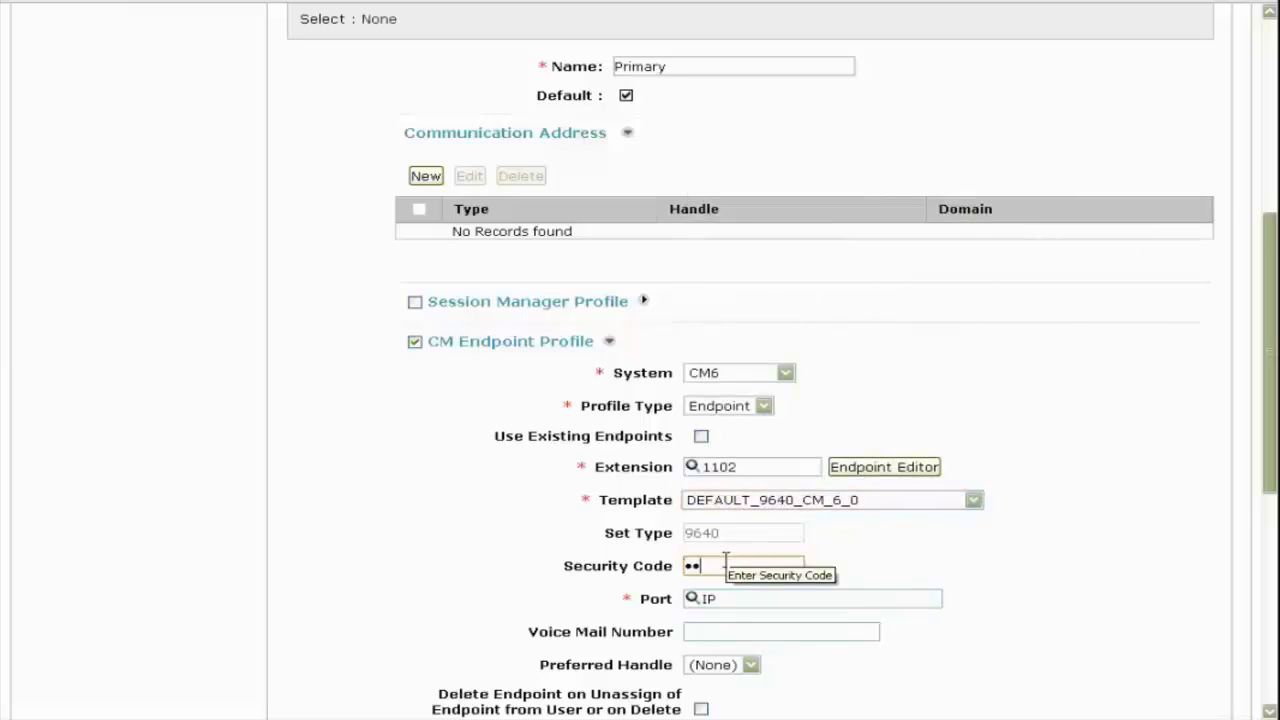
{"action": "type", "text": "••••"}
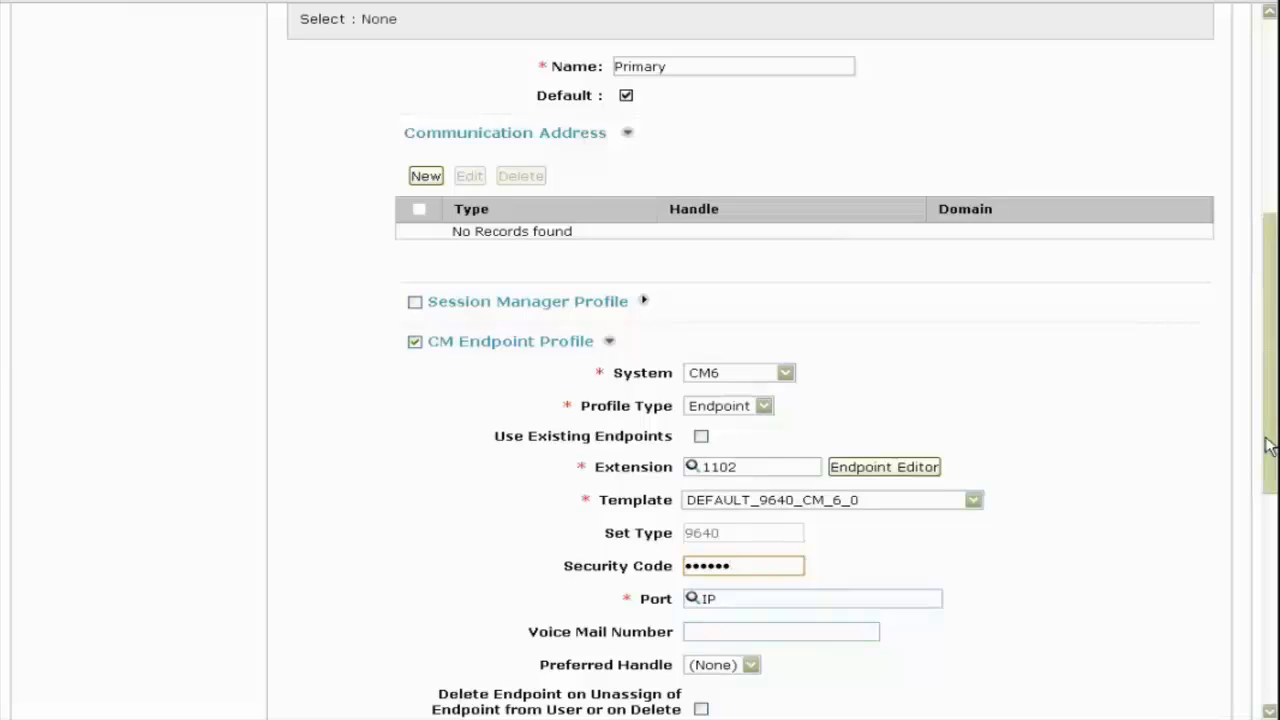
{"action": "scroll", "scroll_direction": "down", "scroll_amount": 3}
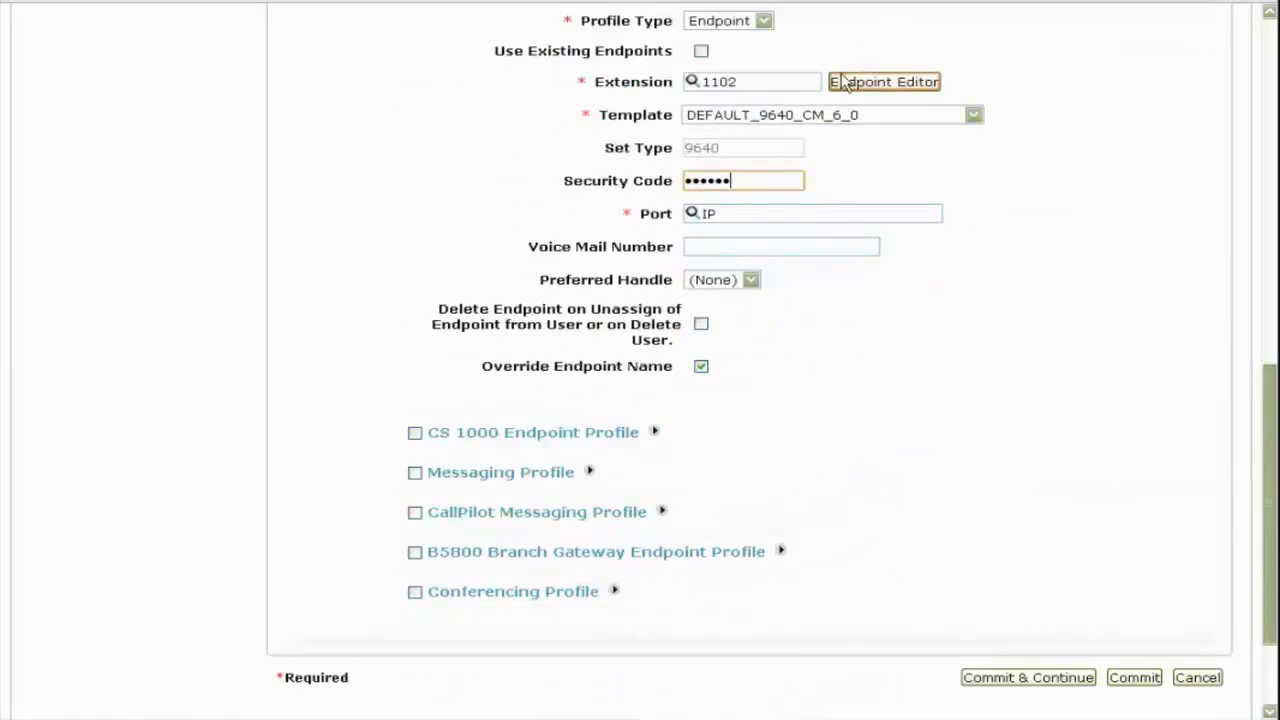
{"action": "left_click", "coordinate": [884, 80]}
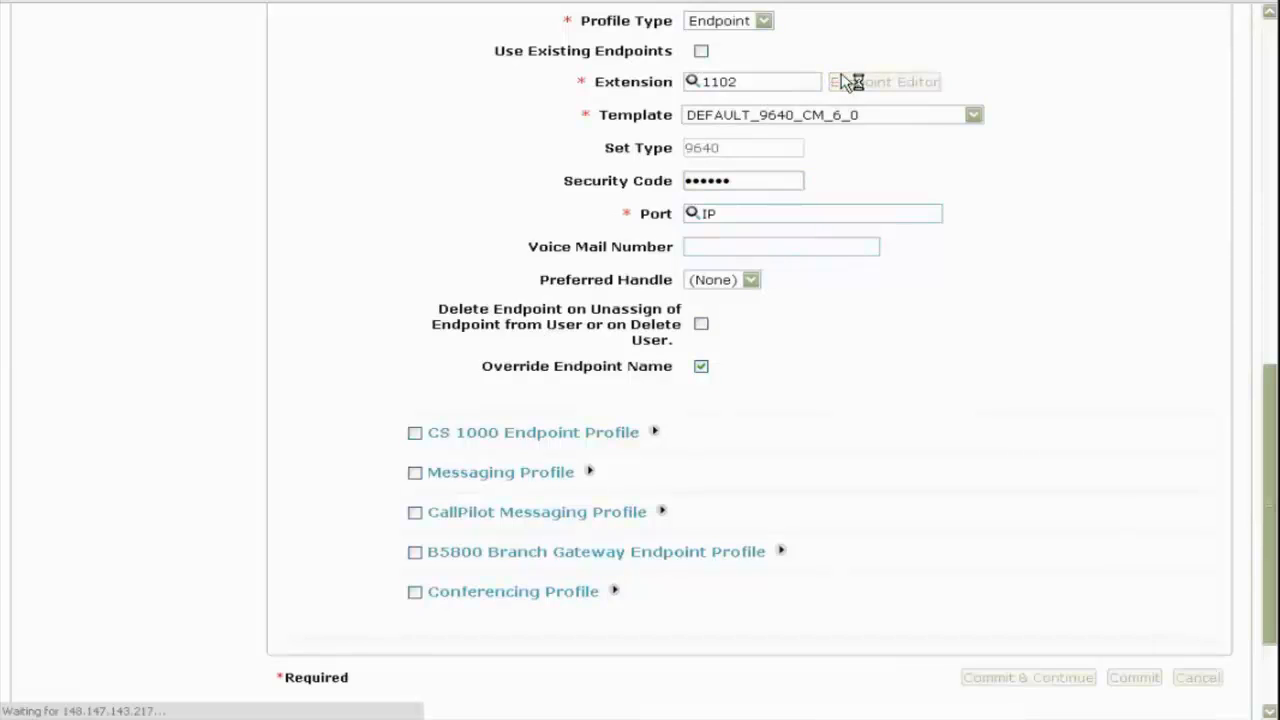
- Enable IP SoftPhone in extension 1102's endpoint Feature Options
{"action": "left_click", "coordinate": [884, 80]}
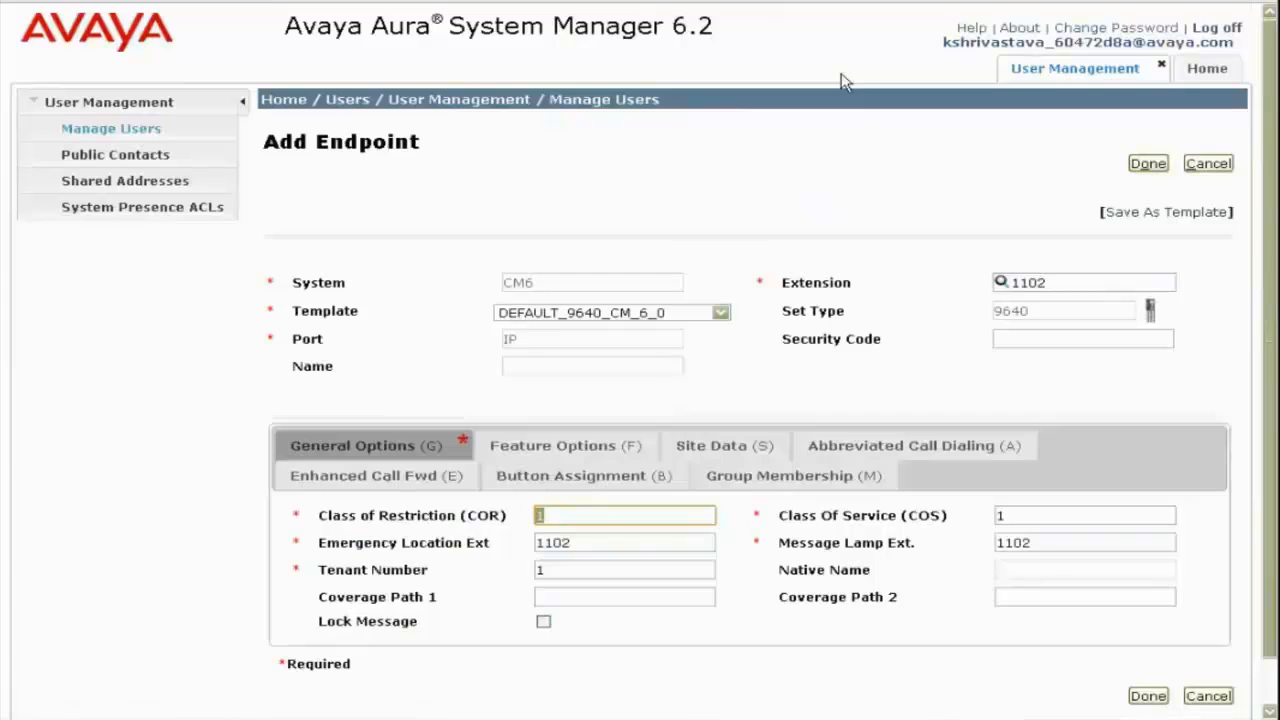
{"action": "mouse_move", "coordinate": [612, 418]}
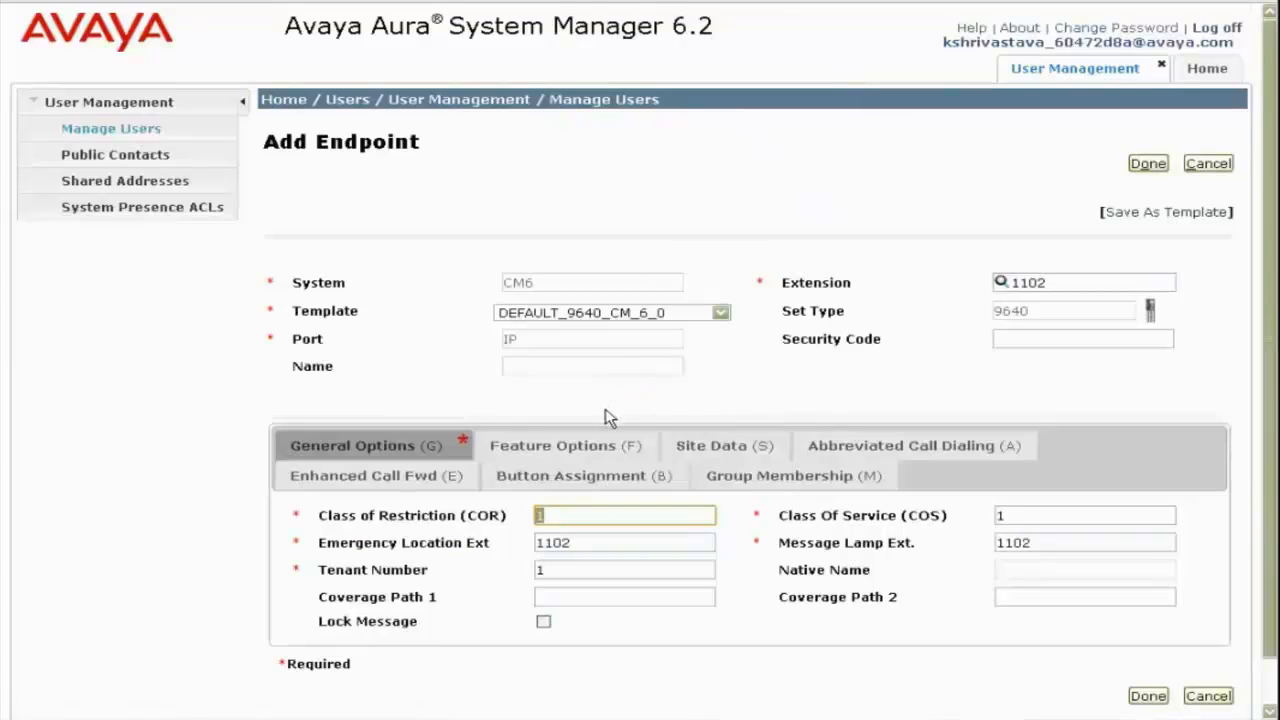
{"action": "mouse_move", "coordinate": [584, 476]}
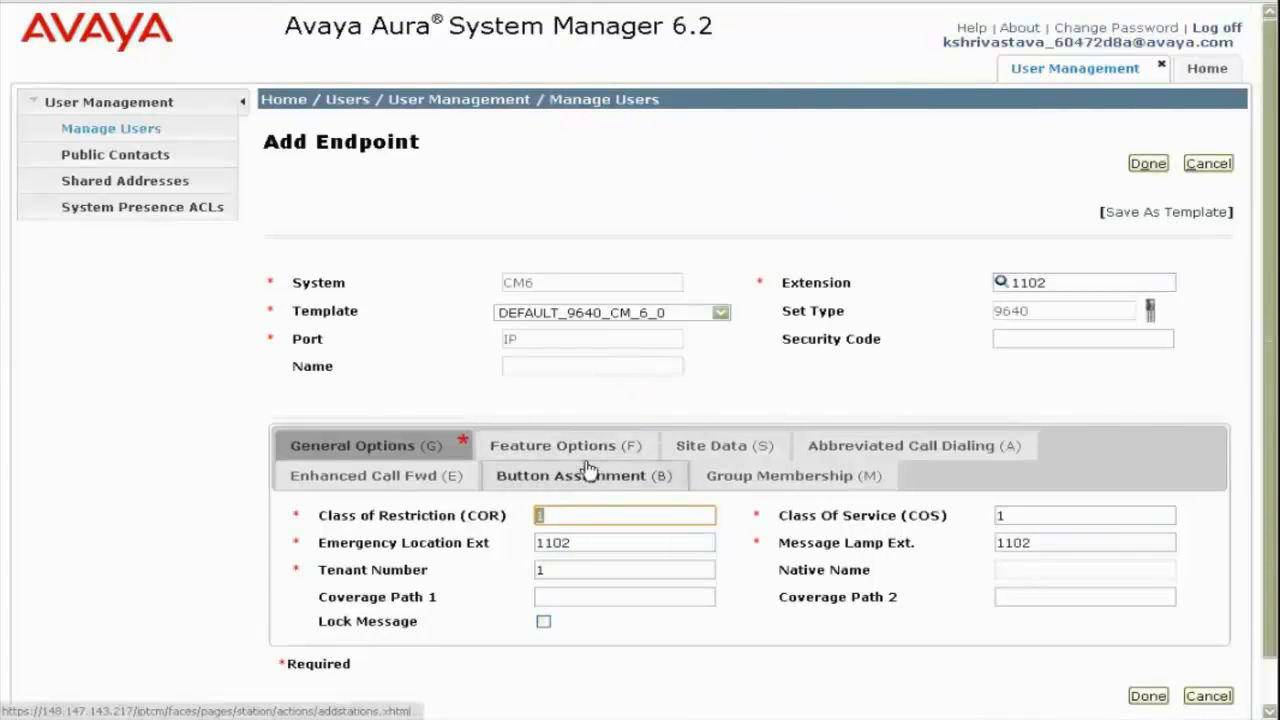
{"action": "left_click", "coordinate": [564, 444]}
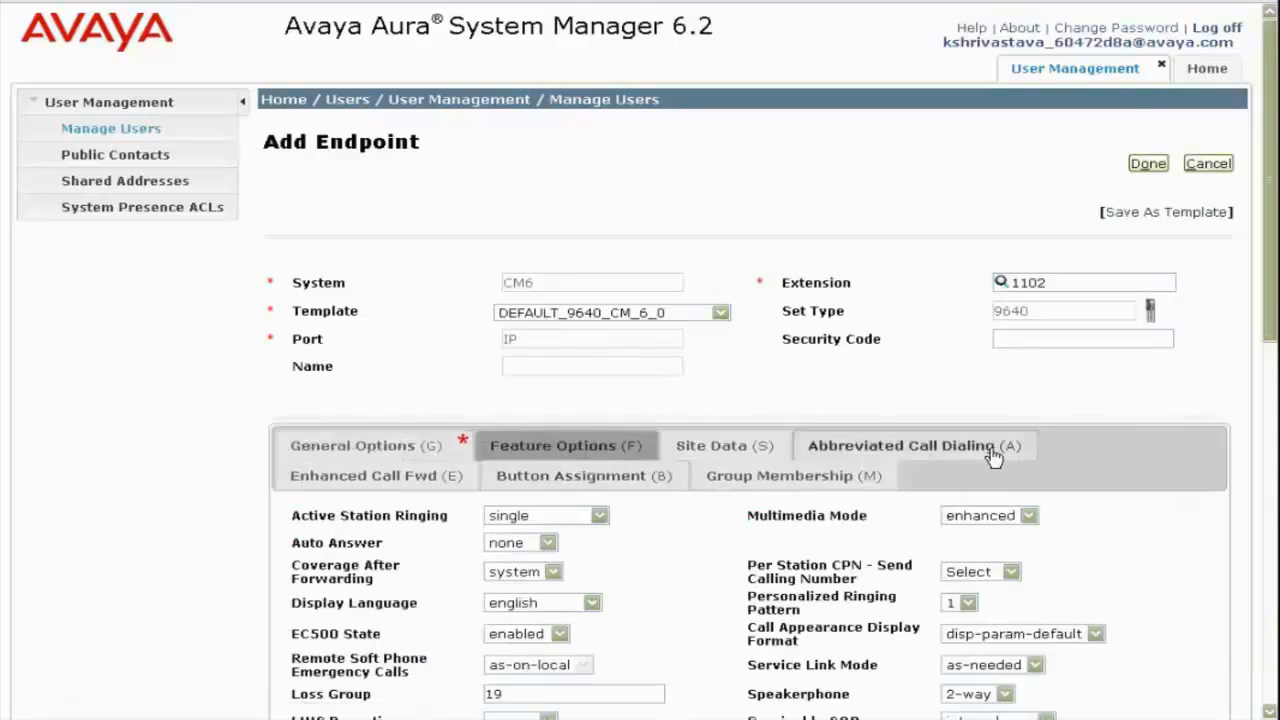
{"action": "mouse_move", "coordinate": [1156, 414]}
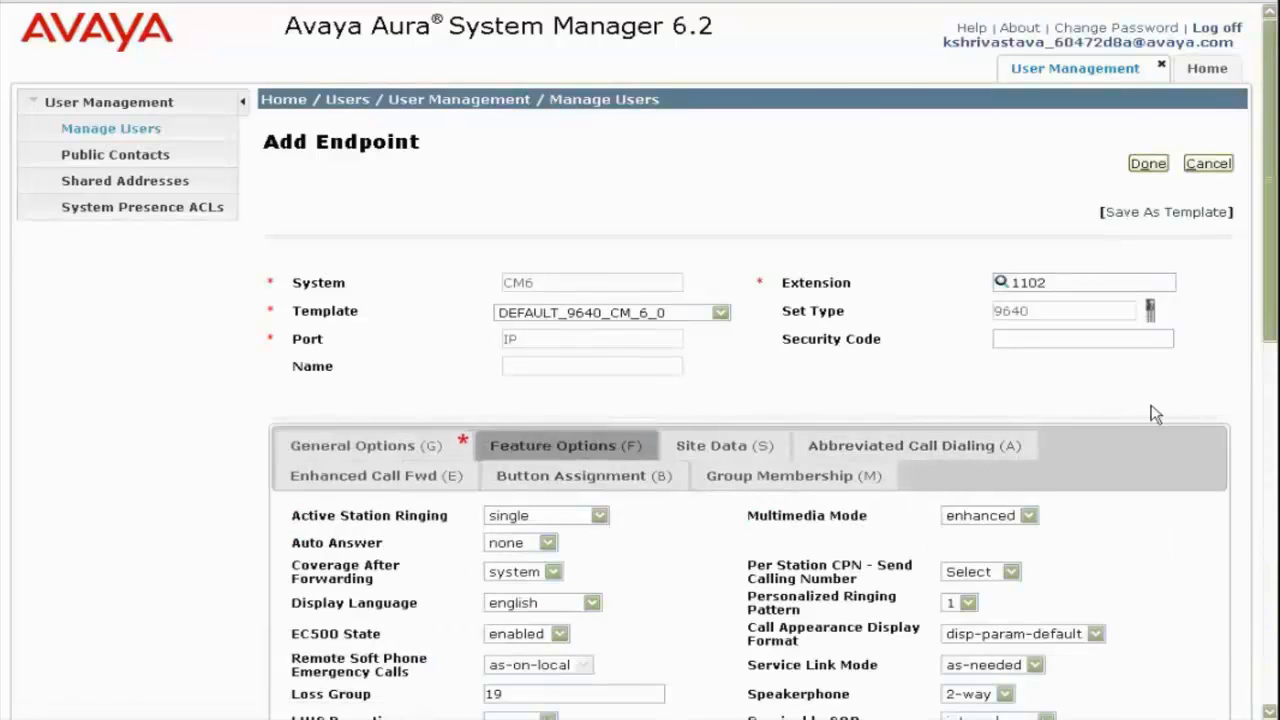
{"action": "scroll", "scroll_direction": "down", "scroll_amount": 3}
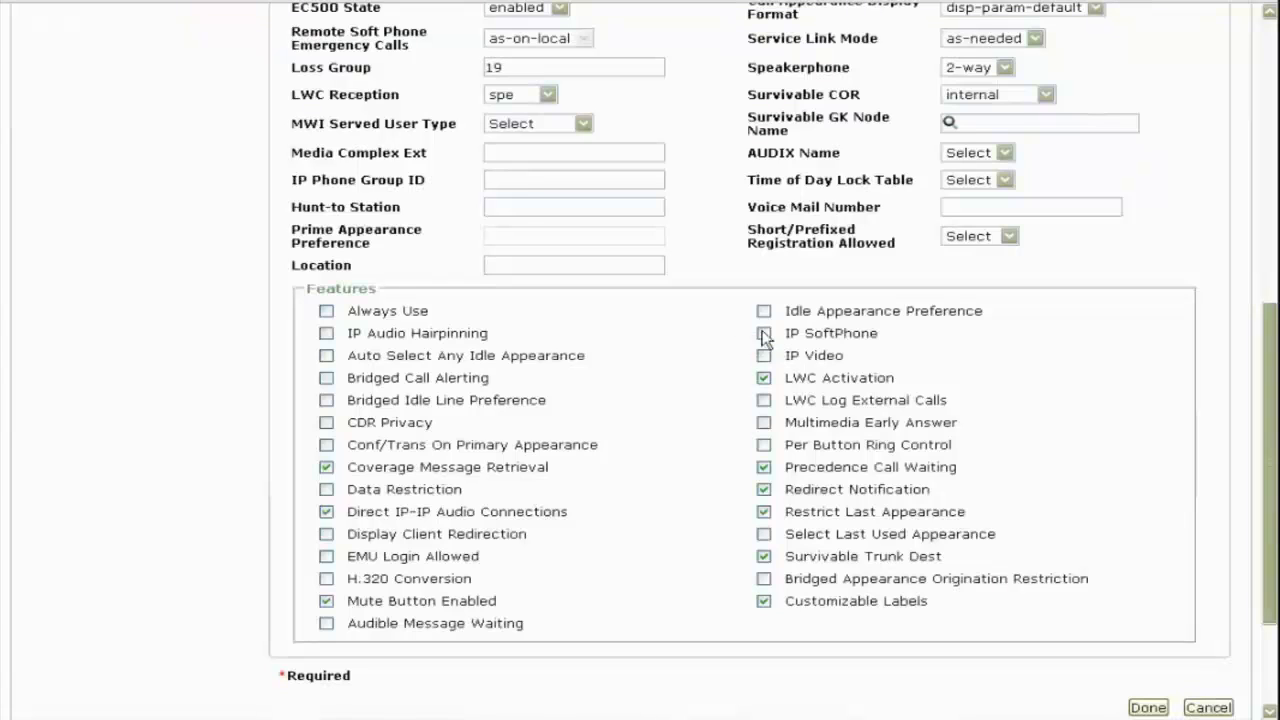
{"action": "left_click", "coordinate": [764, 332]}
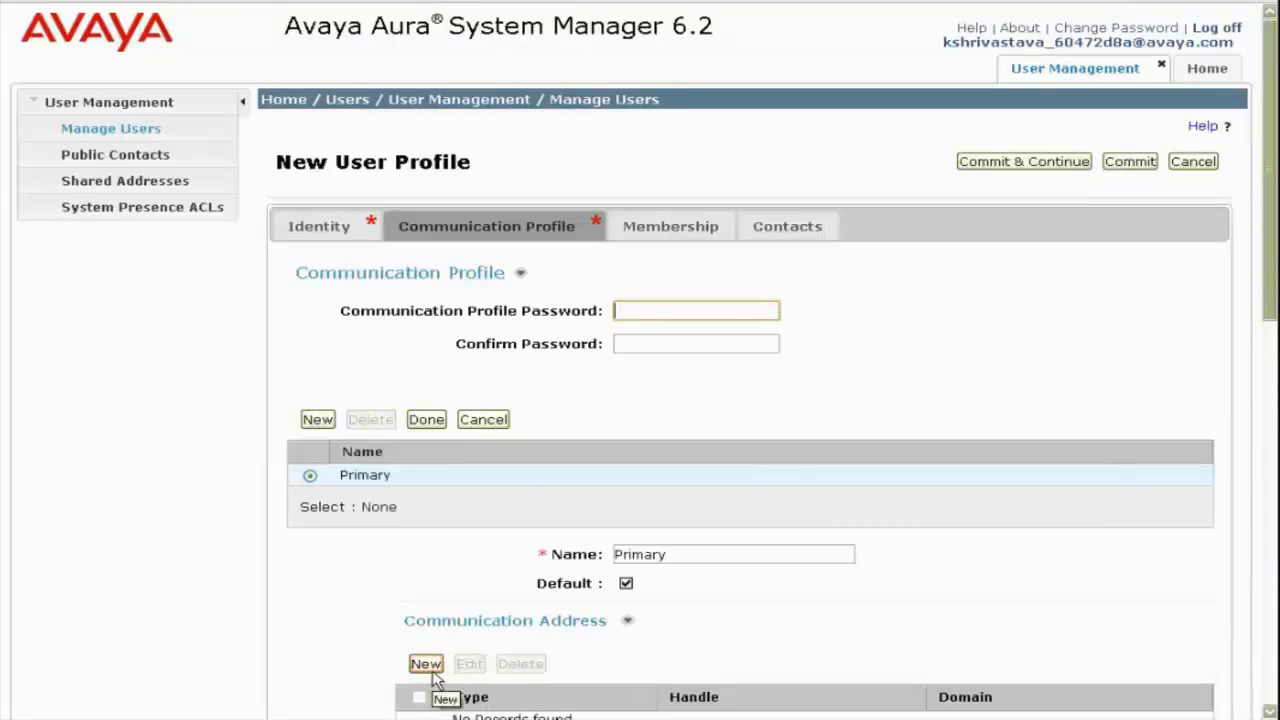
- Add Avaya E.164 communication address +1102 in the avaya.com domain
{"action": "left_click", "coordinate": [424, 664]}
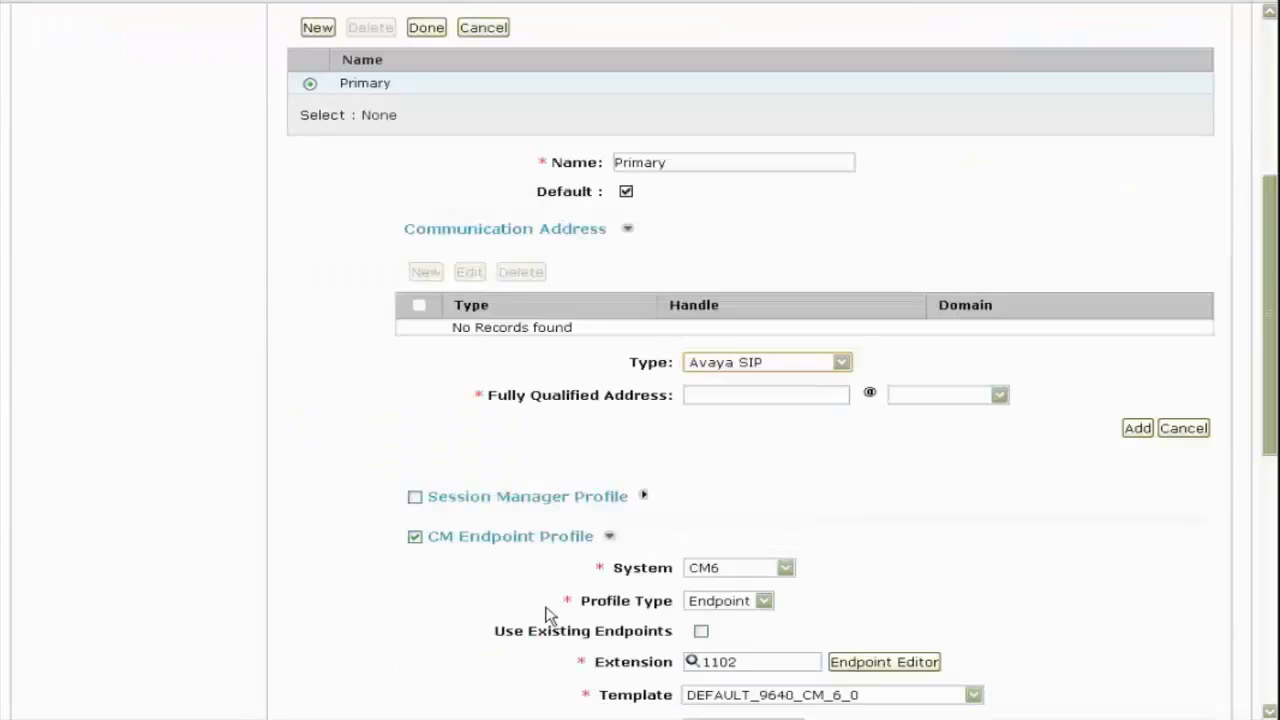
{"action": "mouse_move", "coordinate": [624, 486]}
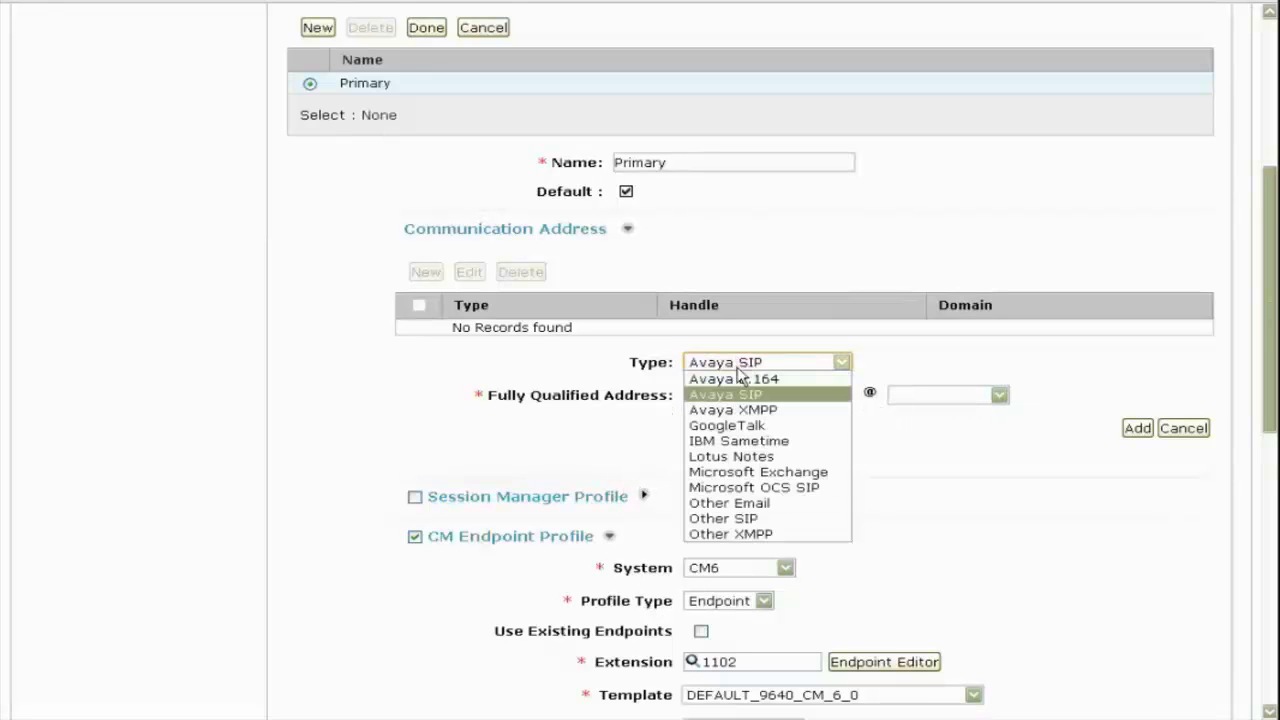
{"action": "left_click", "coordinate": [732, 378]}
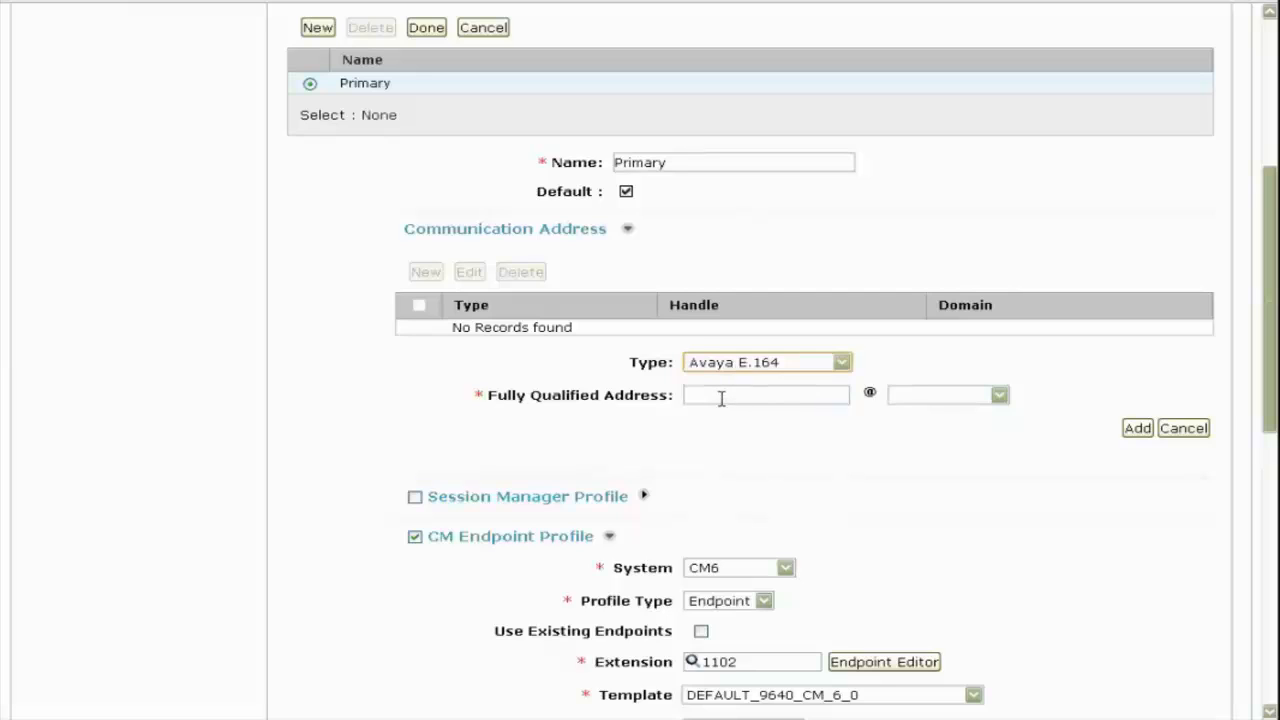
{"action": "type", "text": "+1102"}
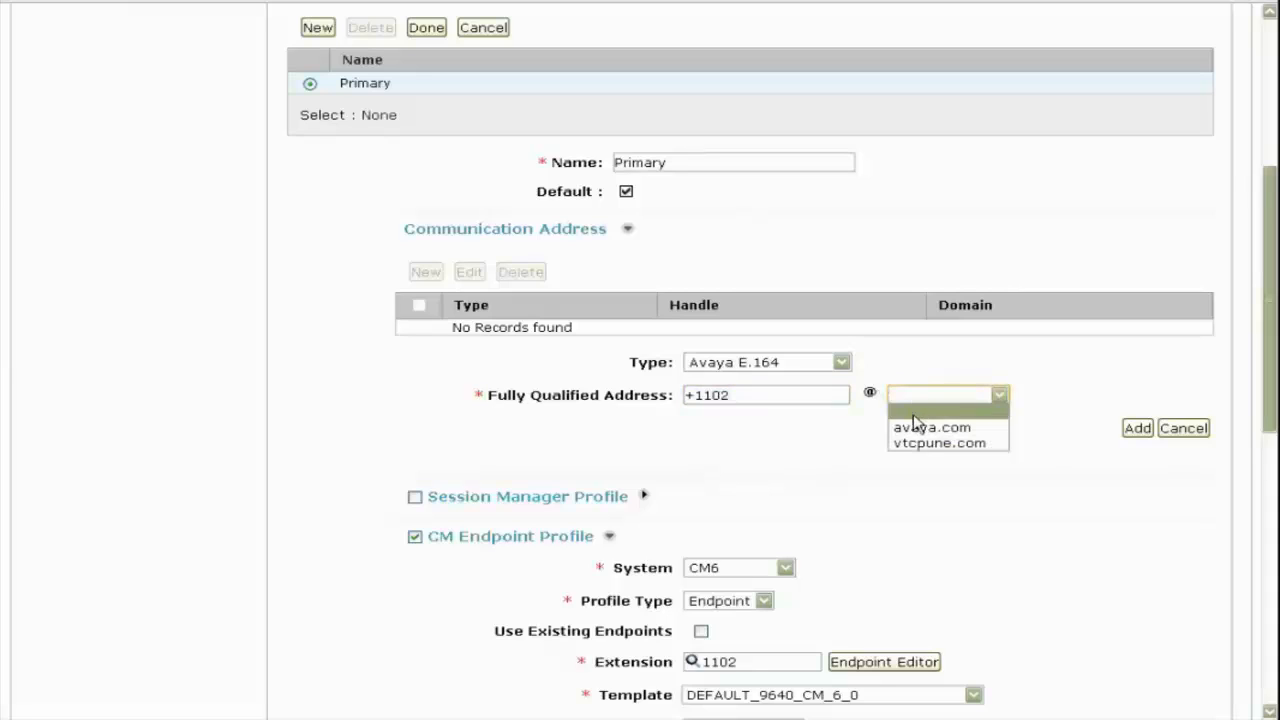
{"action": "left_click", "coordinate": [932, 428]}
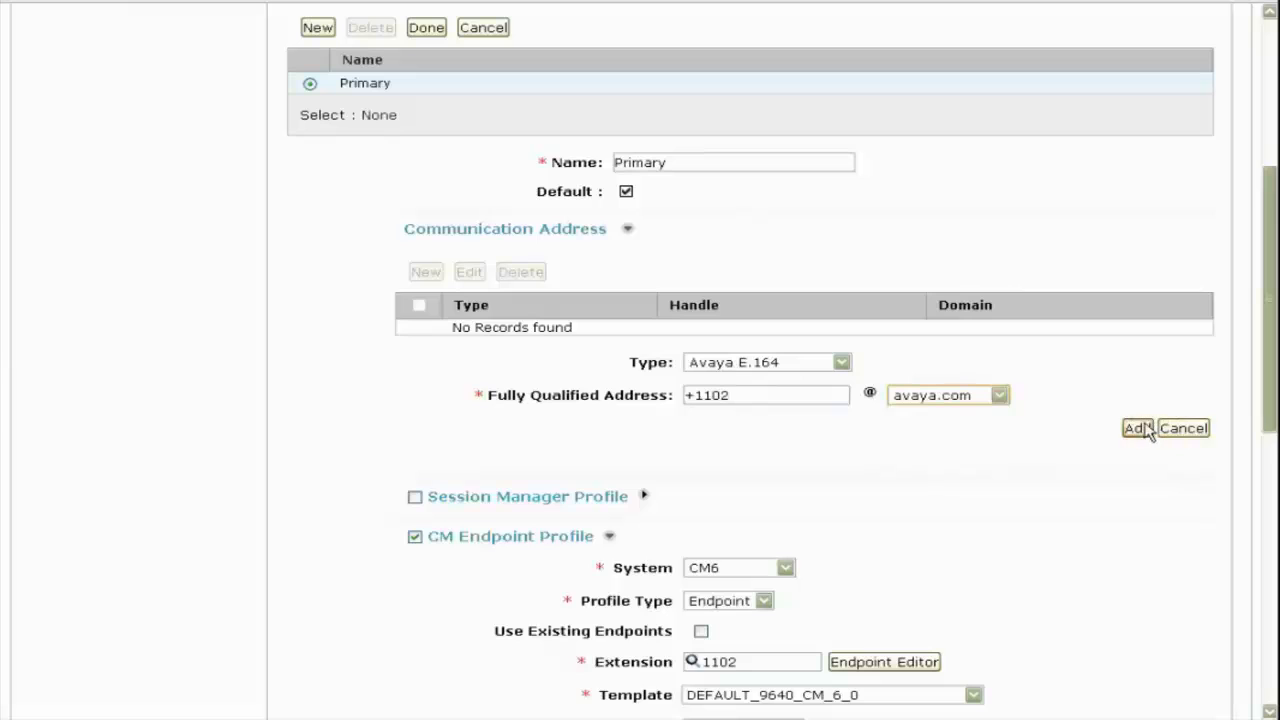
{"action": "left_click", "coordinate": [1134, 428]}
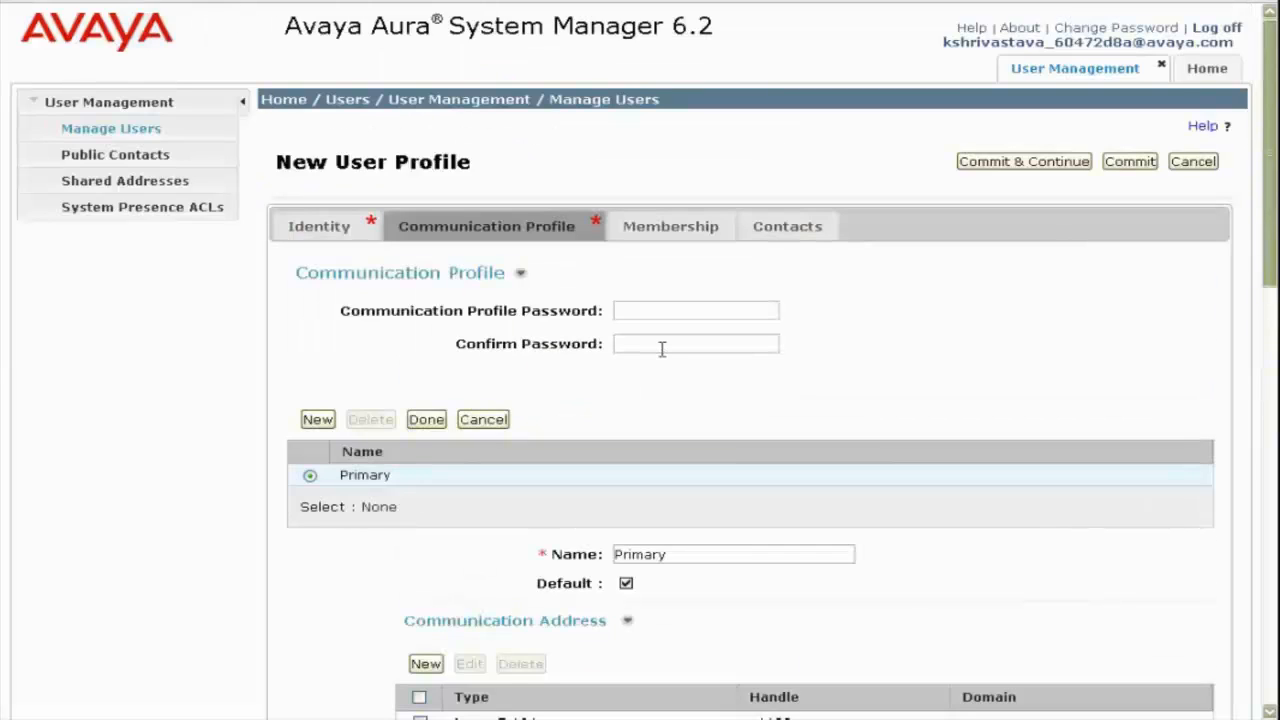
- Enter and confirm the communication profile password
{"action": "left_click", "coordinate": [696, 310]}
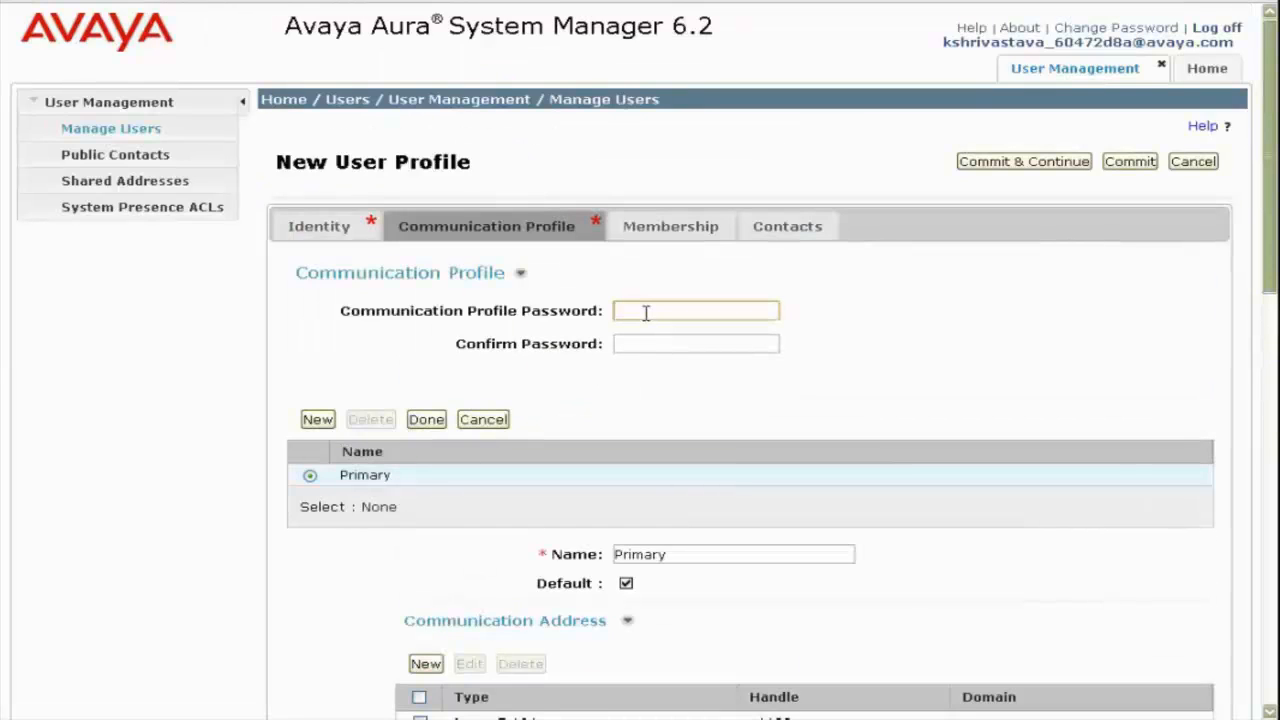
{"action": "type", "text": "••••"}
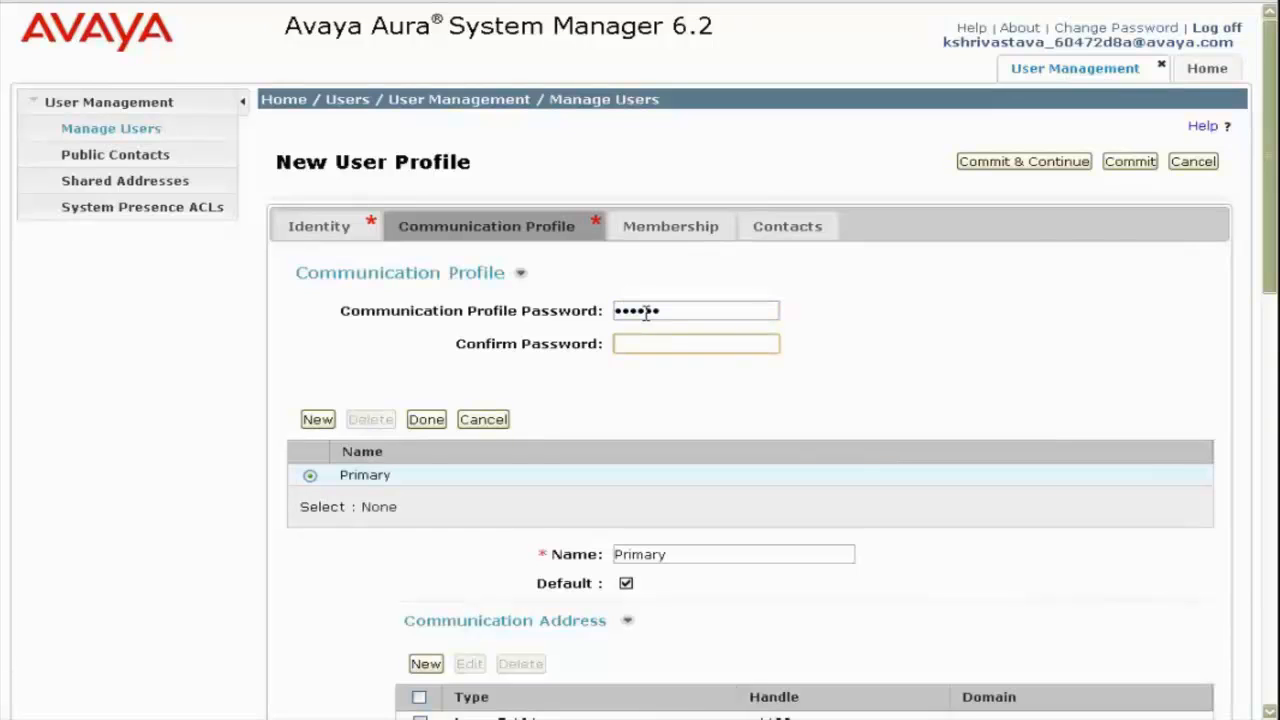
{"action": "type", "text": "••••••"}
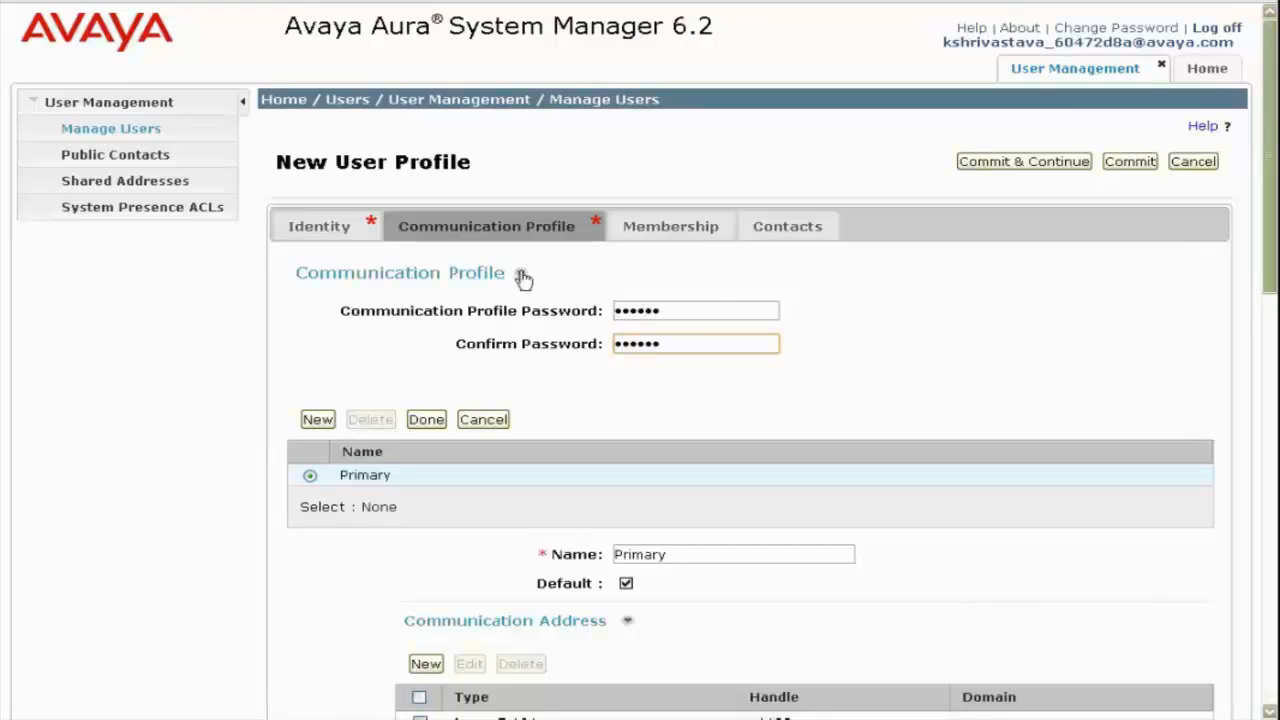
{"action": "mouse_move", "coordinate": [378, 248]}
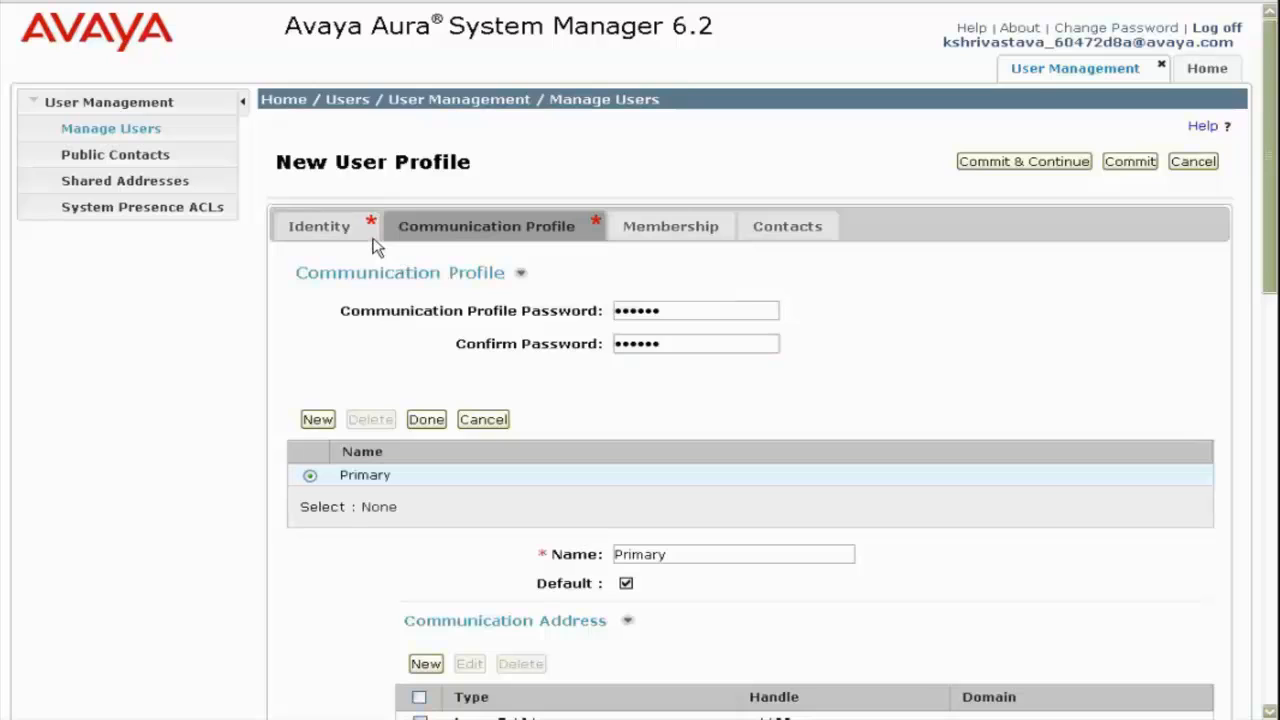
- Fill identity details for Ravi with login 1102 and commit the new user
{"action": "left_click", "coordinate": [320, 226]}
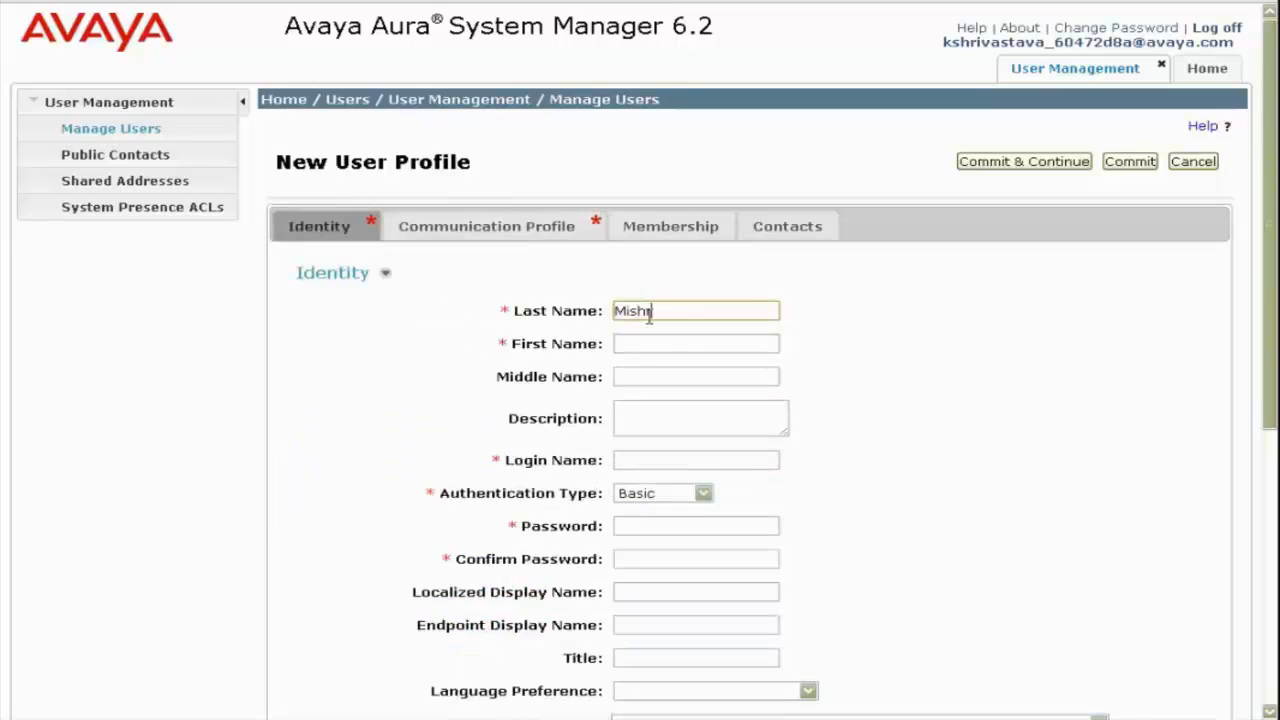
{"action": "type", "text": "Ravi"}
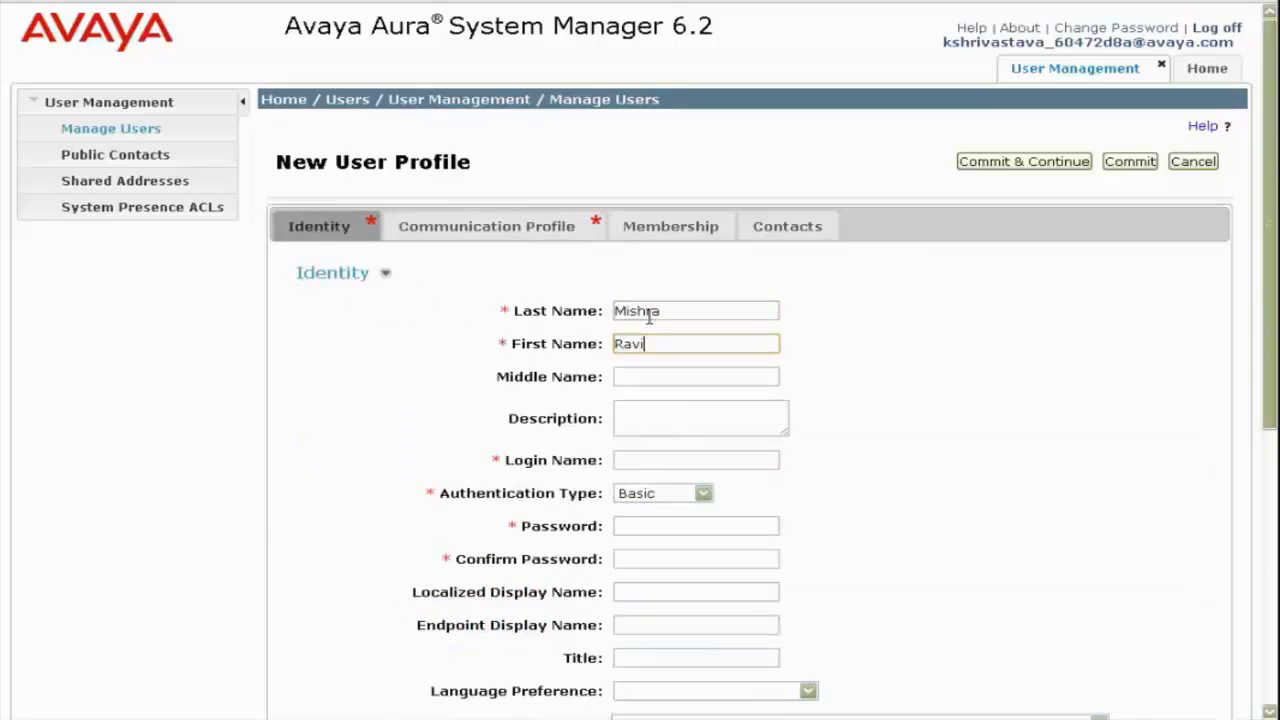
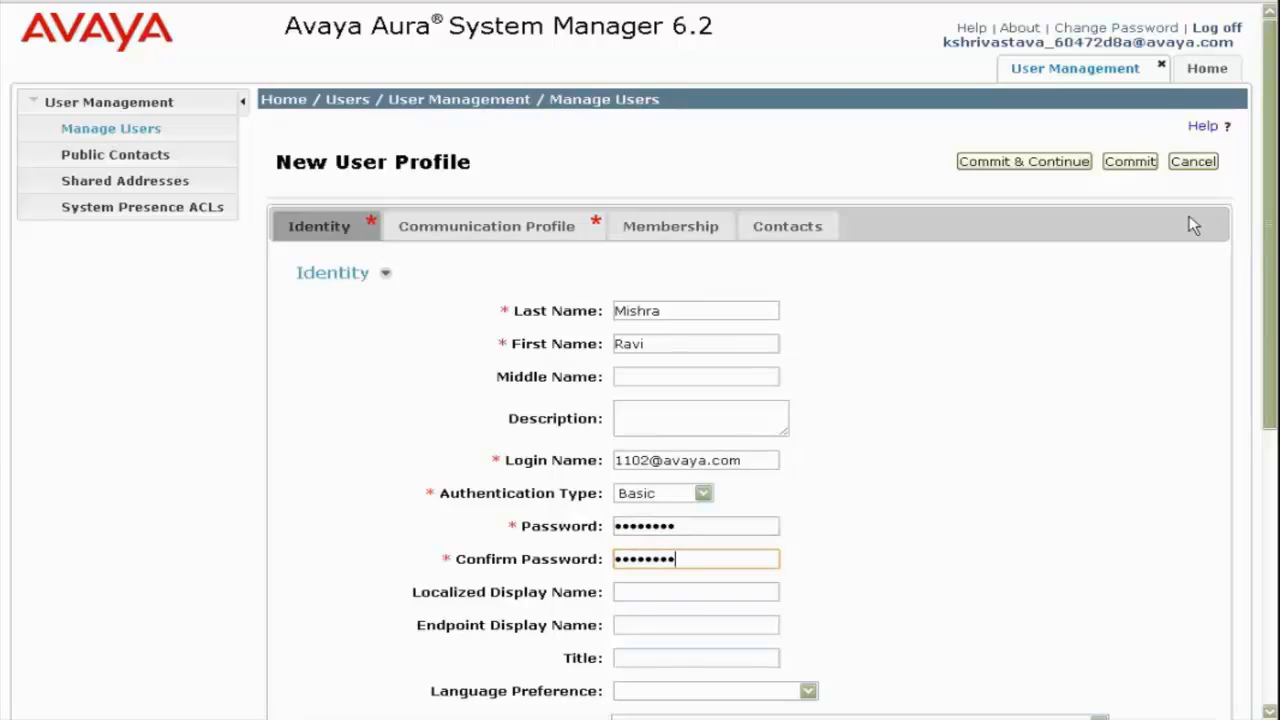
{"action": "mouse_move", "coordinate": [1130, 160]}
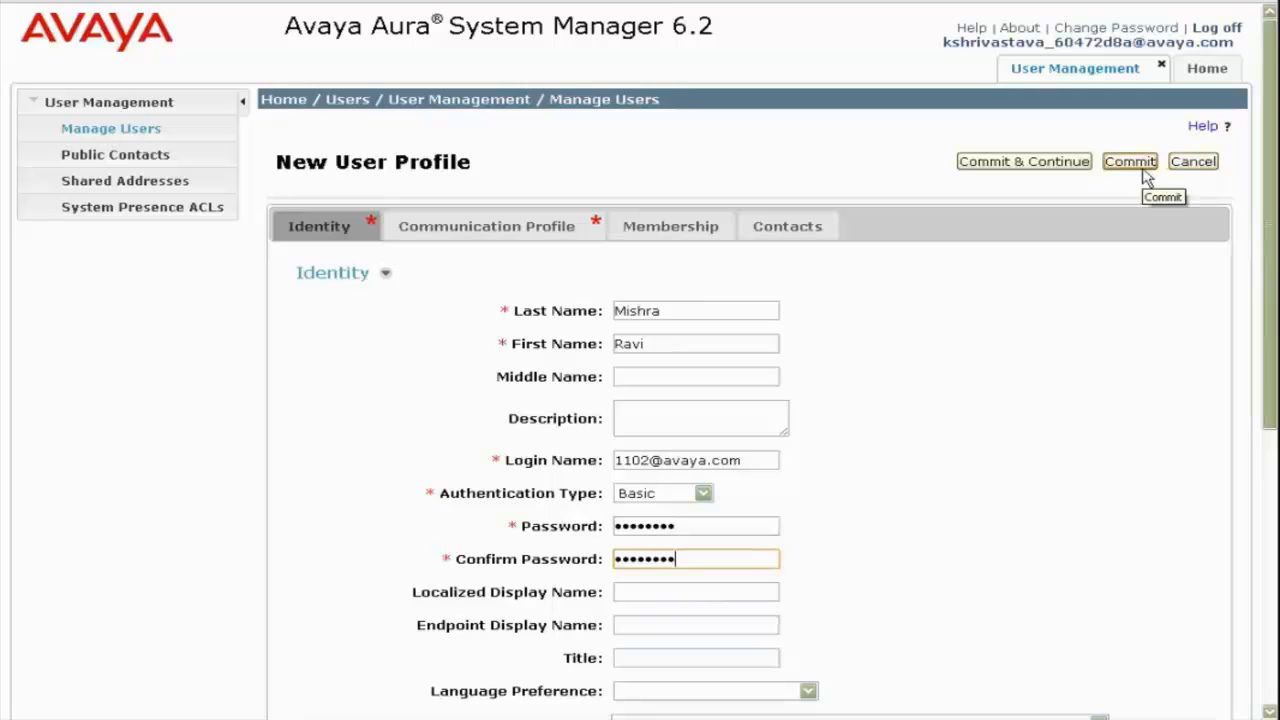
{"action": "left_click", "coordinate": [1128, 160]}
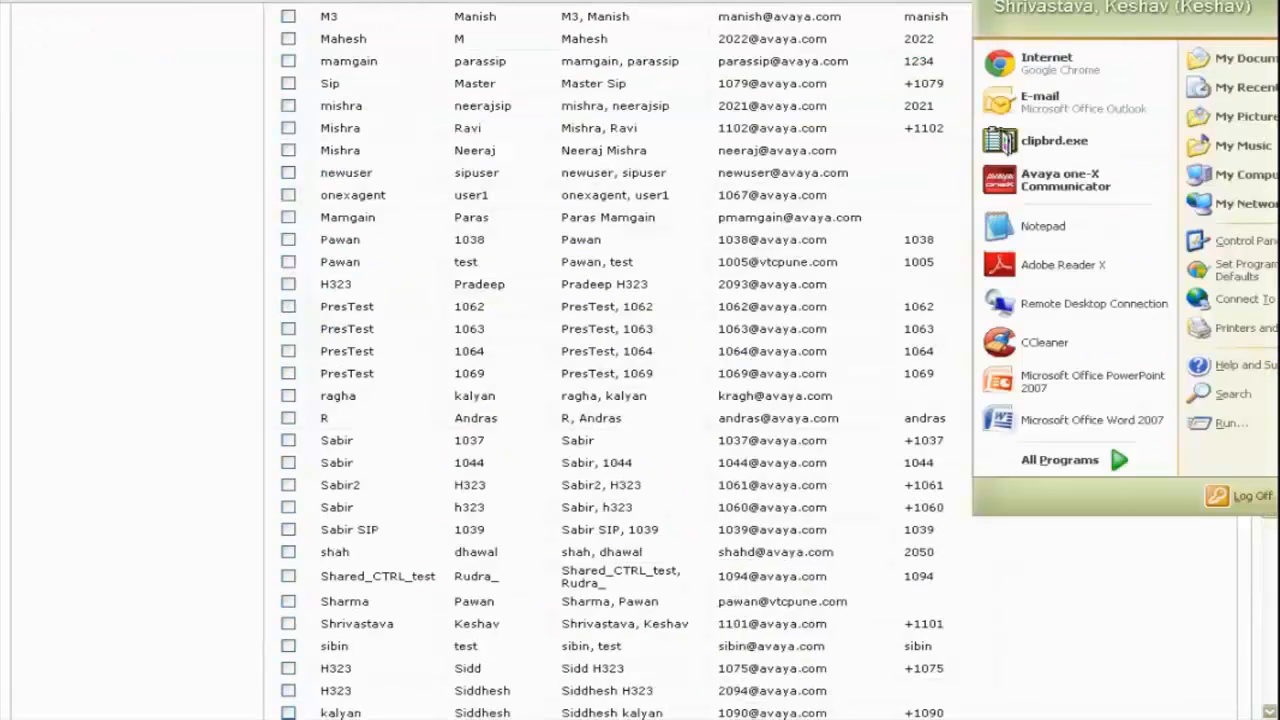
{"action": "mouse_move", "coordinate": [1232, 392]}
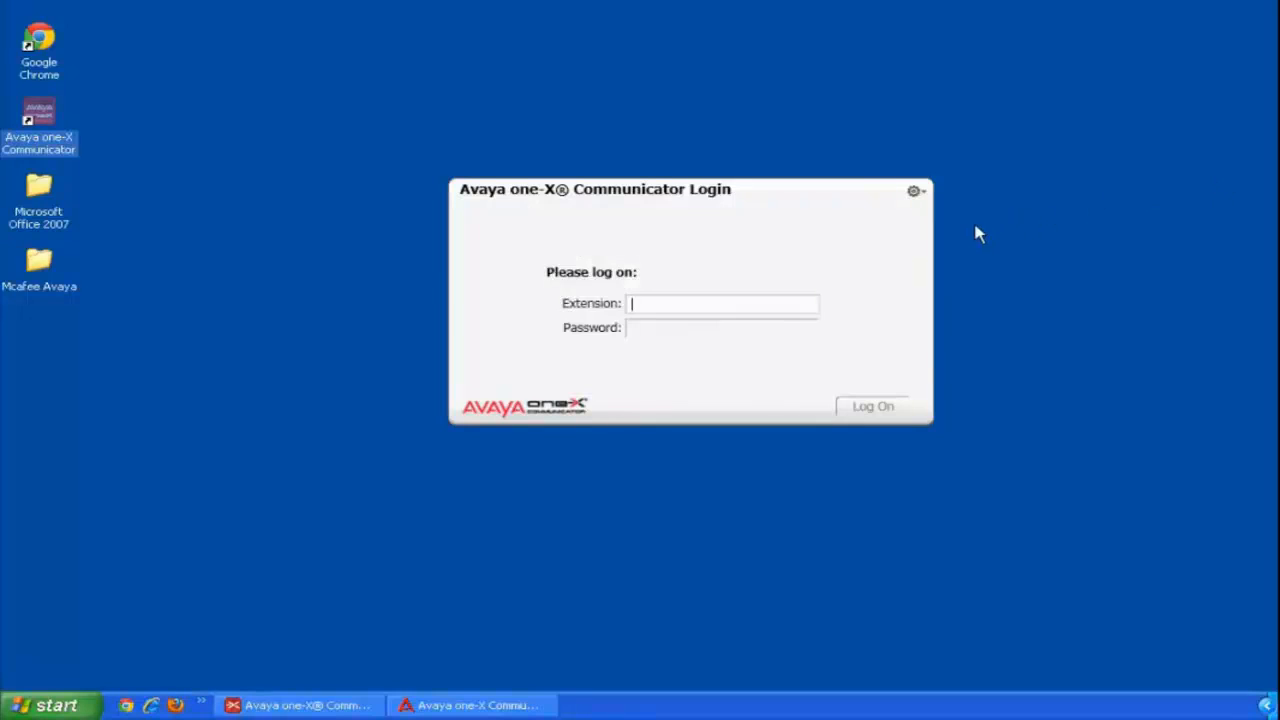
- Add telephony server 148.147.143.247 for extension 1102 in General Settings
{"action": "left_click", "coordinate": [912, 190]}
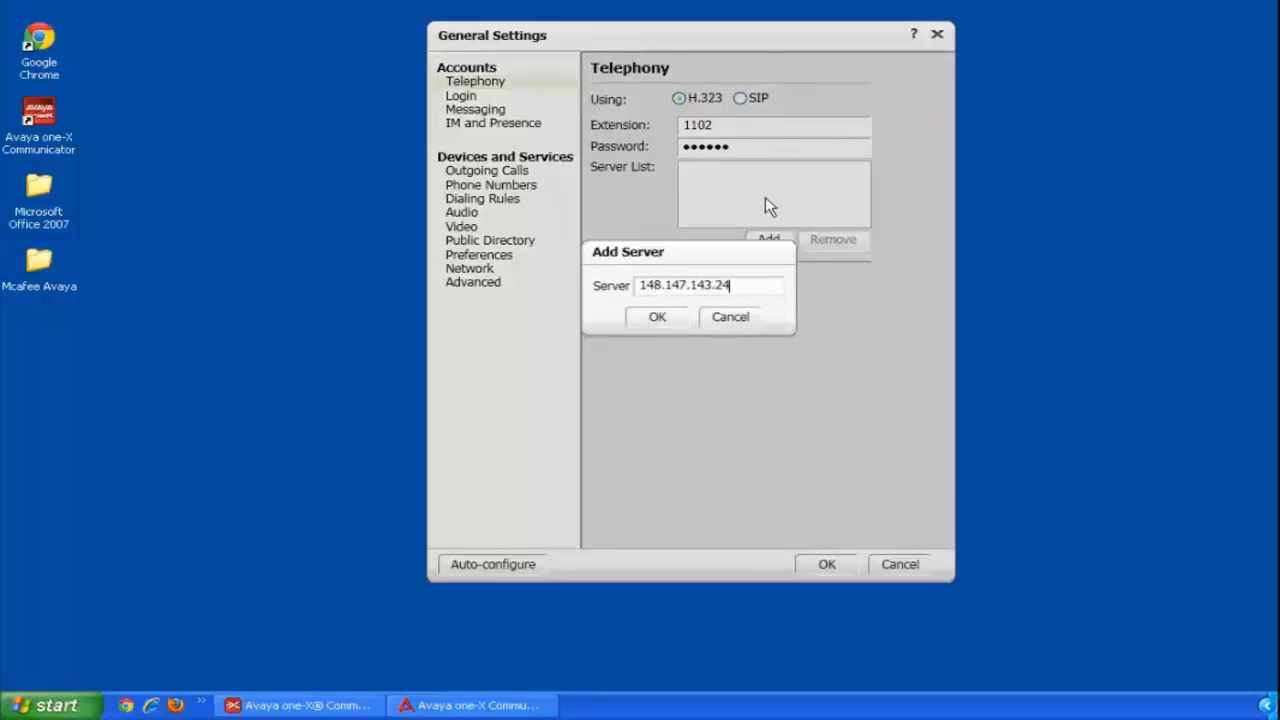
{"action": "left_click", "coordinate": [656, 316]}
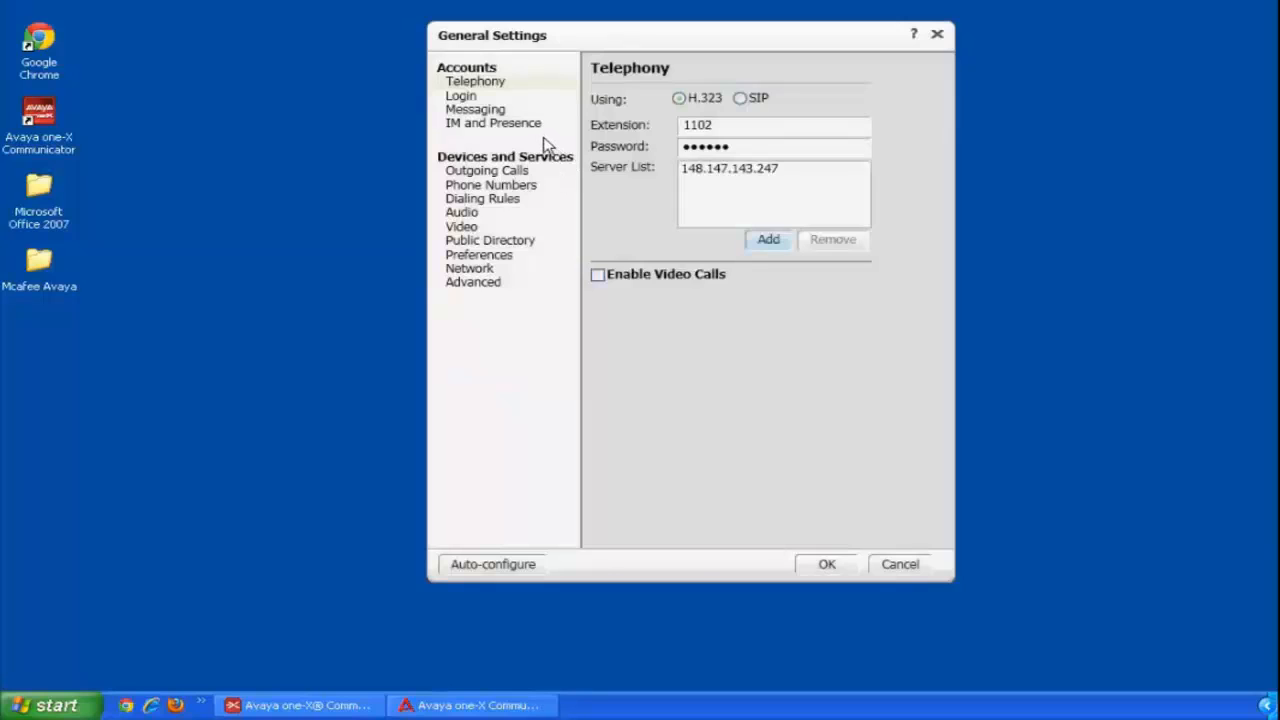
- Set IM and Presence server 148.147.143.220, domain pres.ips.avaya.com, login 1102, and save, dismissing the audio error
{"action": "left_click", "coordinate": [492, 122]}
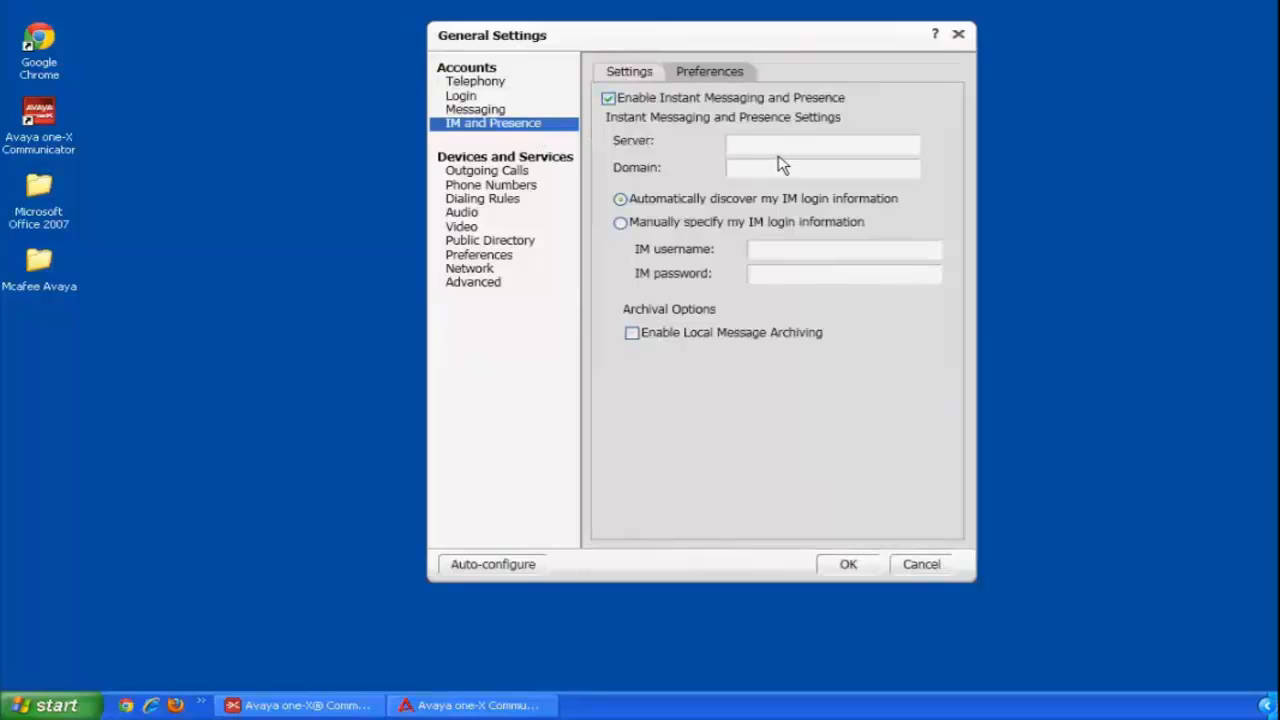
{"action": "type", "text": "••••••"}
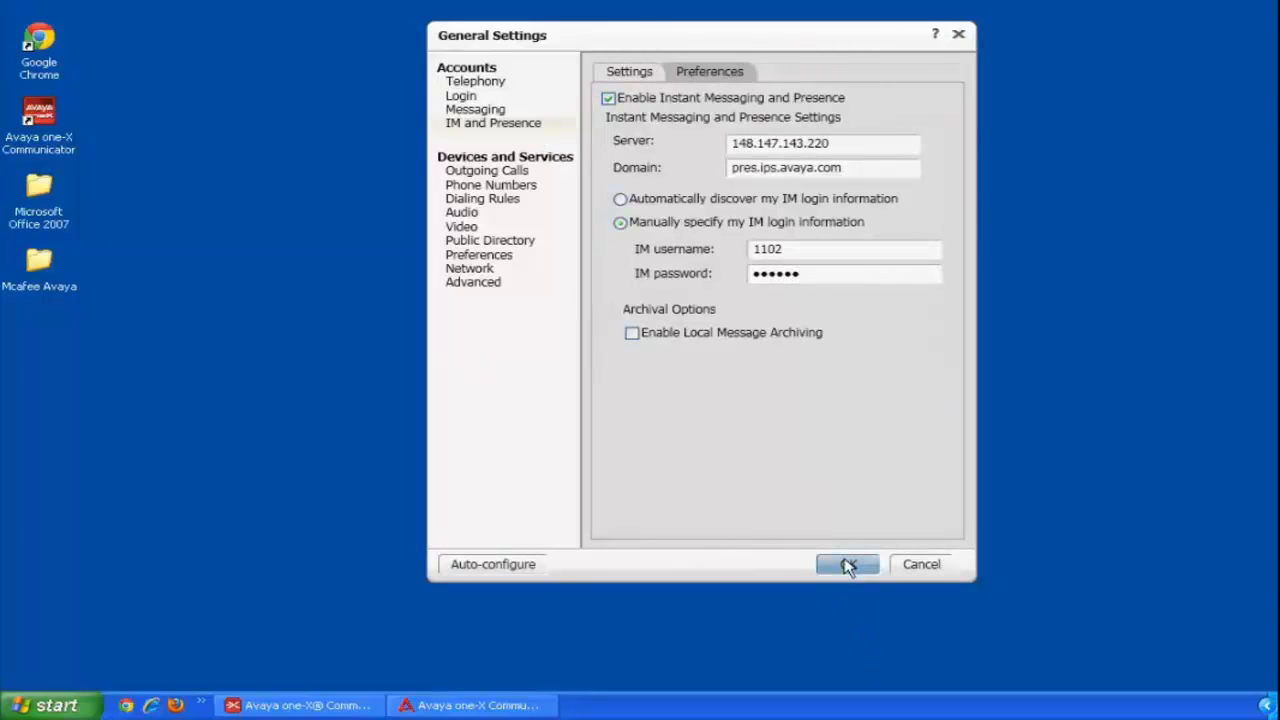
{"action": "left_click", "coordinate": [848, 564]}
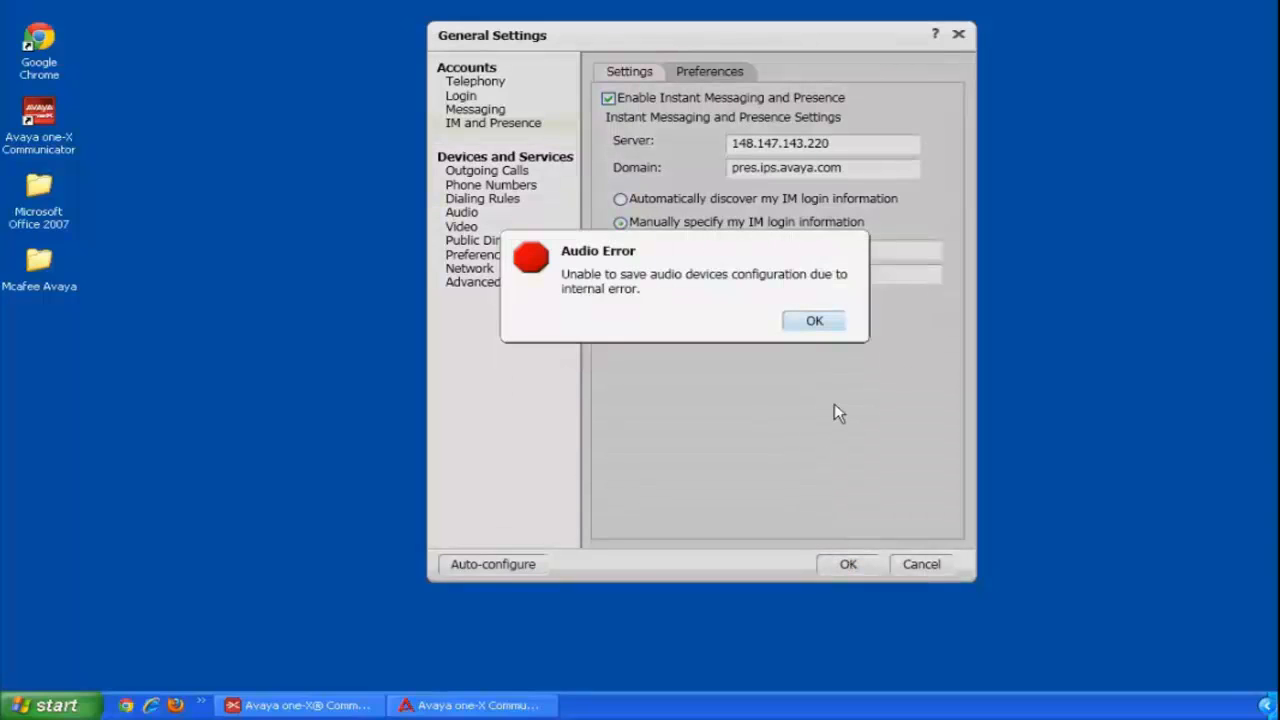
{"action": "left_click", "coordinate": [812, 320]}
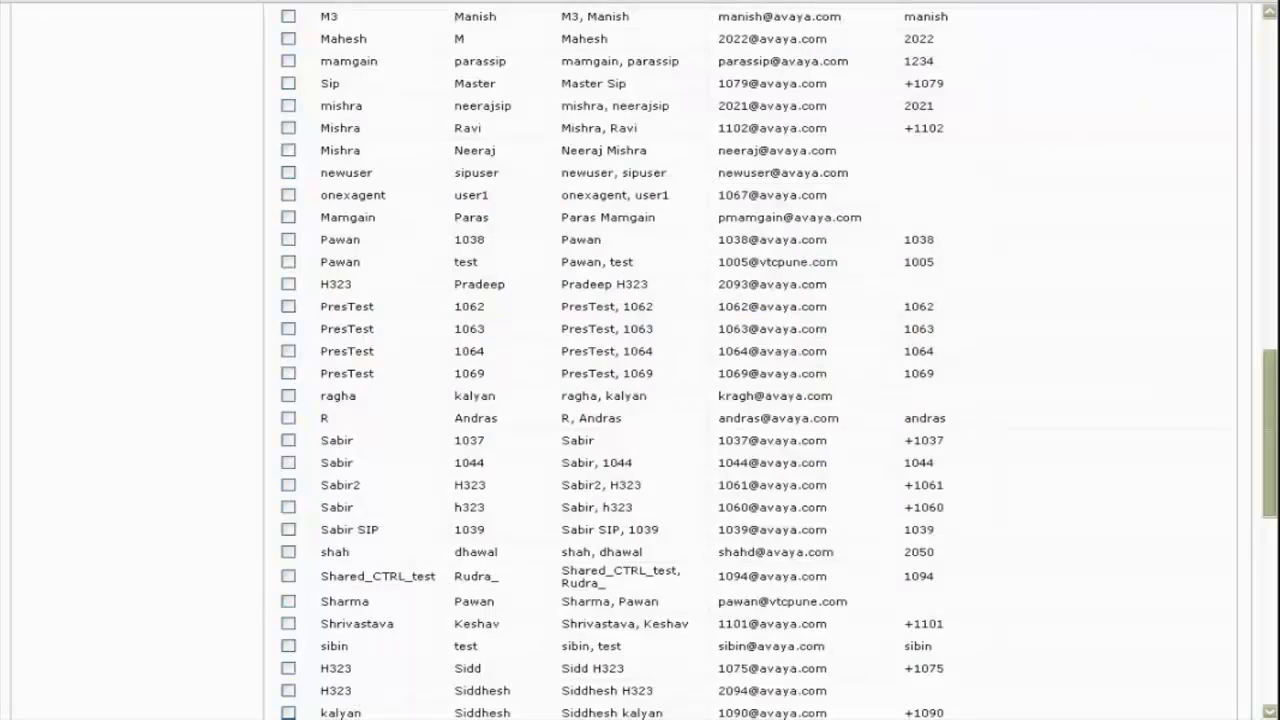
{"action": "mouse_move", "coordinate": [1268, 318]}
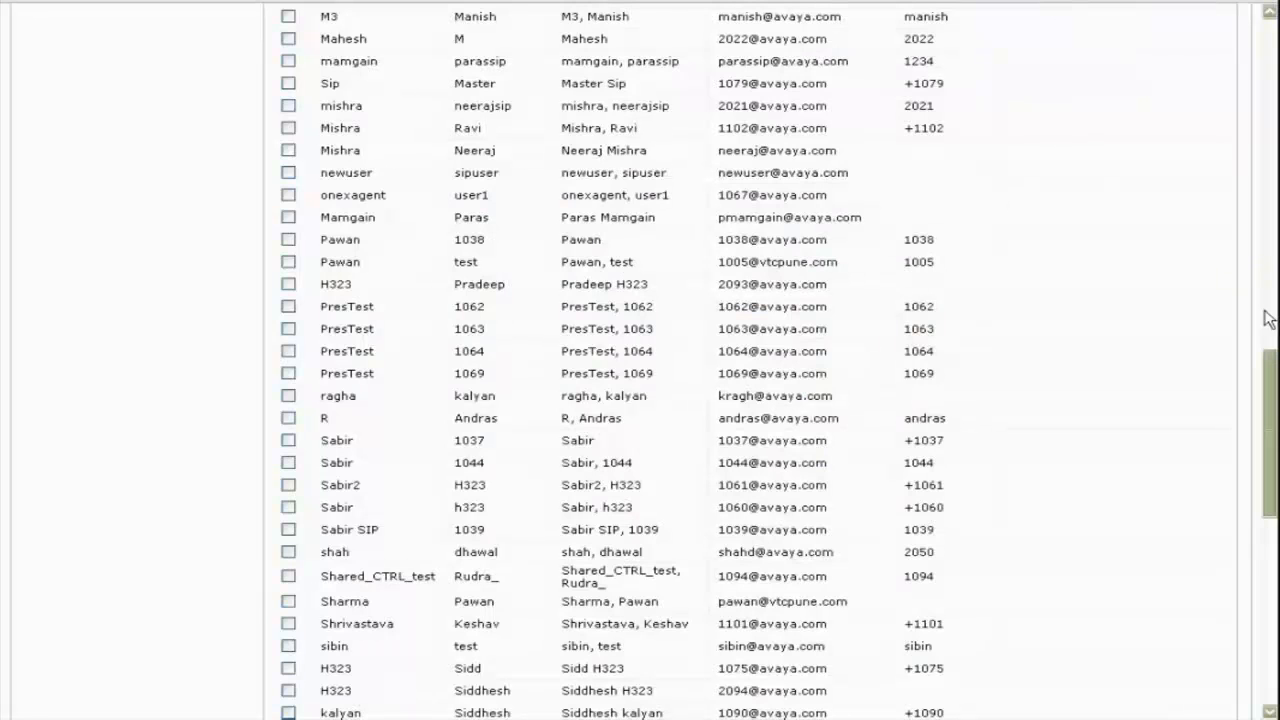
{"action": "mouse_move", "coordinate": [1024, 330]}
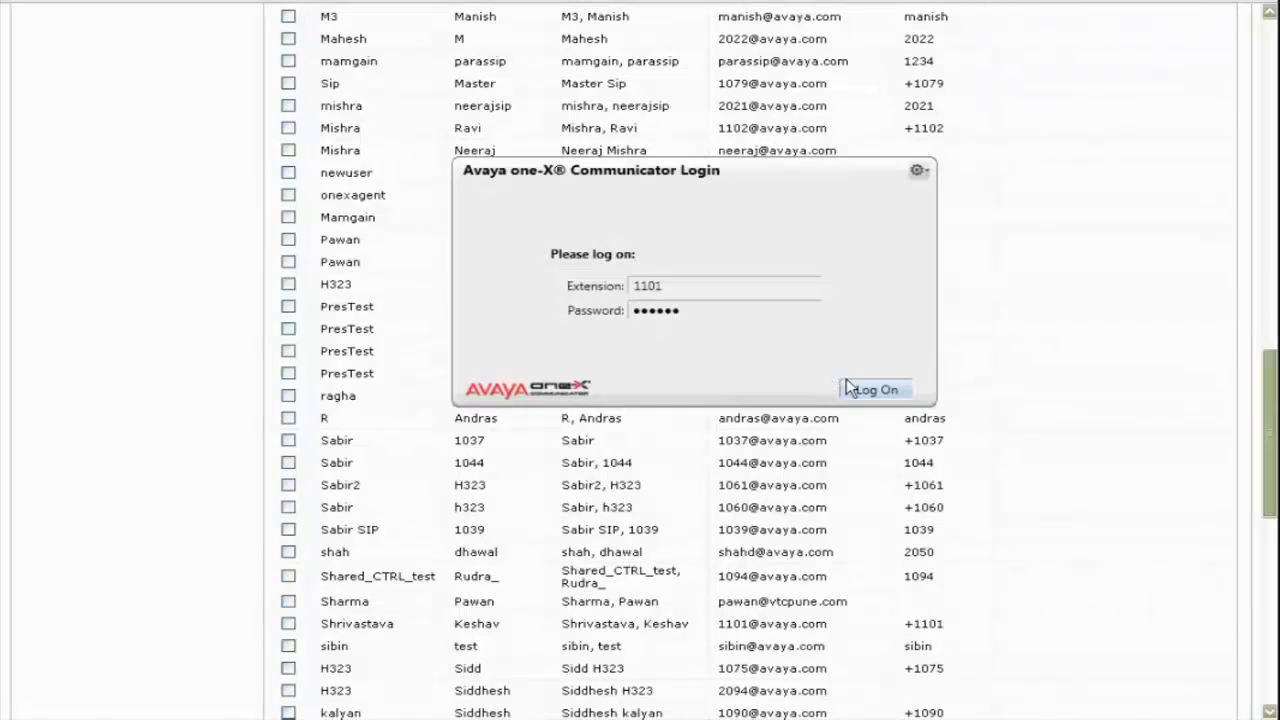
- Log on to one-X Communicator as extension 1101
{"action": "left_click", "coordinate": [872, 388]}
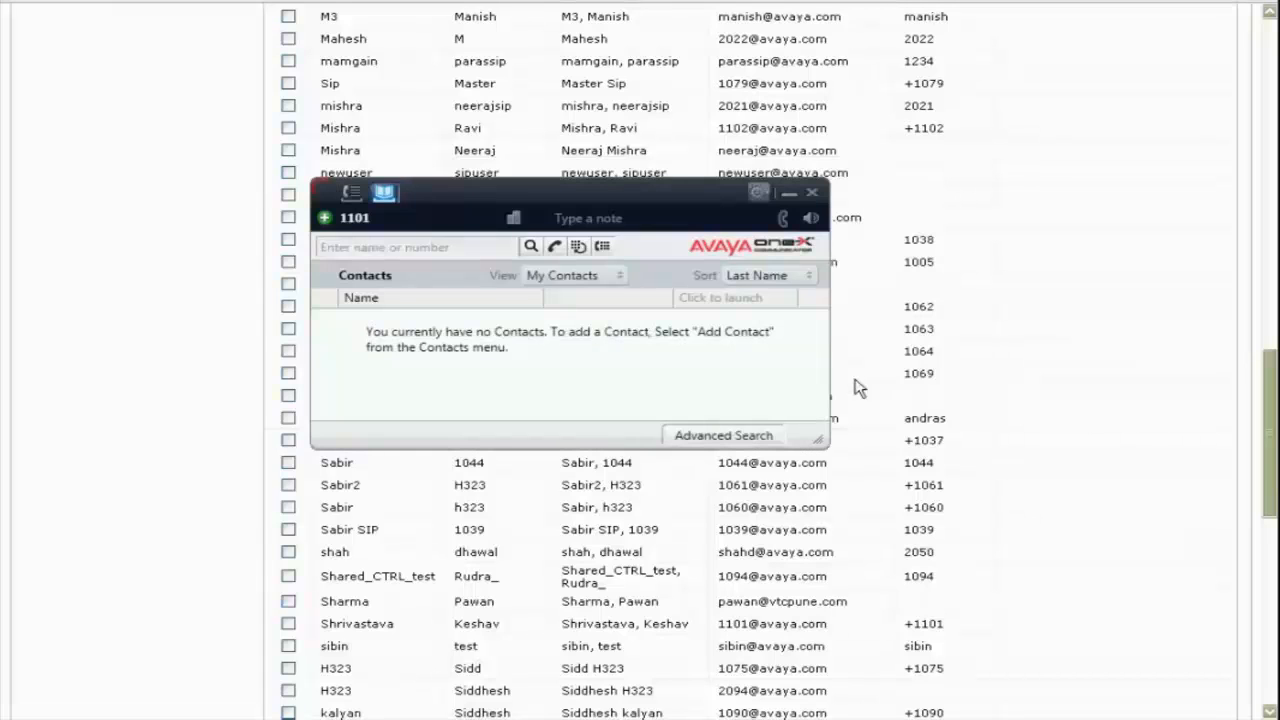
{"action": "mouse_move", "coordinate": [358, 240]}
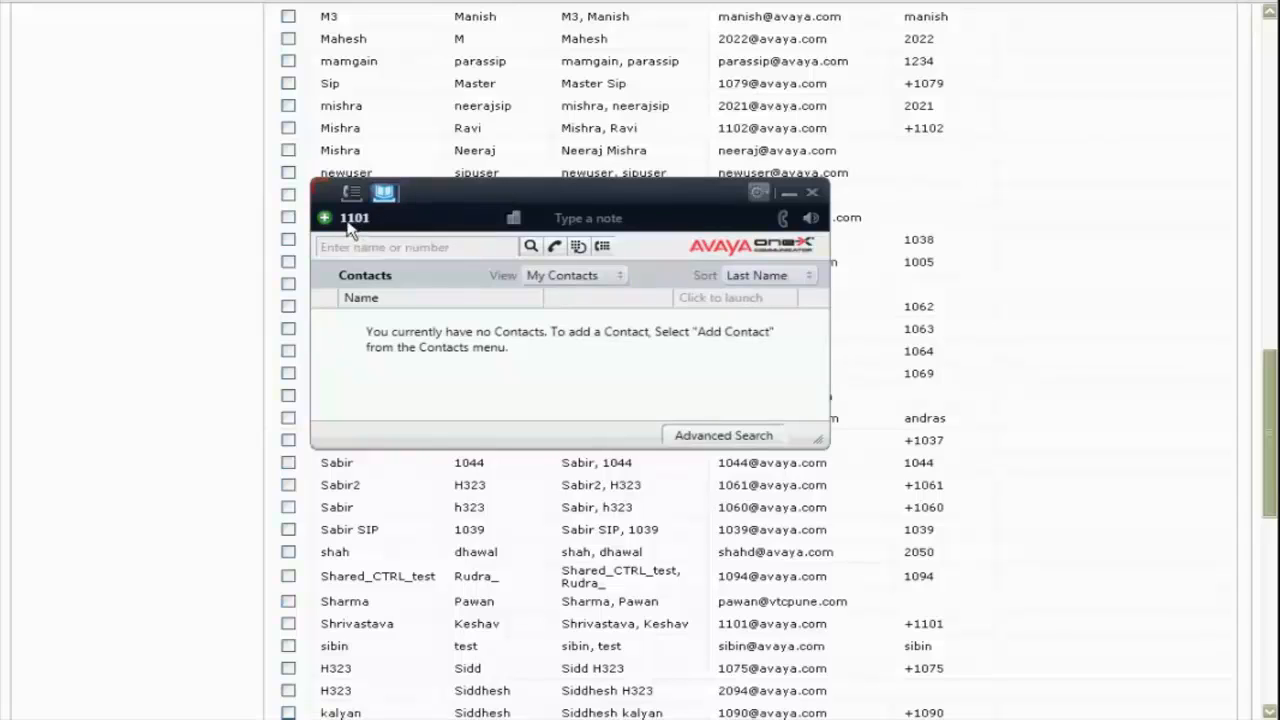
{"action": "mouse_move", "coordinate": [324, 218]}
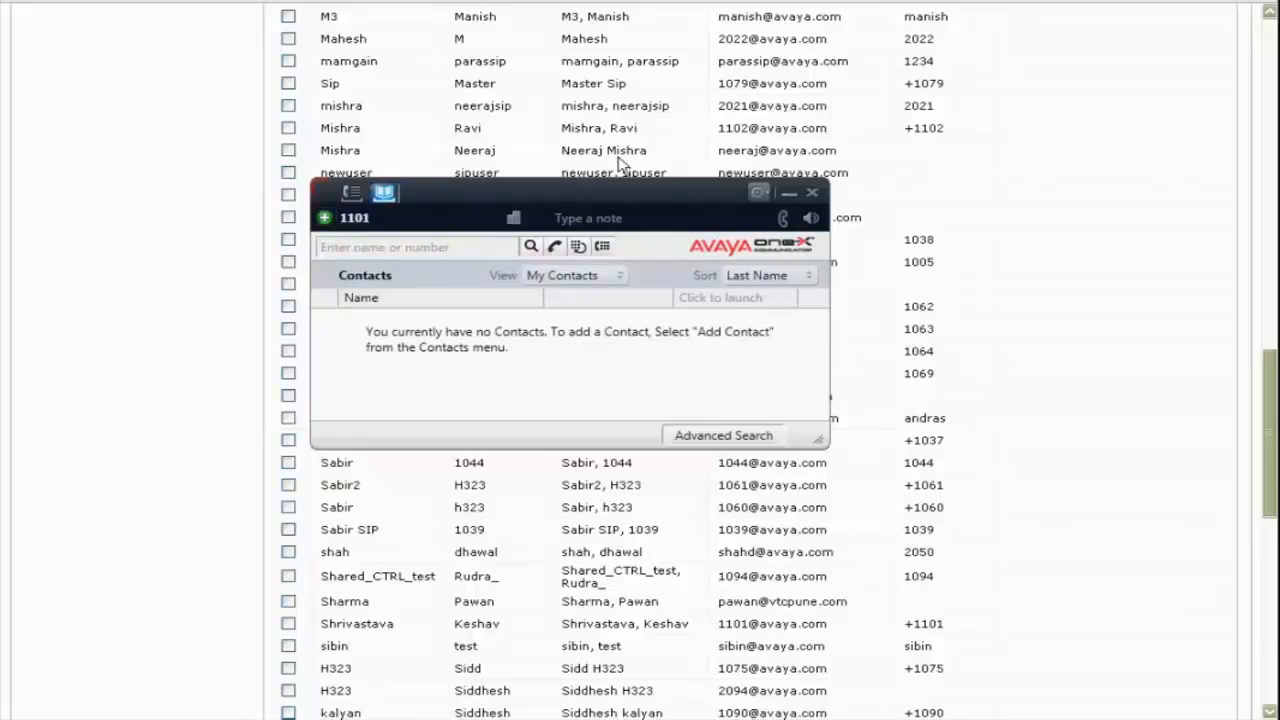
{"action": "mouse_move", "coordinate": [724, 156]}
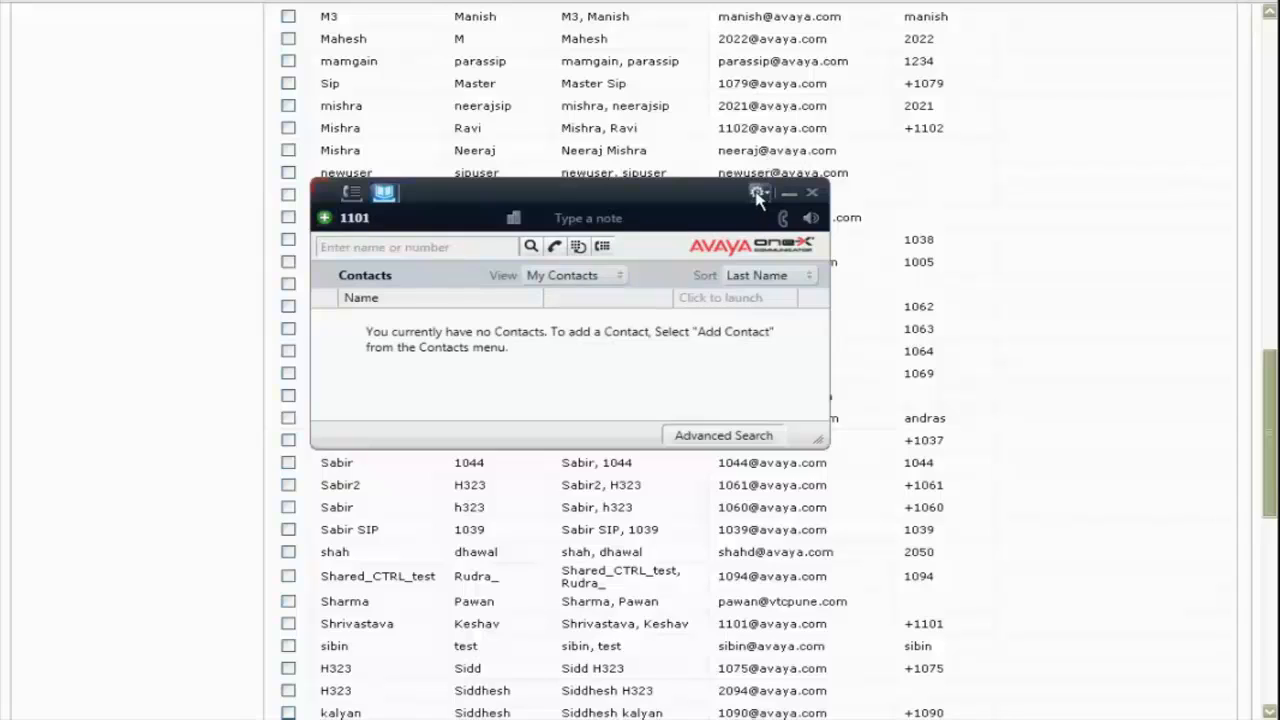
{"action": "left_click", "coordinate": [758, 192]}
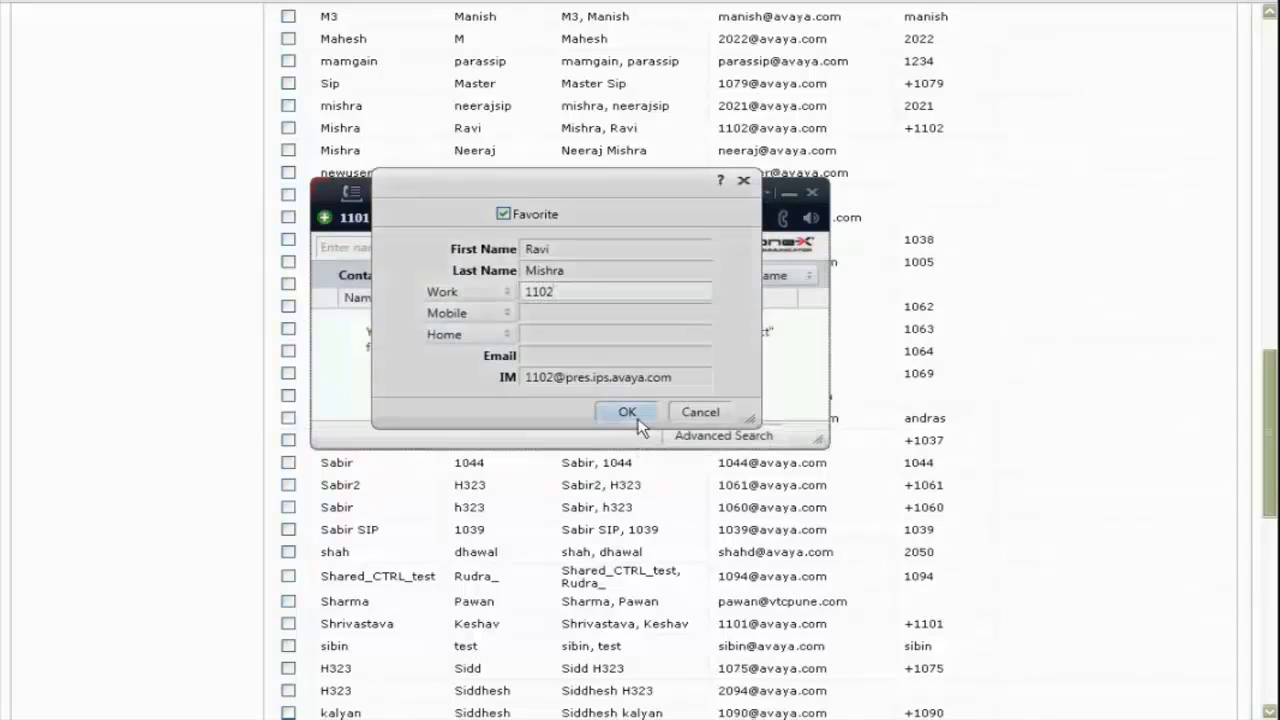
{"action": "left_click", "coordinate": [628, 412]}
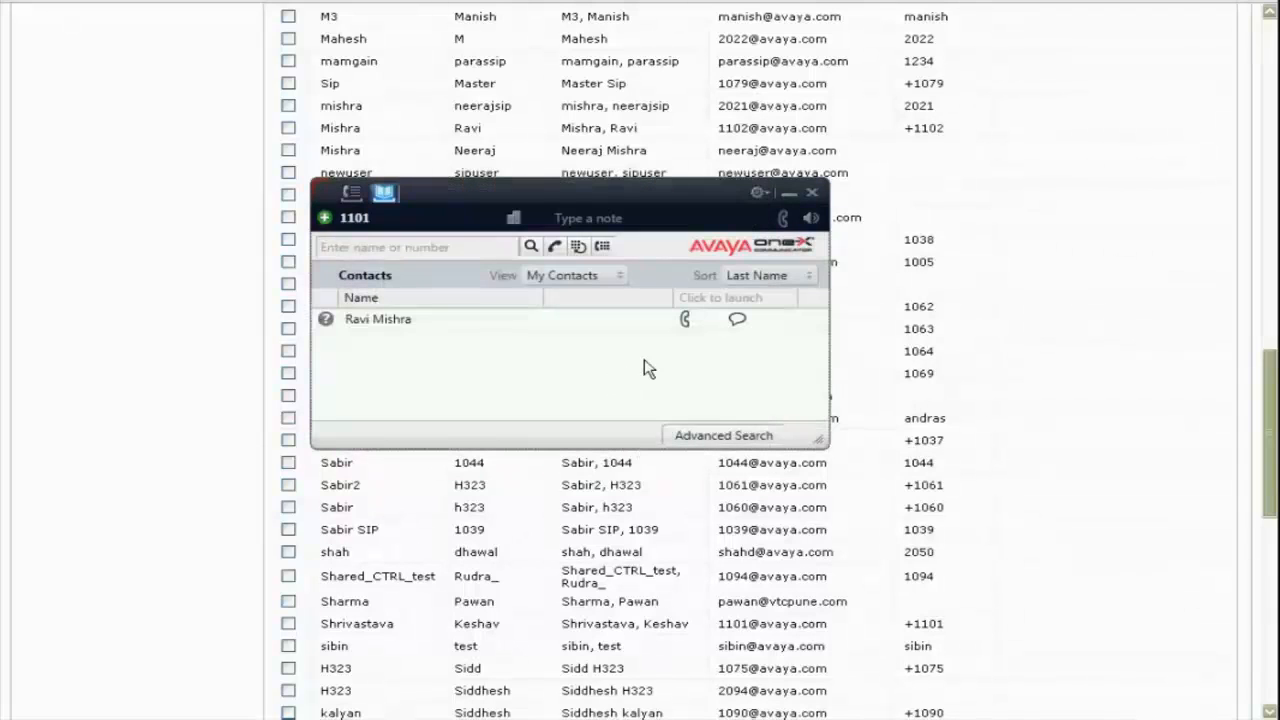
{"action": "mouse_move", "coordinate": [284, 444]}
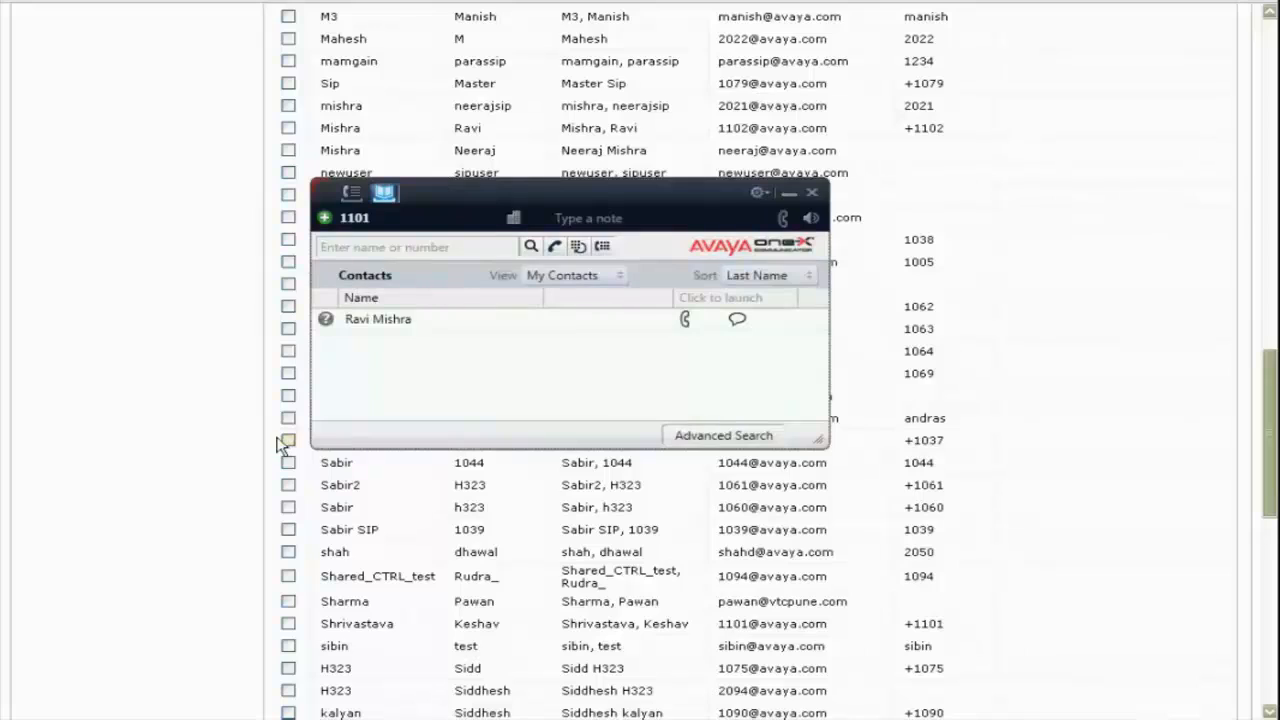
{"action": "mouse_move", "coordinate": [324, 348]}
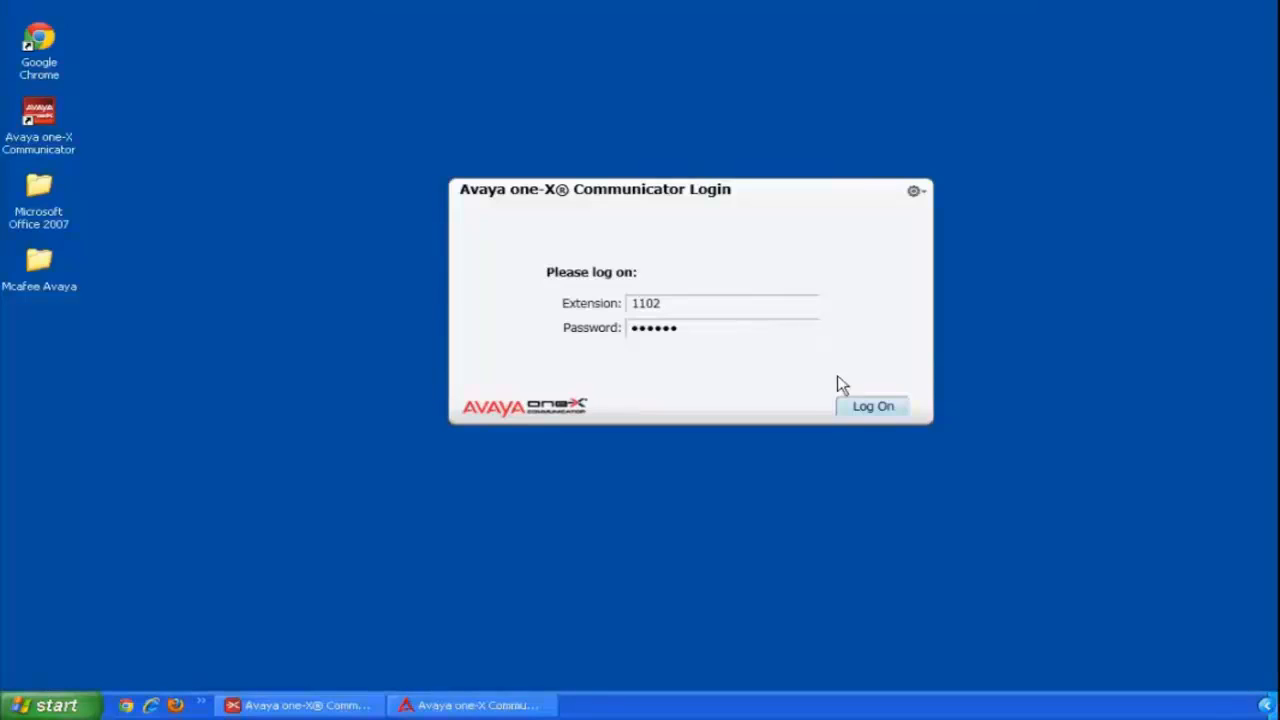
- Log on as extension 1102 so its compact client window shows on the desktop
{"action": "left_click", "coordinate": [872, 406]}
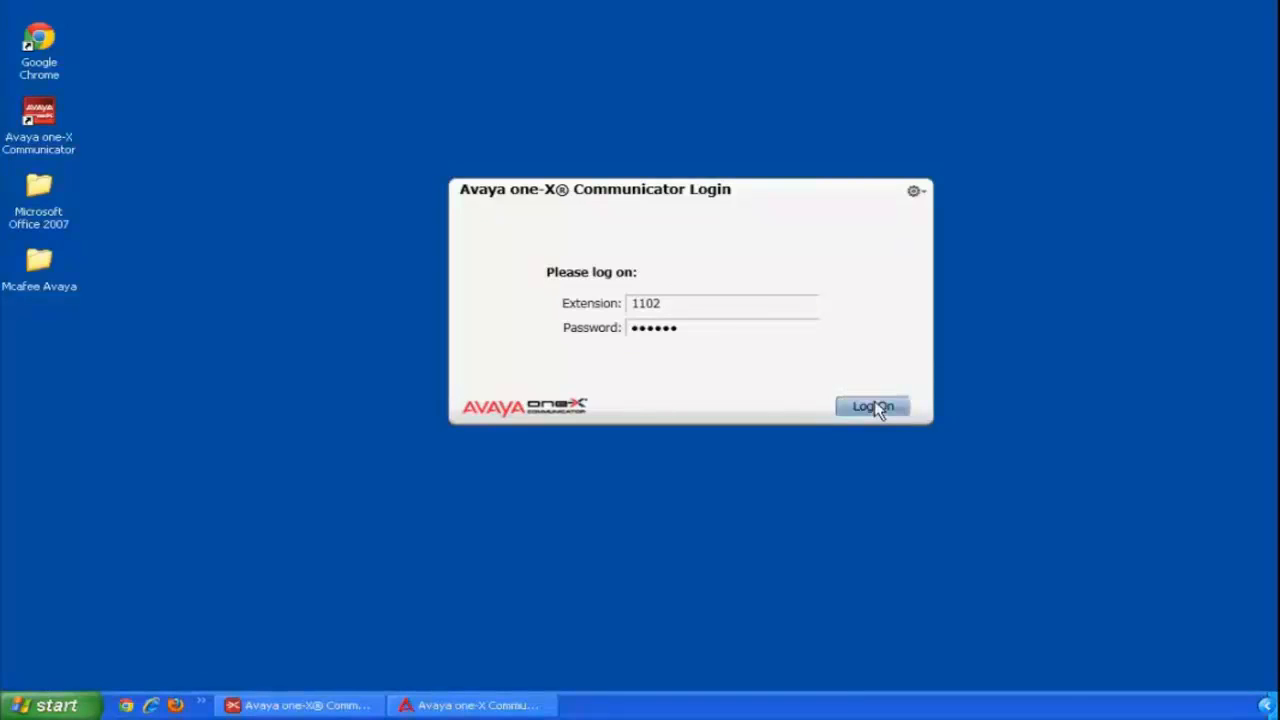
{"action": "left_click", "coordinate": [872, 406]}
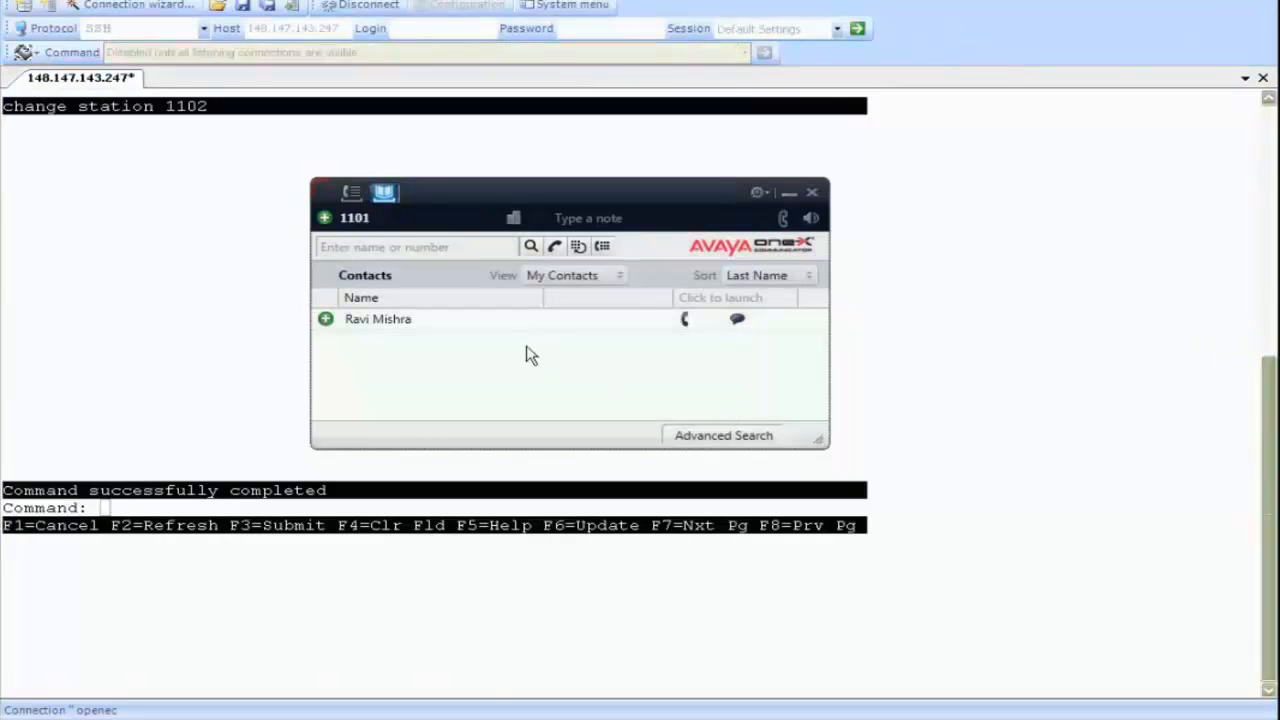
{"action": "left_click", "coordinate": [378, 318]}
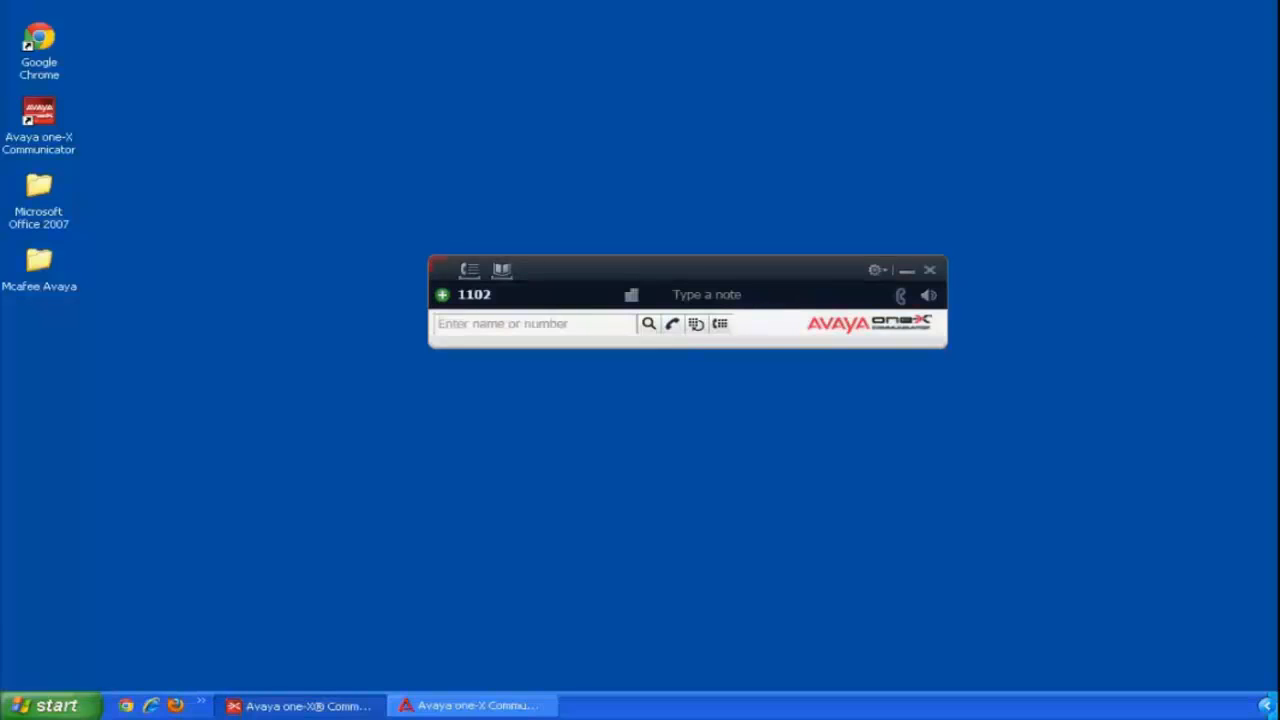
{"action": "mouse_move", "coordinate": [880, 270]}
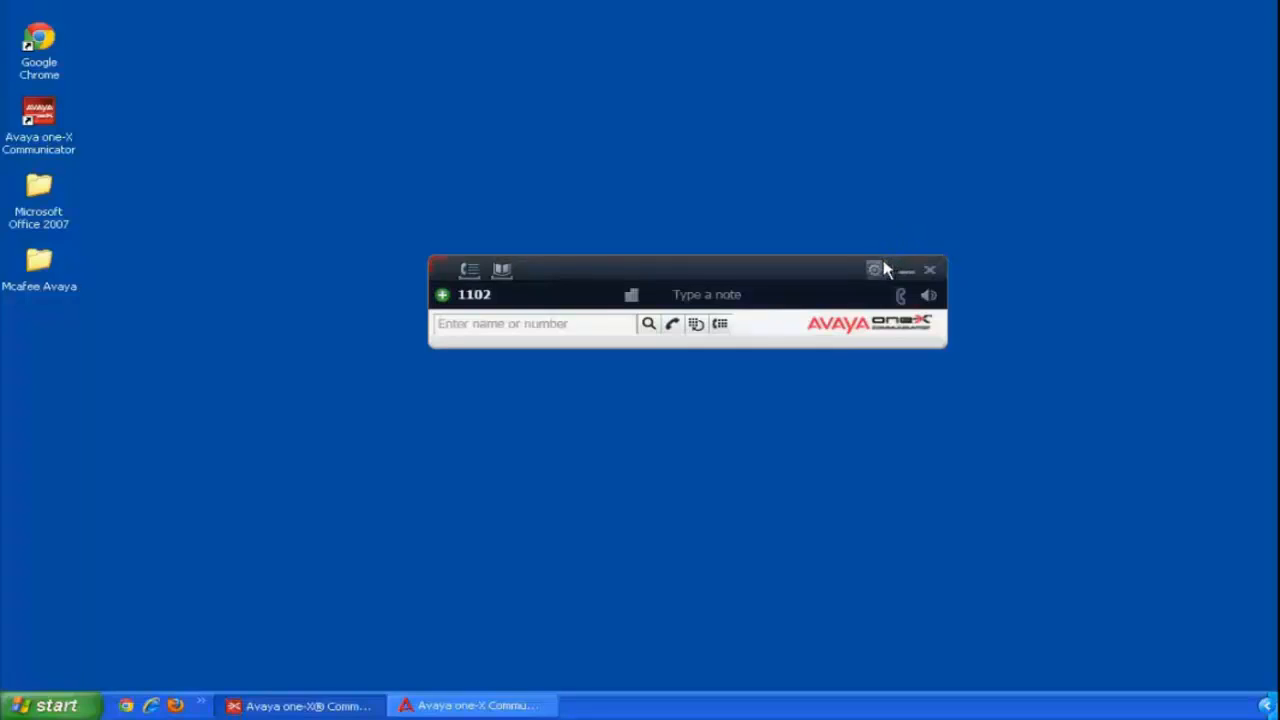
{"action": "left_click", "coordinate": [876, 270]}
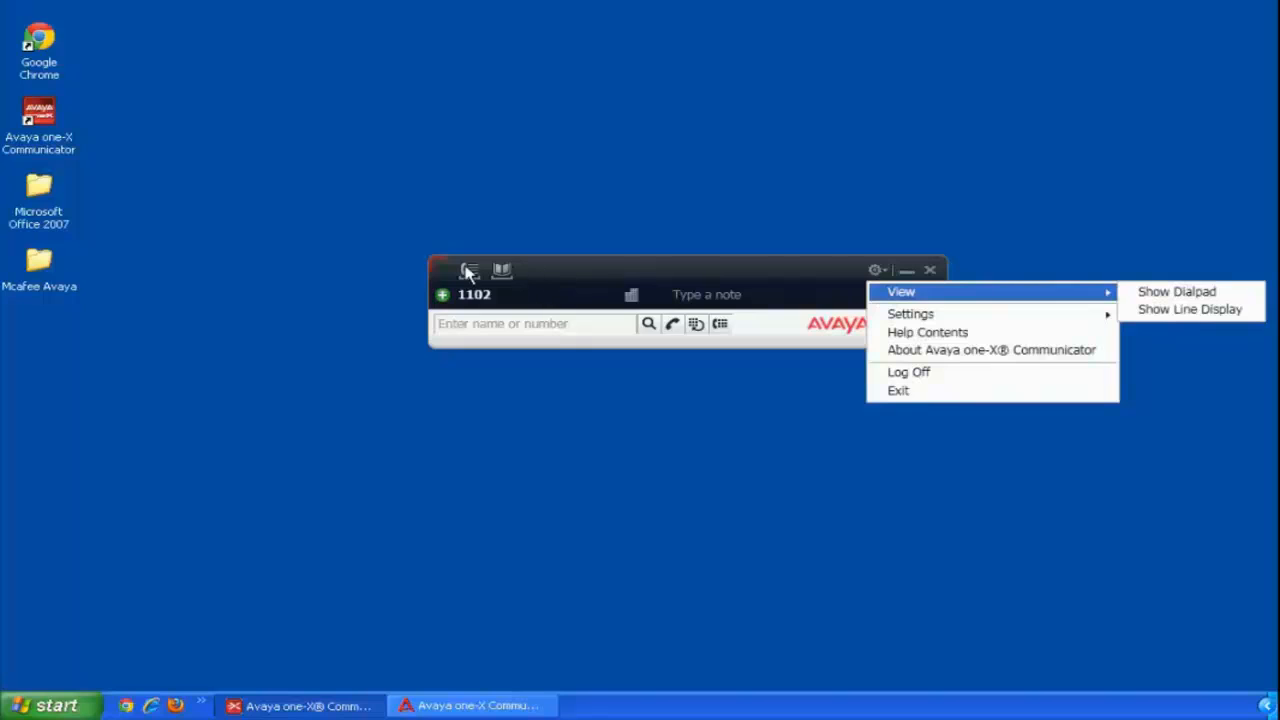
{"action": "left_click", "coordinate": [500, 270]}
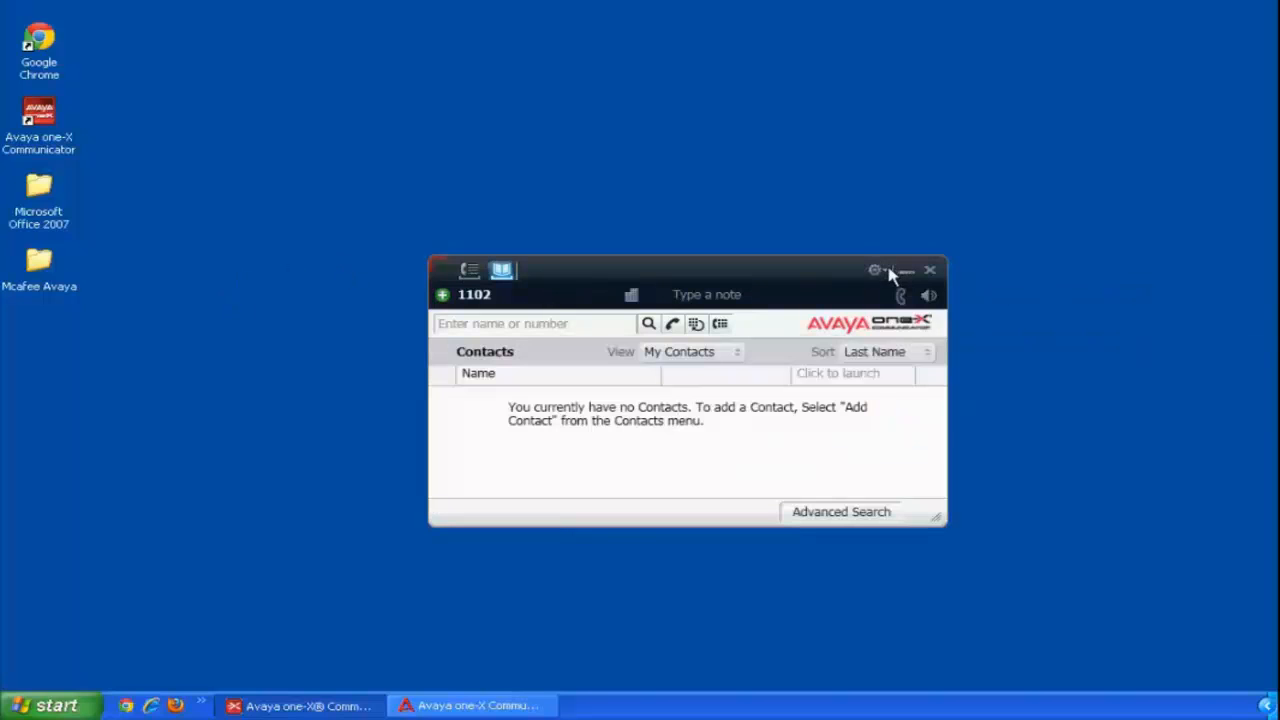
{"action": "left_click", "coordinate": [876, 270]}
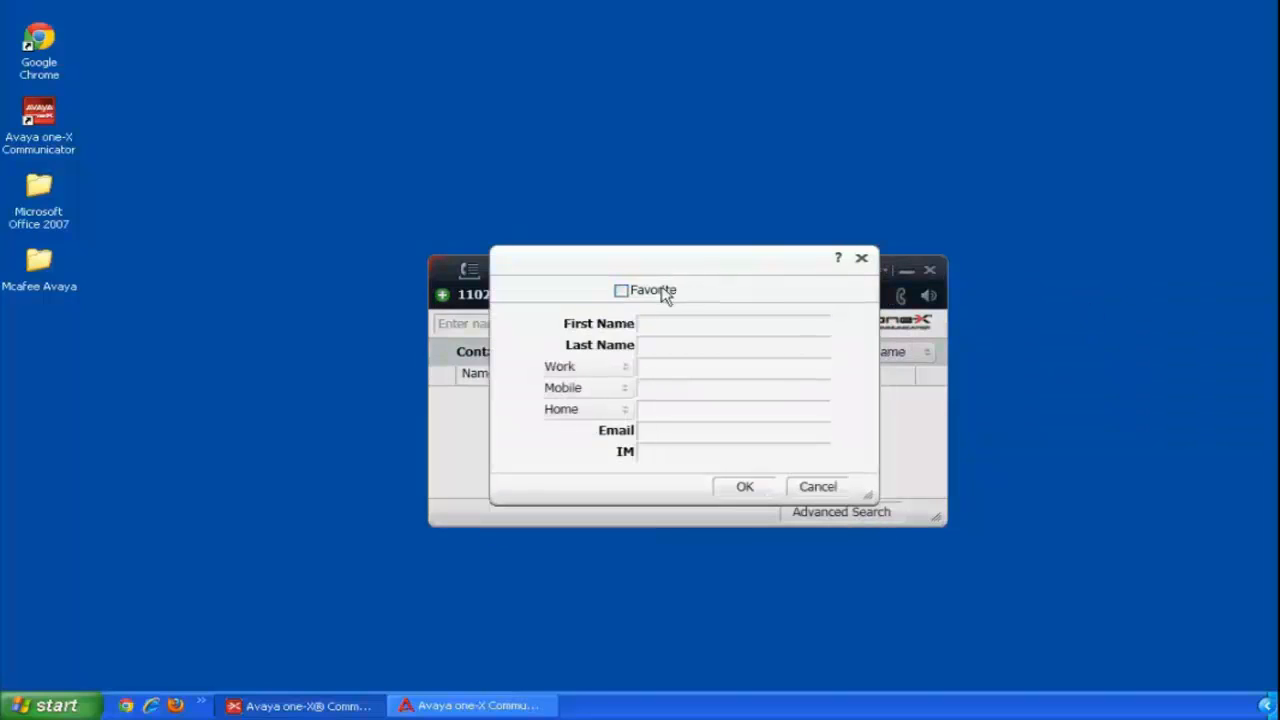
{"action": "left_click", "coordinate": [620, 290]}
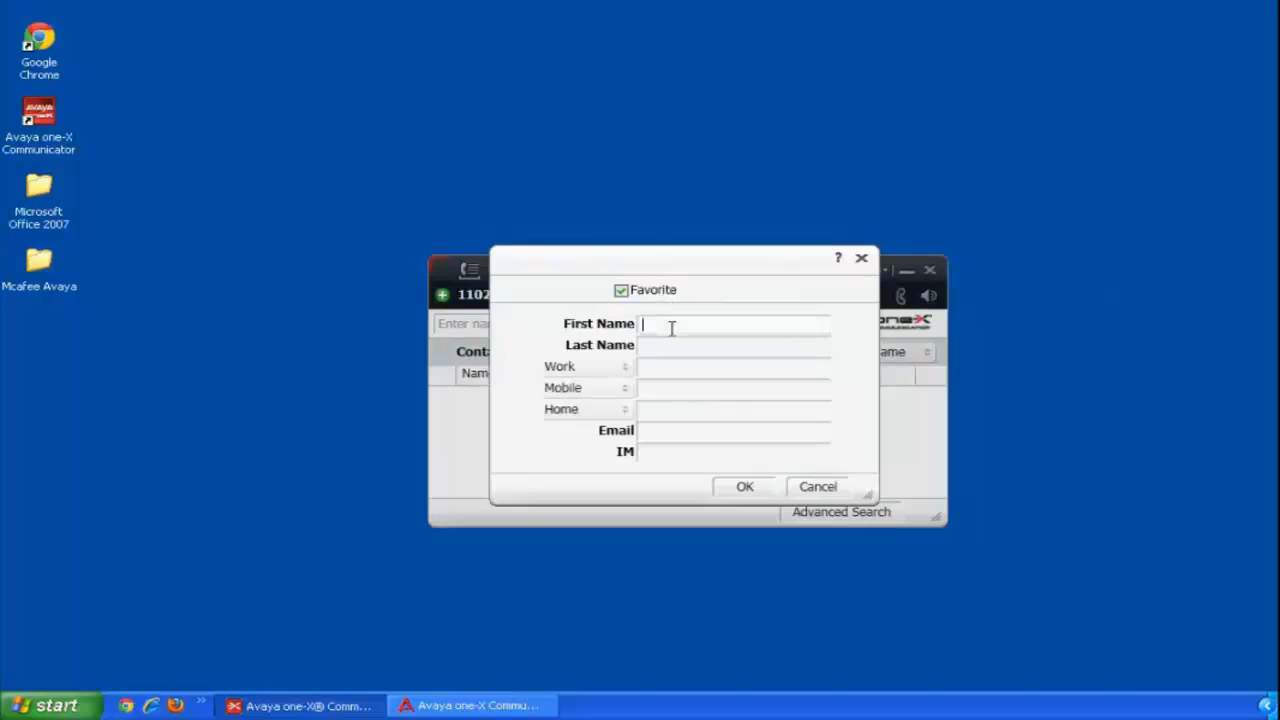
{"action": "type", "text": "1101"}
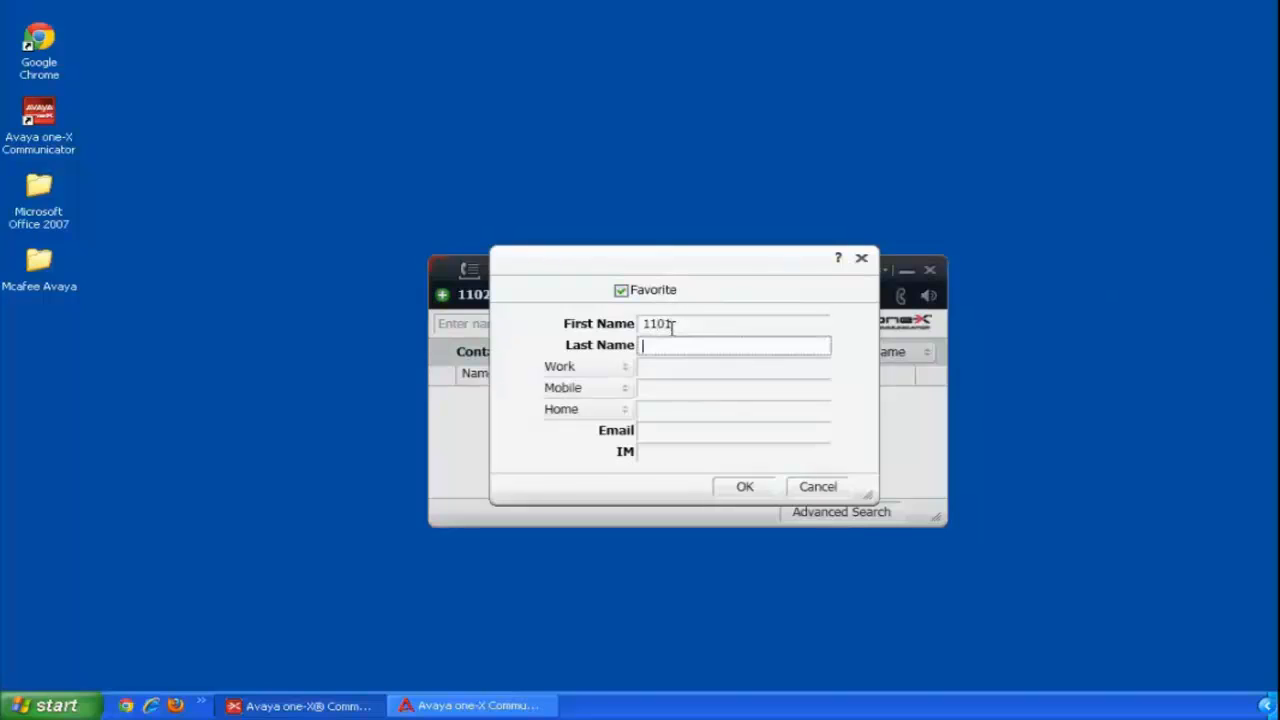
{"action": "type", "text": "Keshav"}
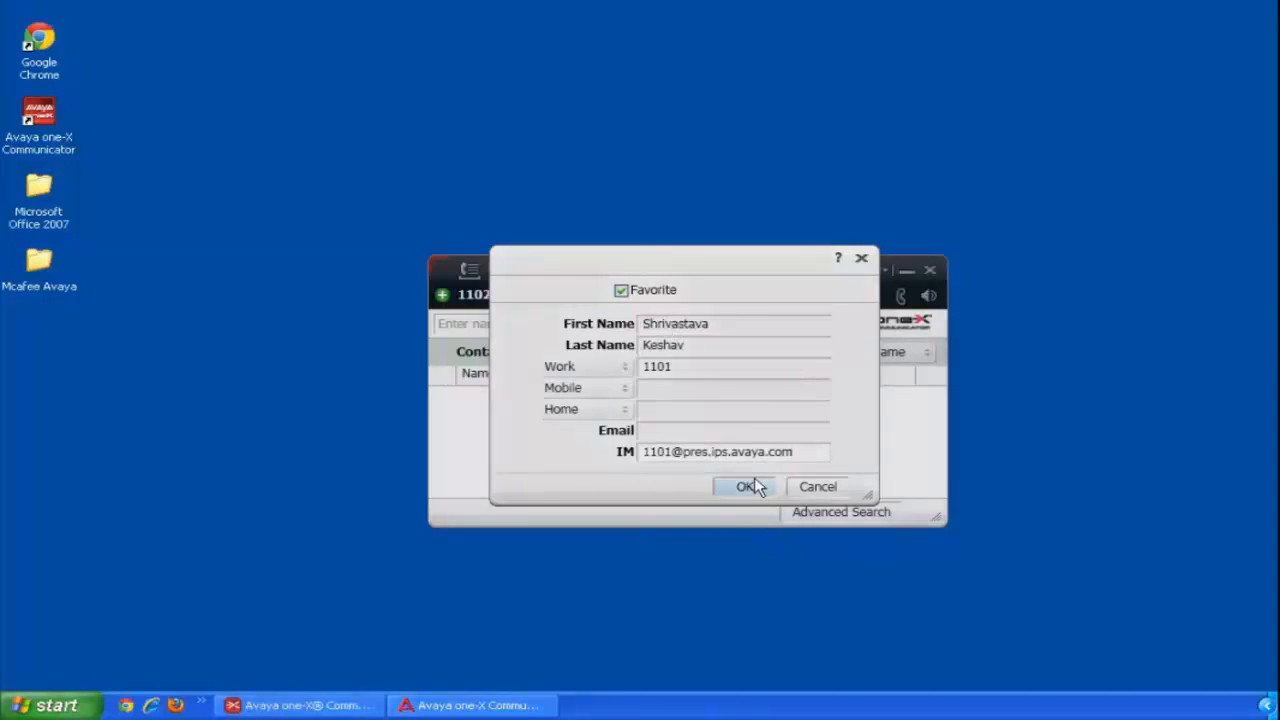
{"action": "left_click", "coordinate": [744, 486]}
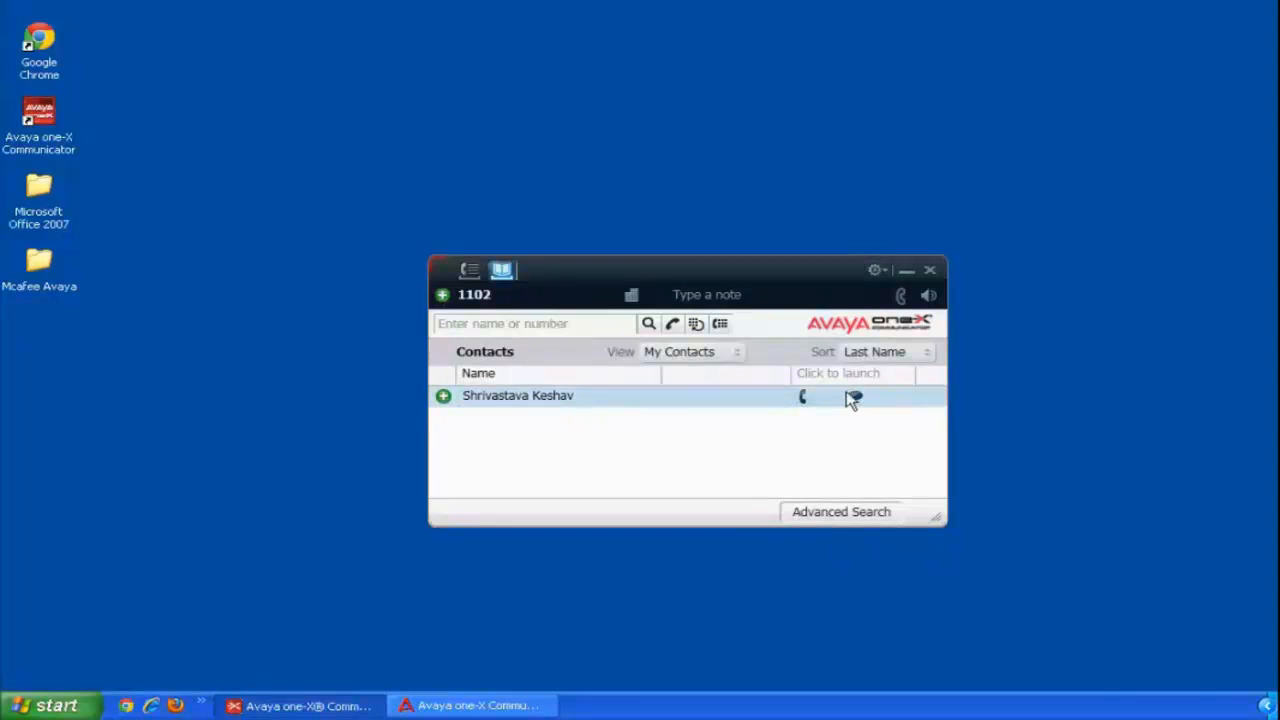
- Send the instant message 'Hi Good Afternoon' to the contact on extension 1101
{"action": "left_click", "coordinate": [852, 396]}
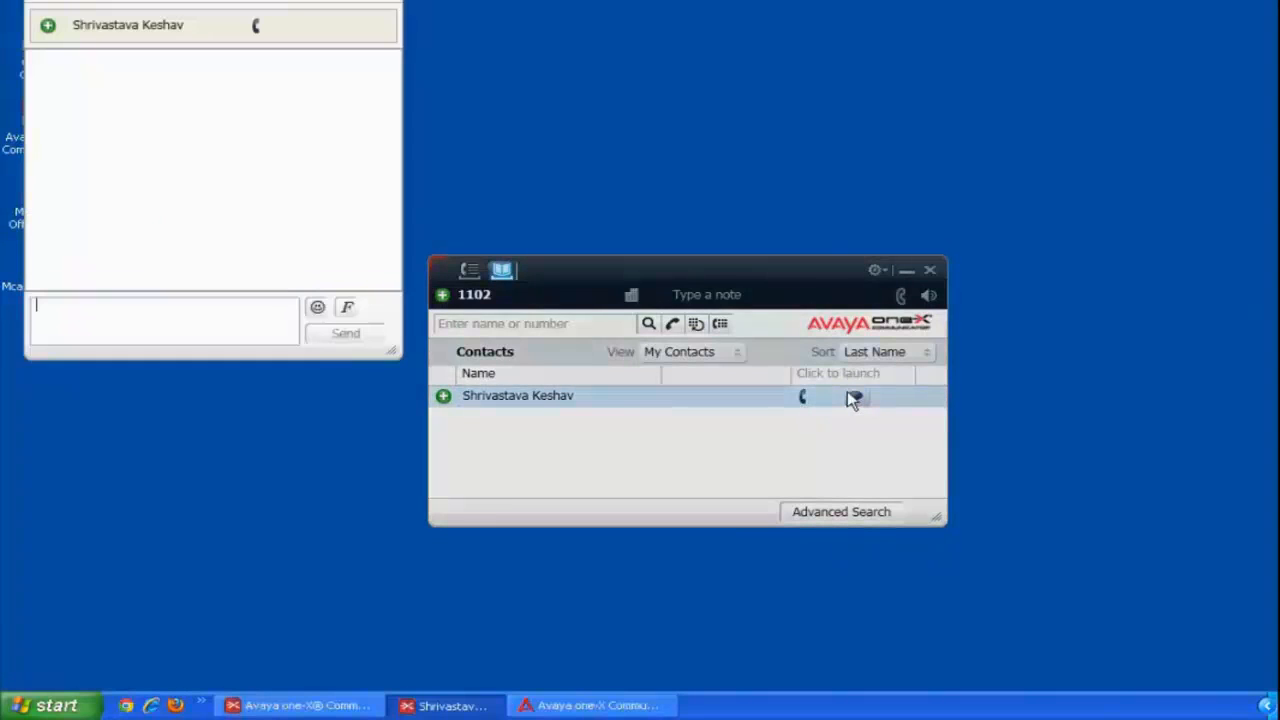
{"action": "type", "text": "H"}
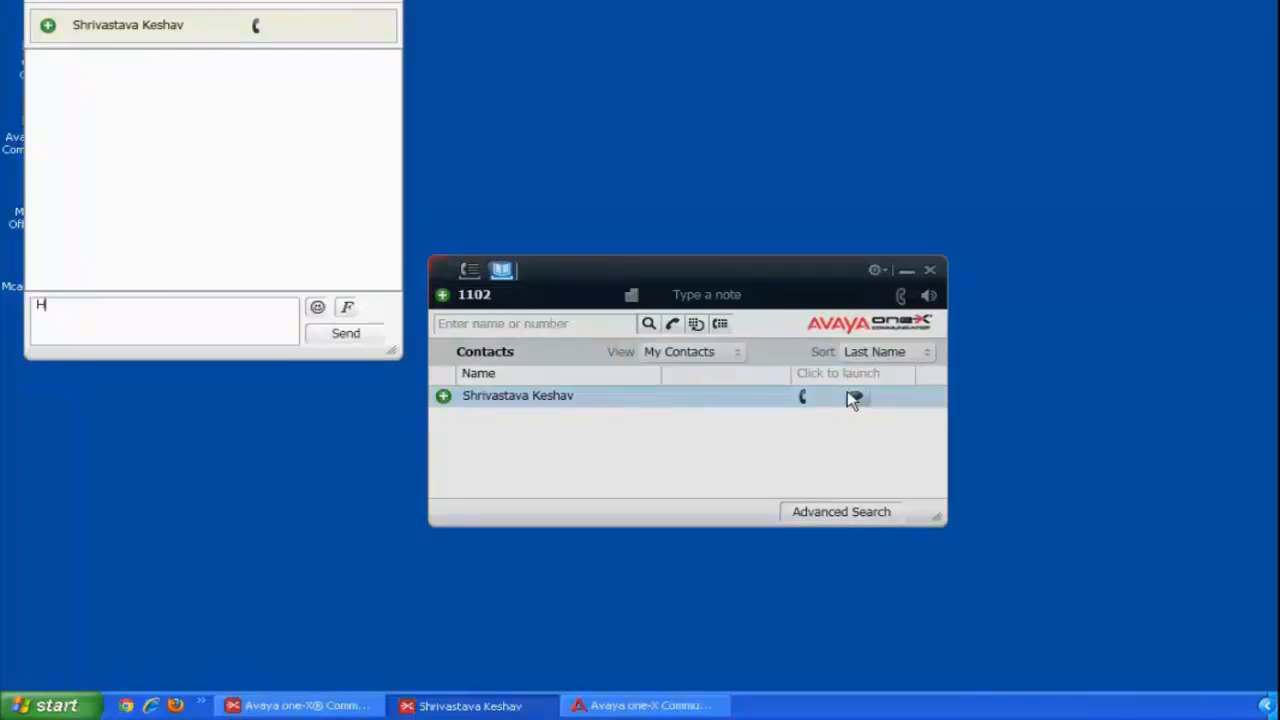
{"action": "type", "text": "i Good Aft"}
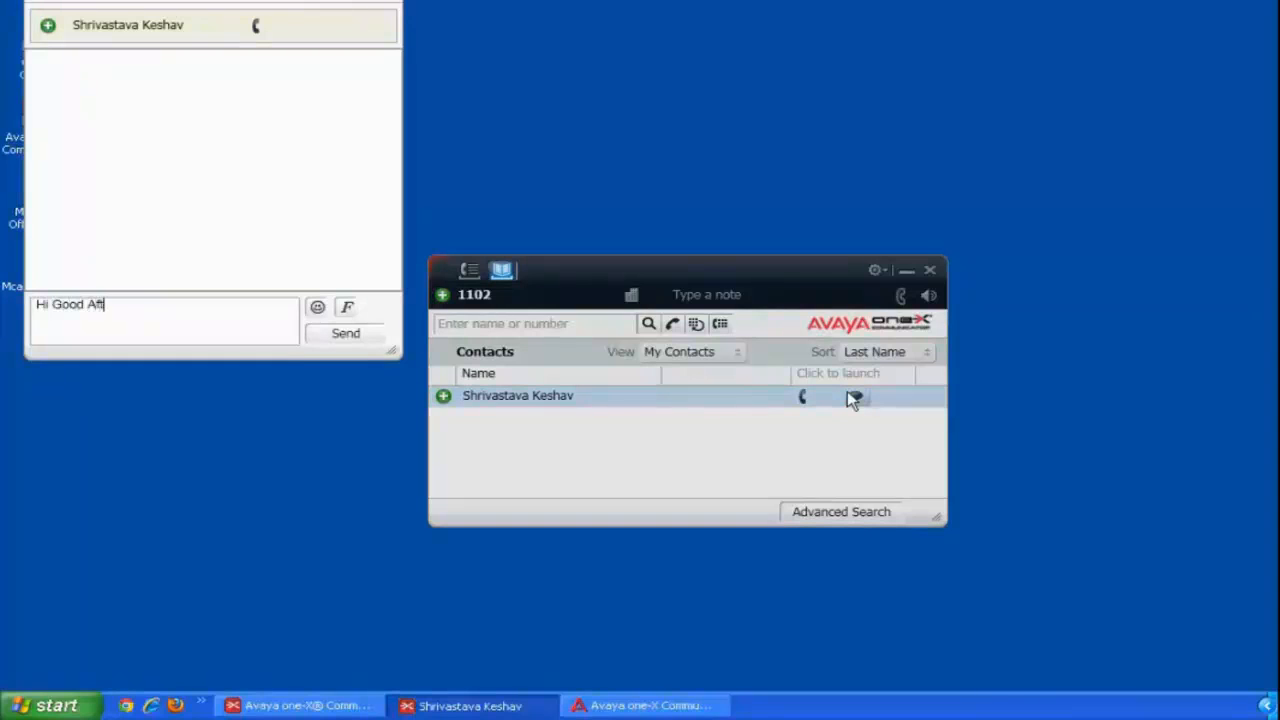
{"action": "left_click", "coordinate": [344, 332]}
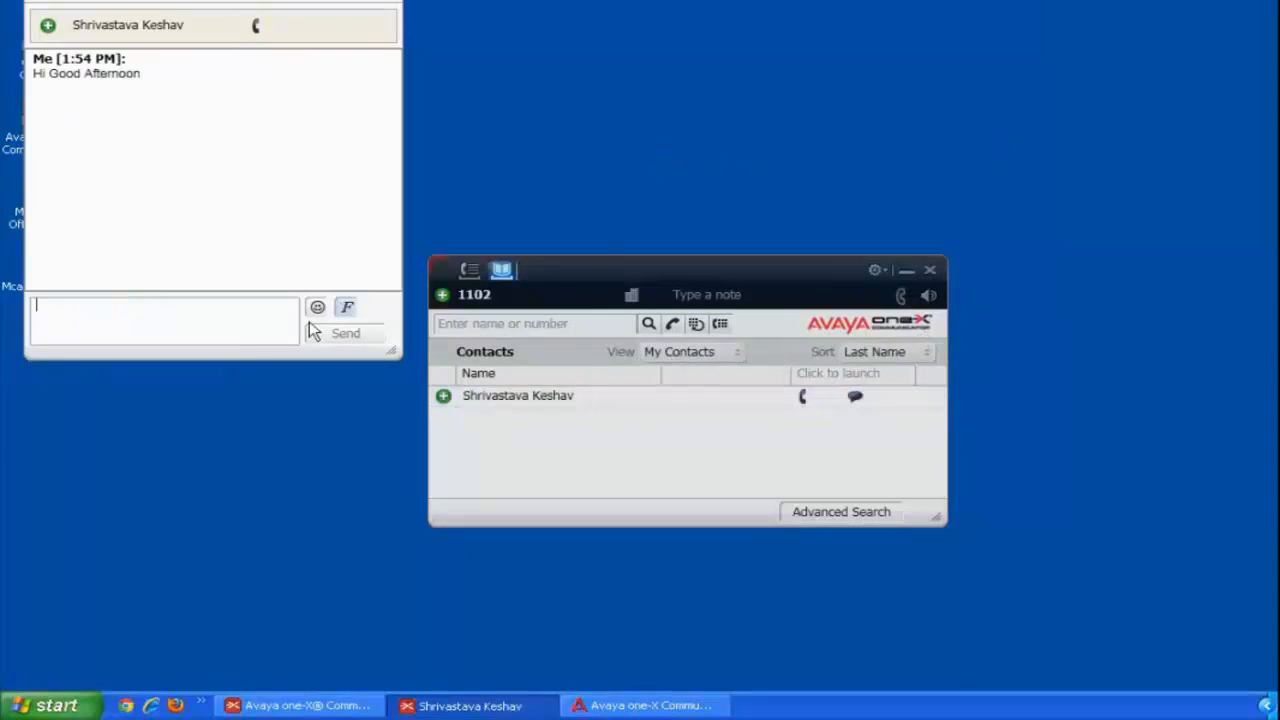
{"action": "mouse_move", "coordinate": [318, 308]}
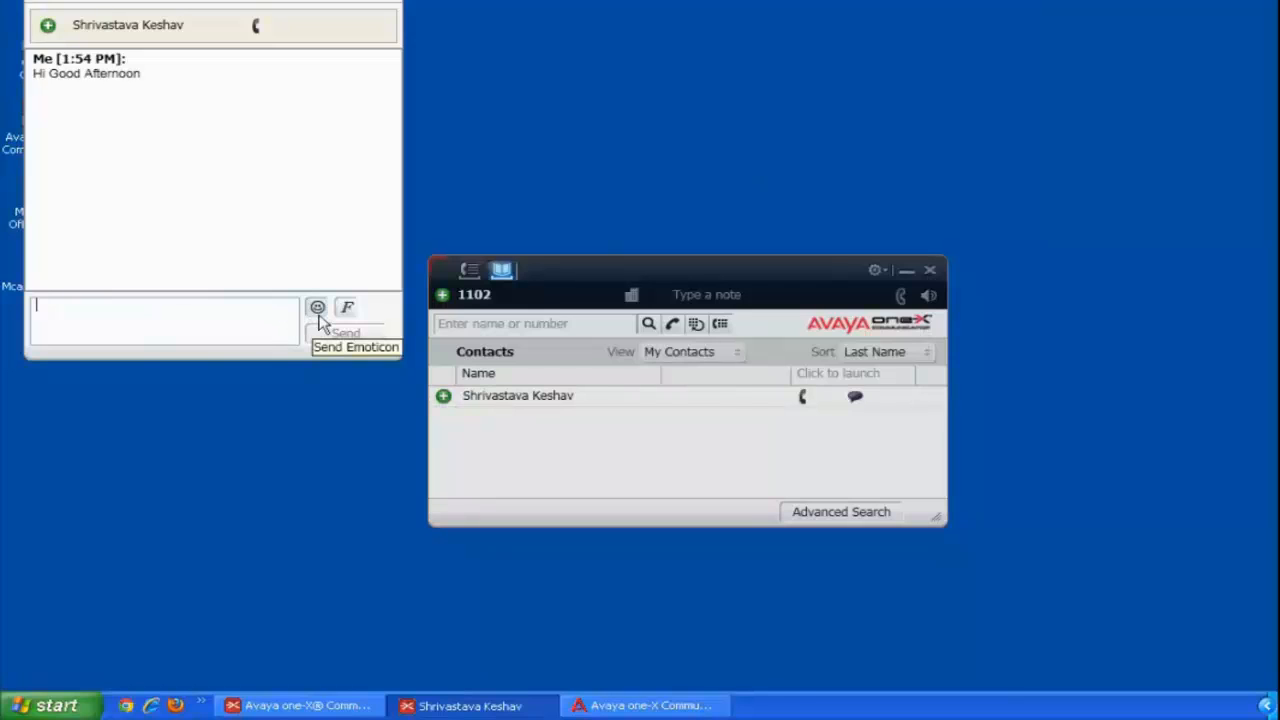
- Send a smiley emoticon in the same chat
{"action": "left_click", "coordinate": [316, 308]}
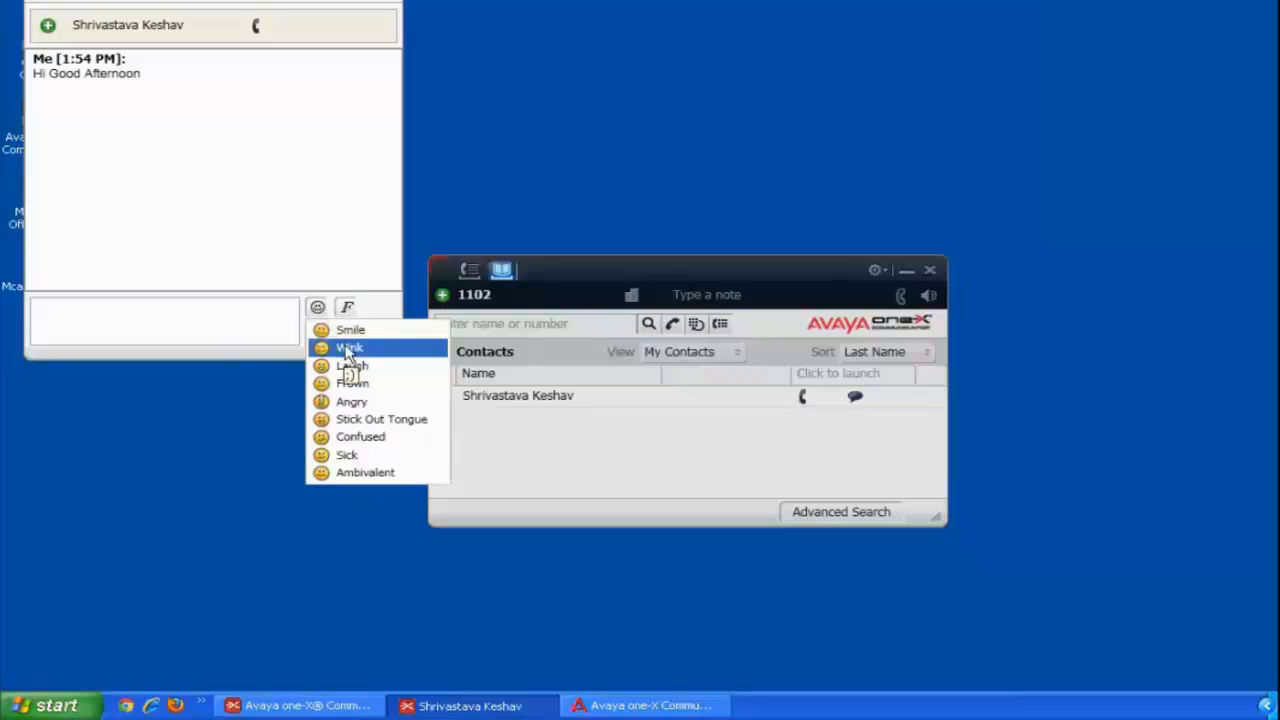
{"action": "left_click", "coordinate": [350, 330]}
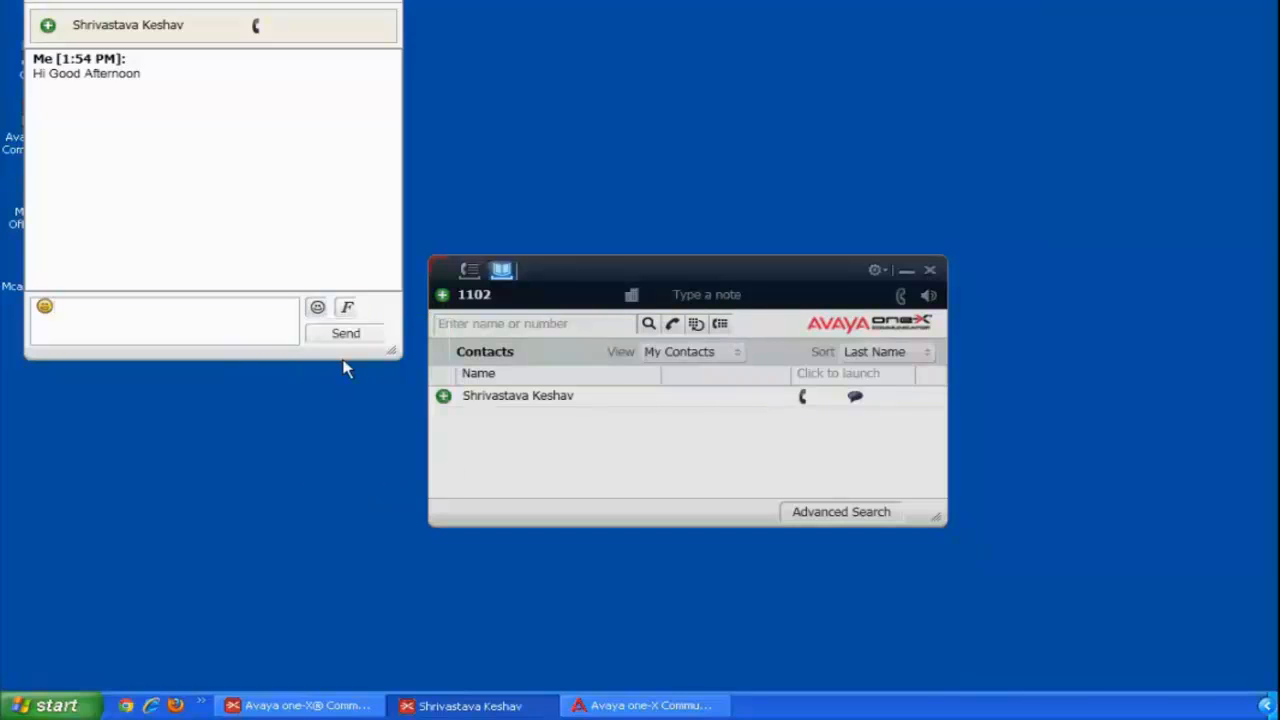
{"action": "left_click", "coordinate": [344, 332]}
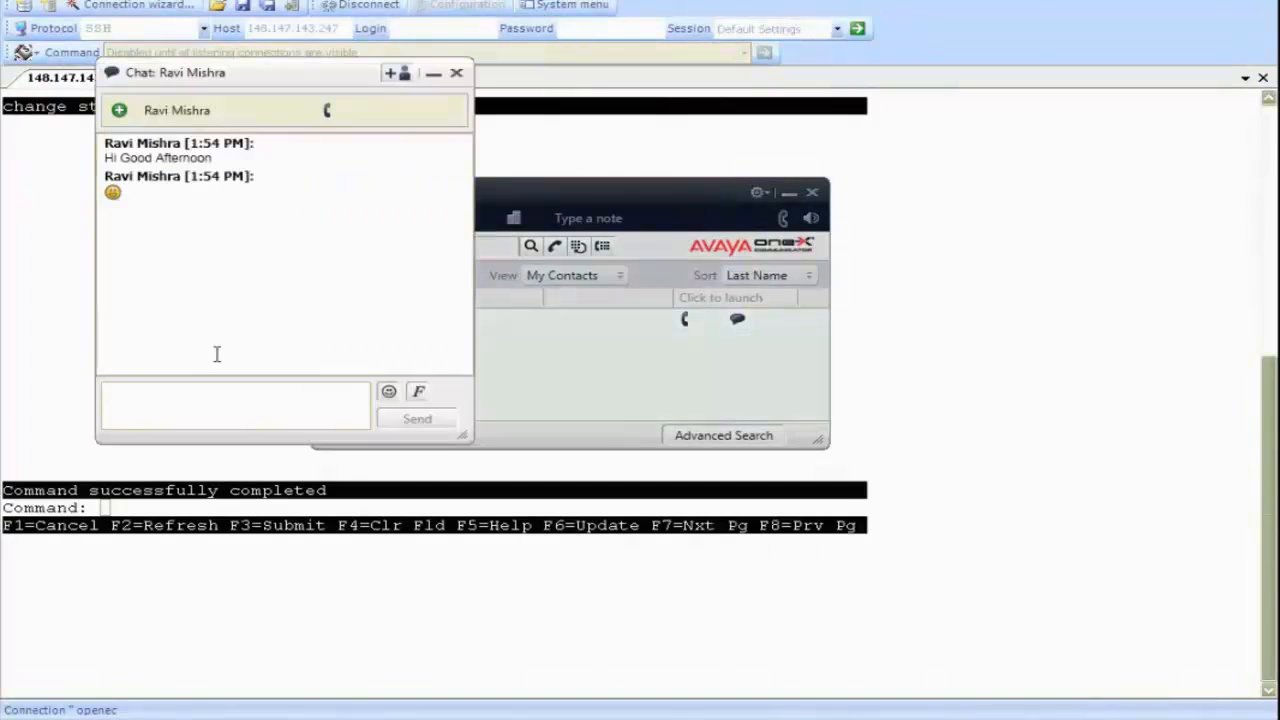
- Start a reply with 'Hi' in the received chat on extension 1101
{"action": "left_click", "coordinate": [236, 404]}
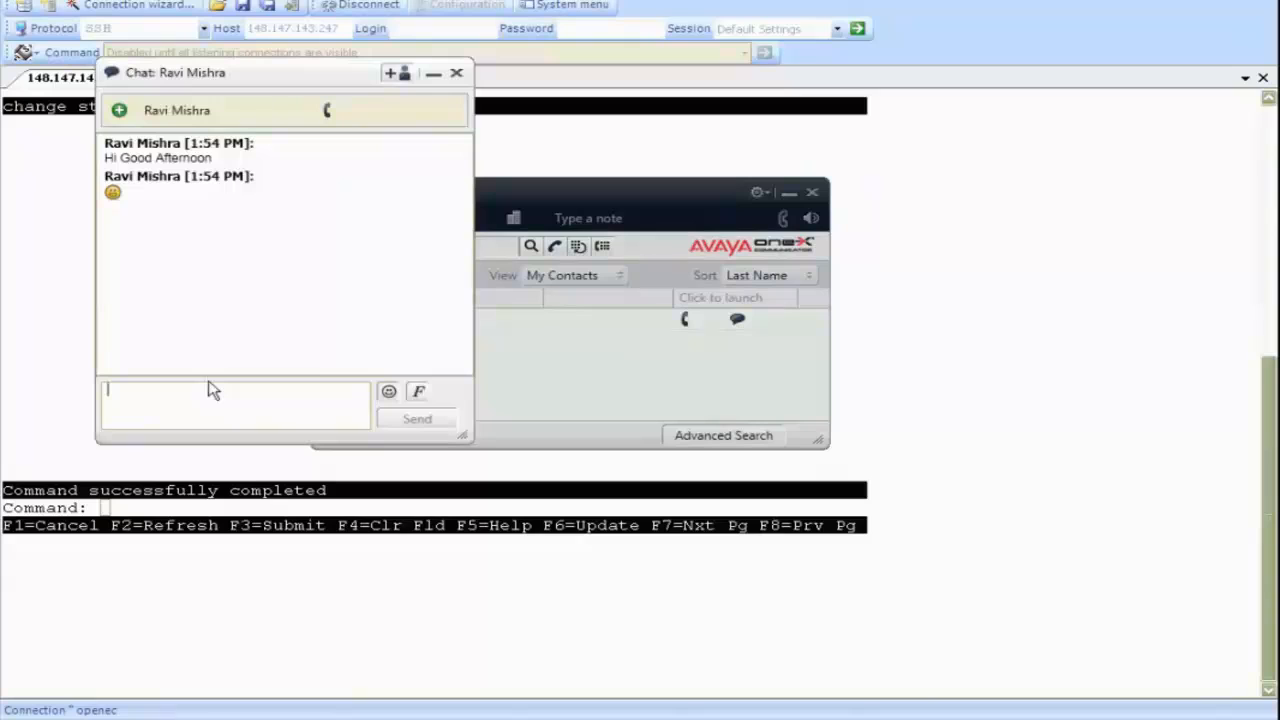
{"action": "type", "text": "Hi"}
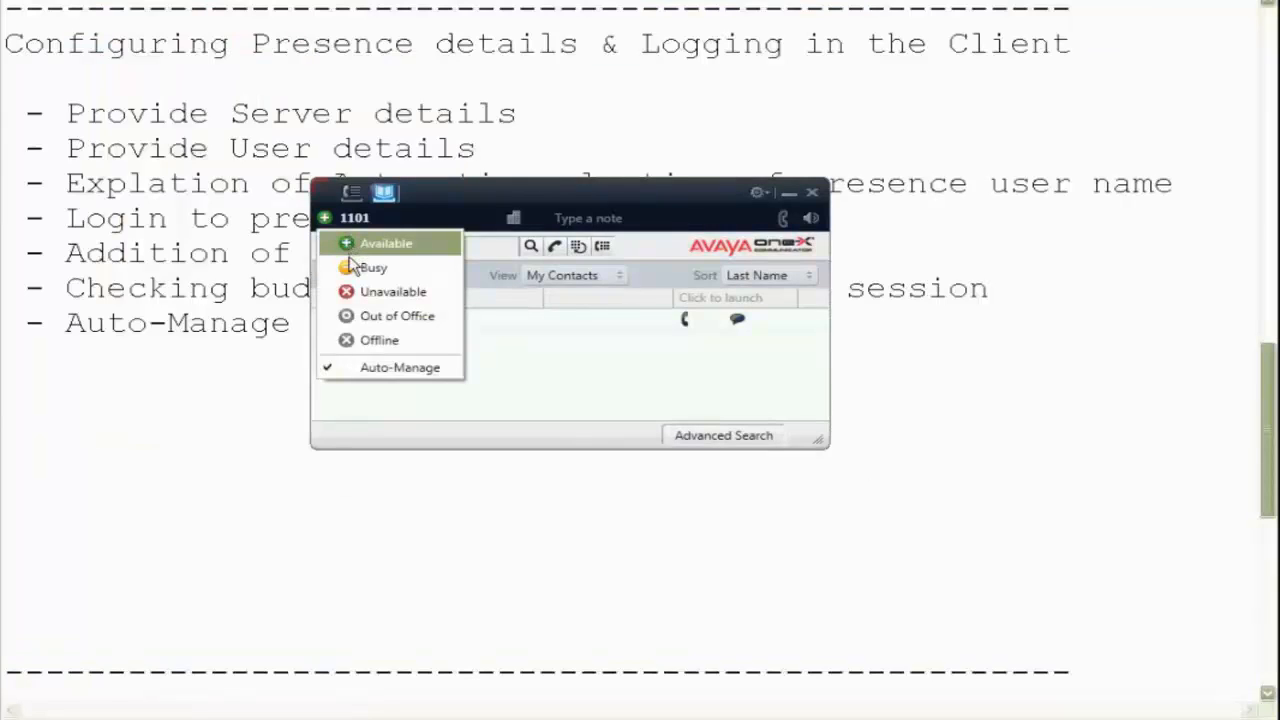
- Set extension 1101's presence to Busy and the other user's presence to Unavailable
{"action": "left_click", "coordinate": [372, 268]}
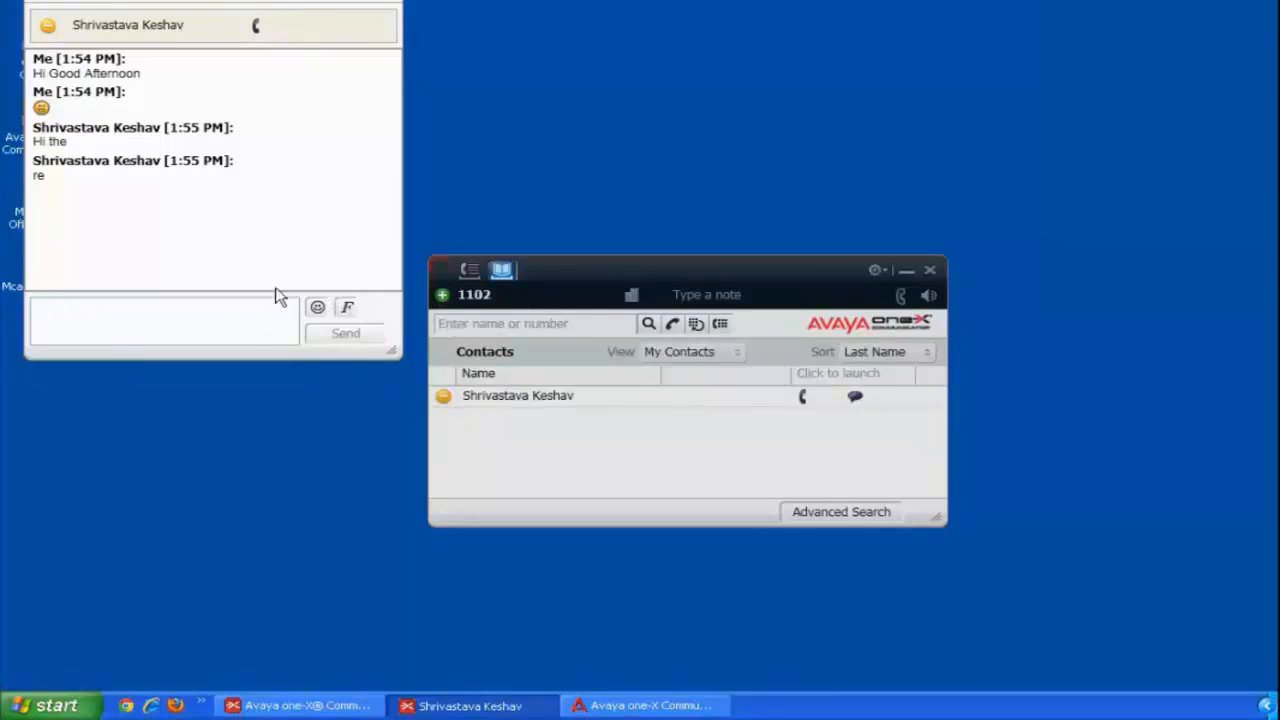
{"action": "mouse_move", "coordinate": [468, 270]}
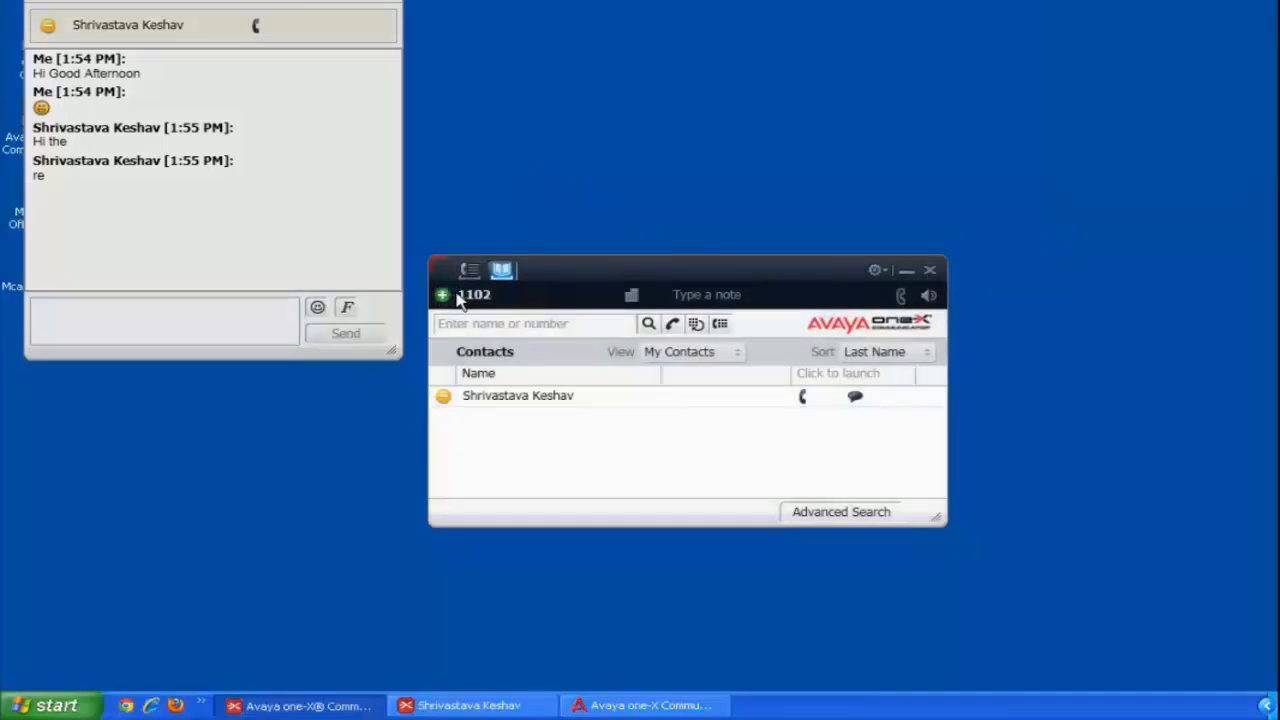
{"action": "left_click", "coordinate": [440, 294]}
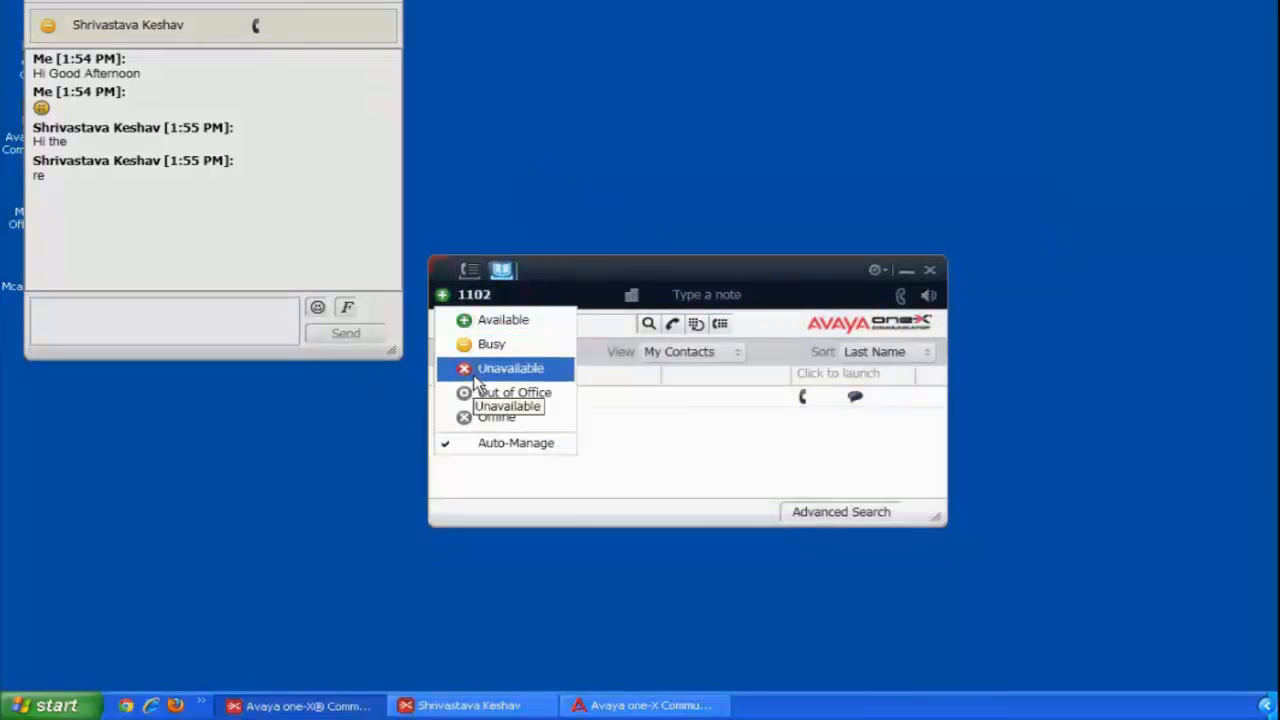
{"action": "left_click", "coordinate": [510, 368]}
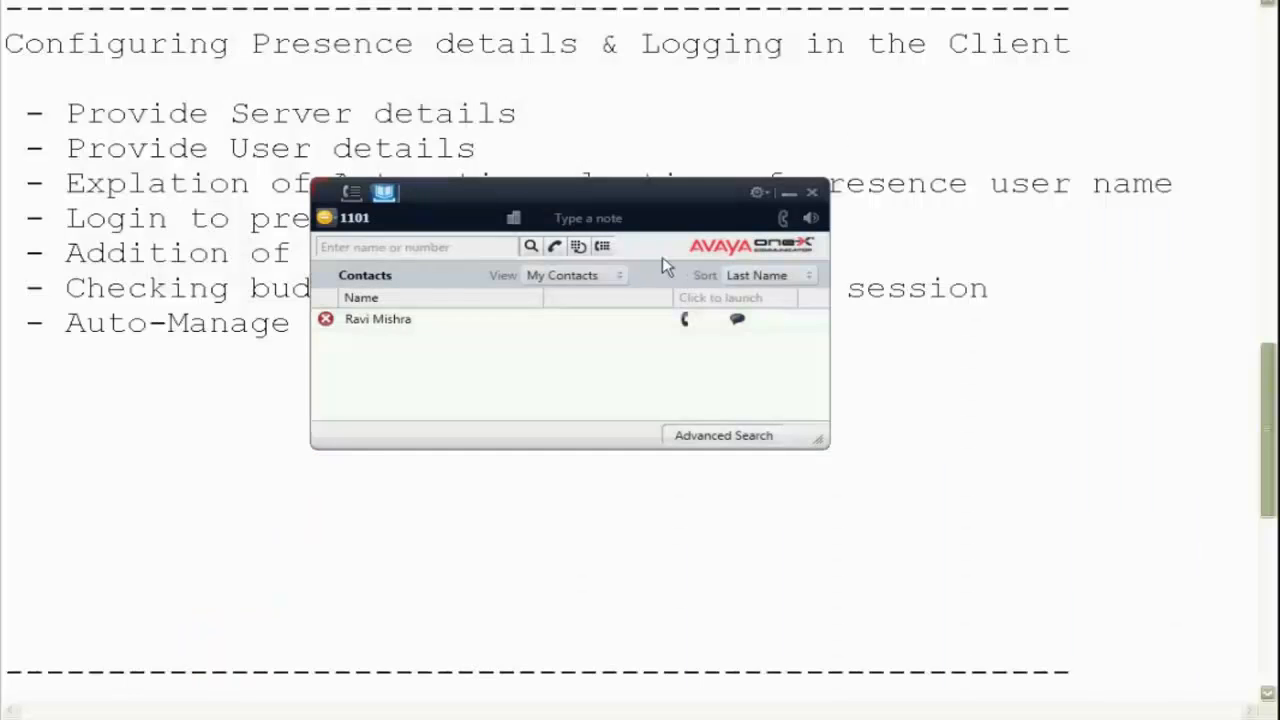
{"action": "mouse_move", "coordinate": [222, 336]}
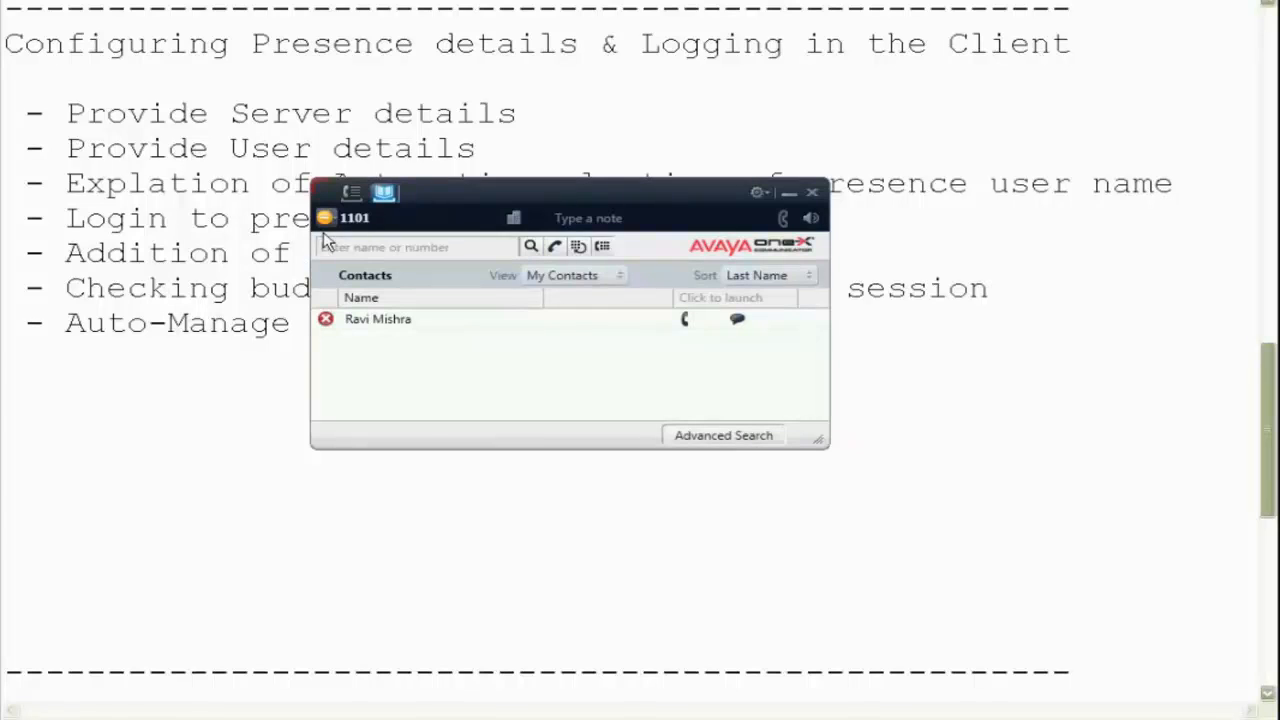
{"action": "mouse_move", "coordinate": [324, 218]}
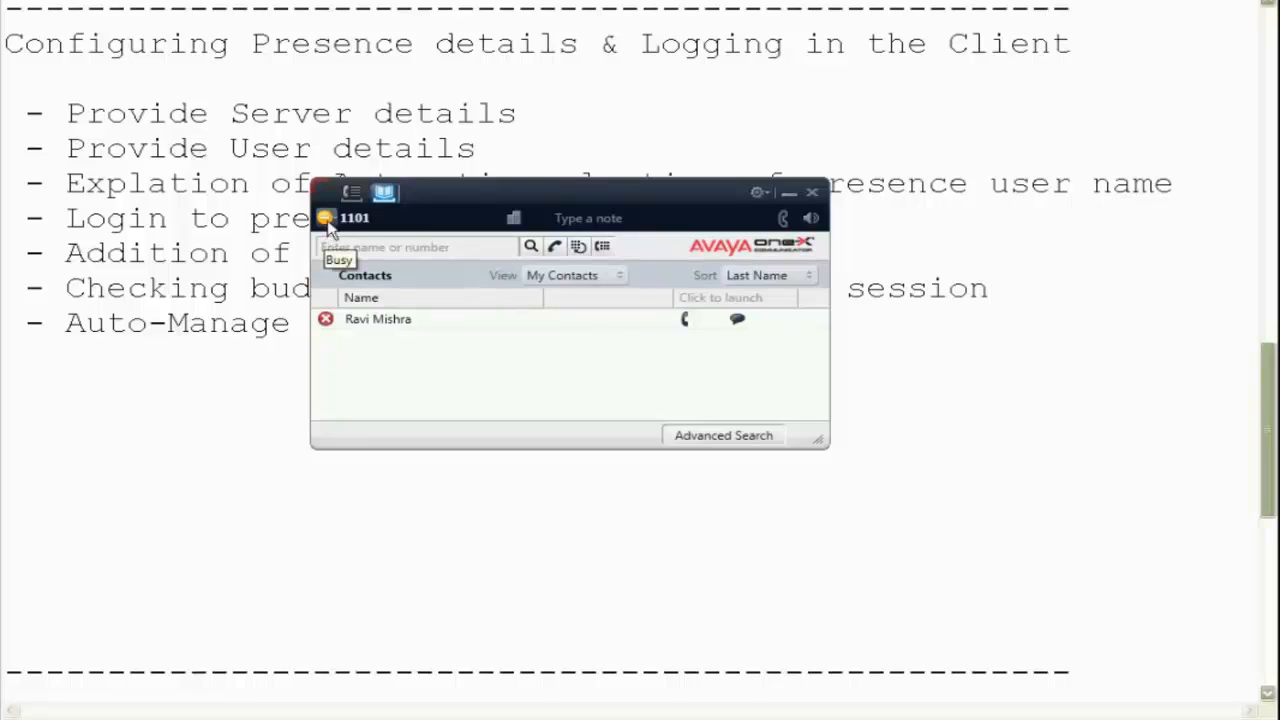
- Change own presence from Busy to an available state and call the contact from extension 1101
{"action": "left_click", "coordinate": [324, 218]}
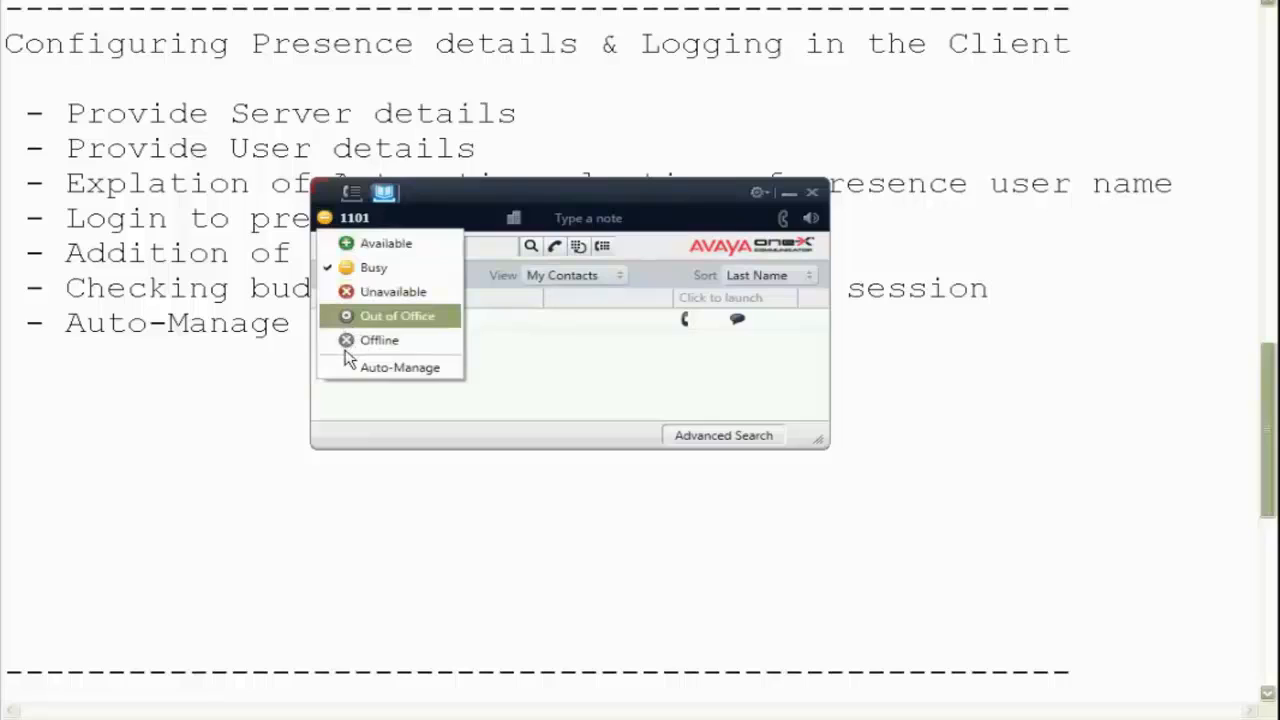
{"action": "mouse_move", "coordinate": [380, 340]}
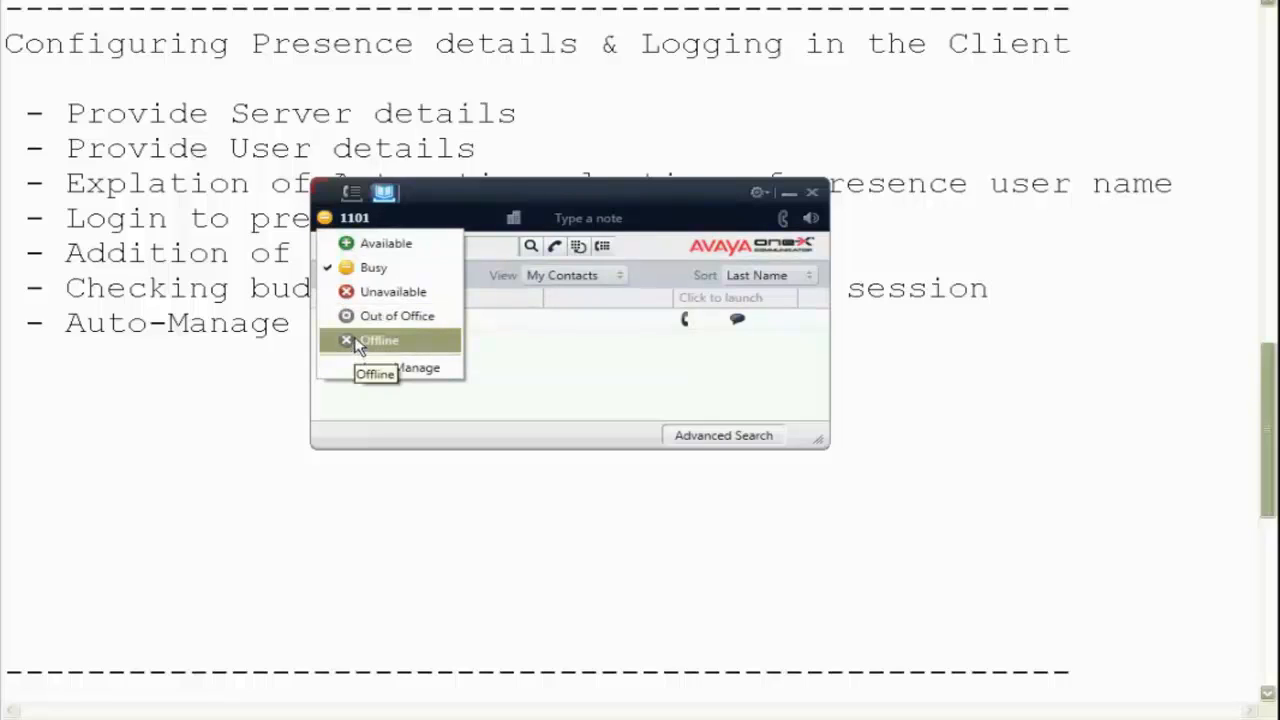
{"action": "left_click", "coordinate": [380, 340]}
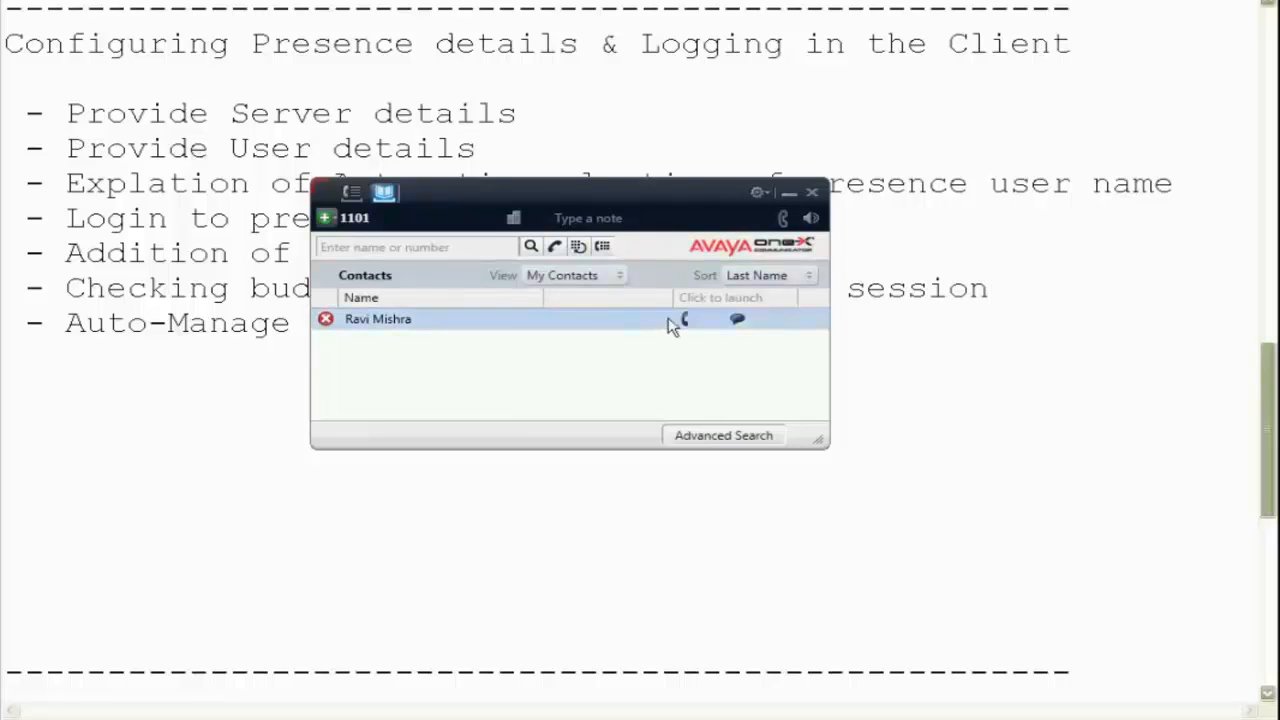
{"action": "mouse_move", "coordinate": [688, 324]}
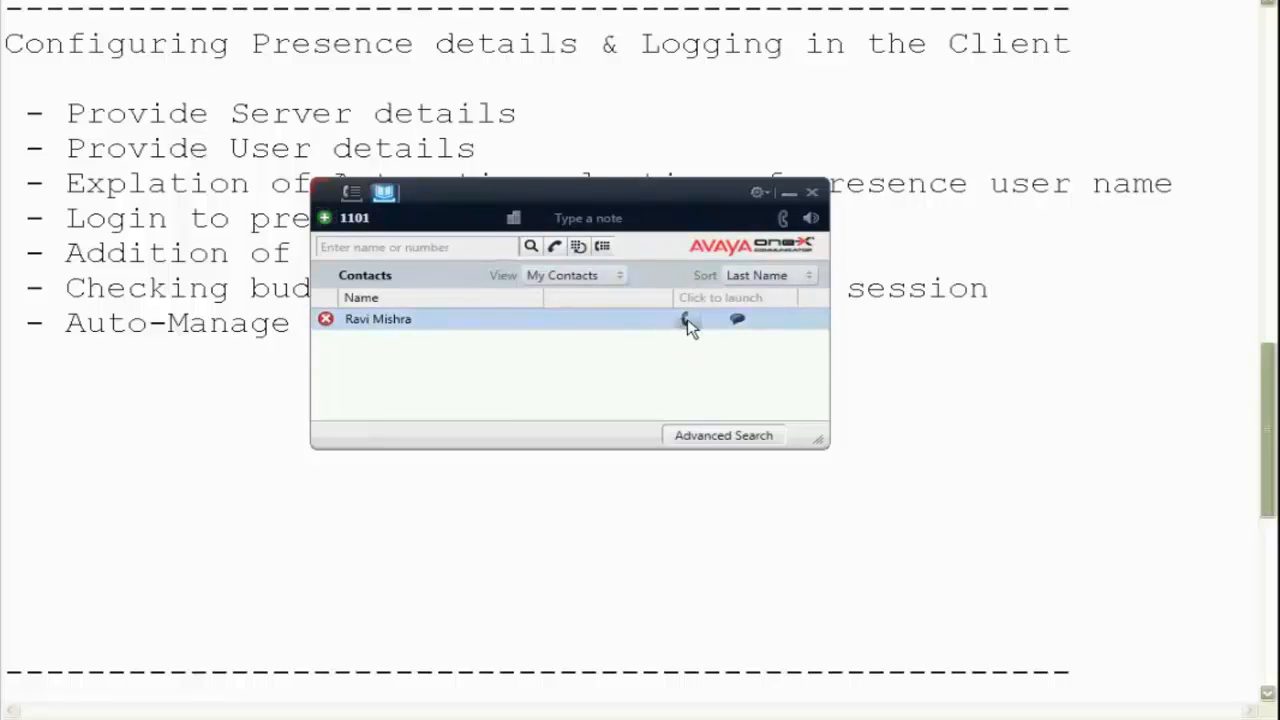
{"action": "left_click", "coordinate": [688, 318]}
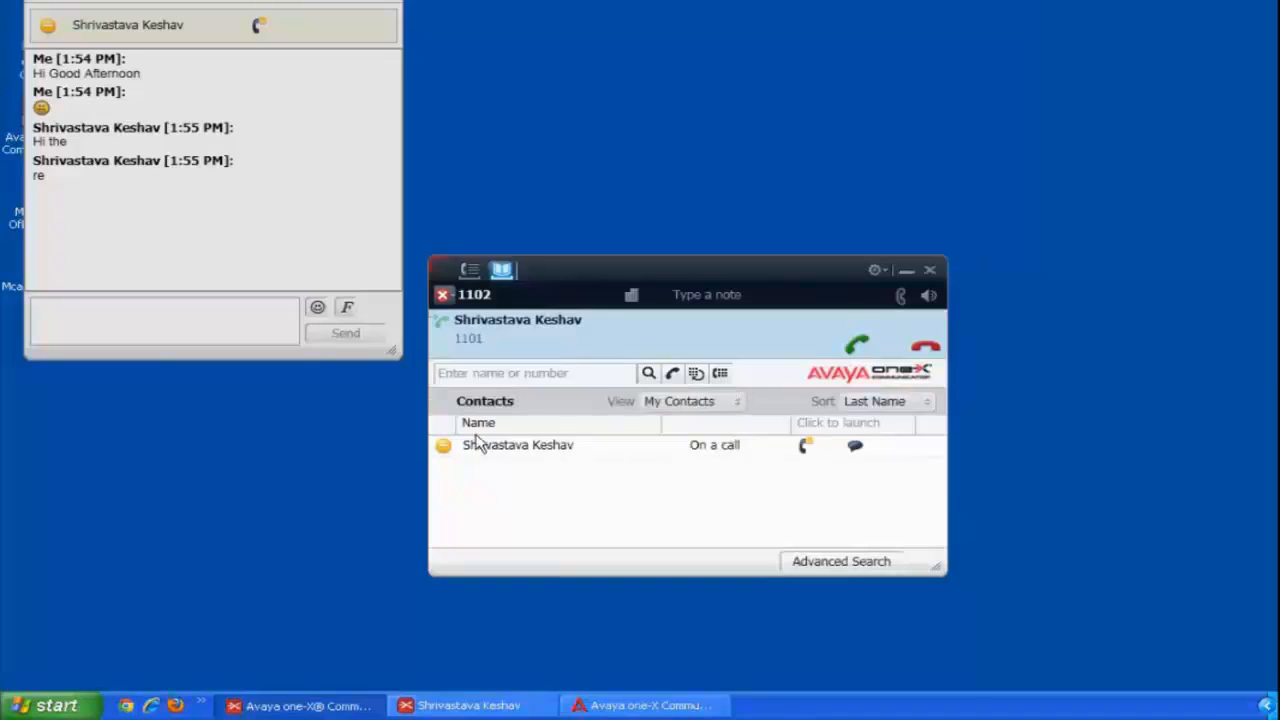
{"action": "mouse_move", "coordinate": [464, 480]}
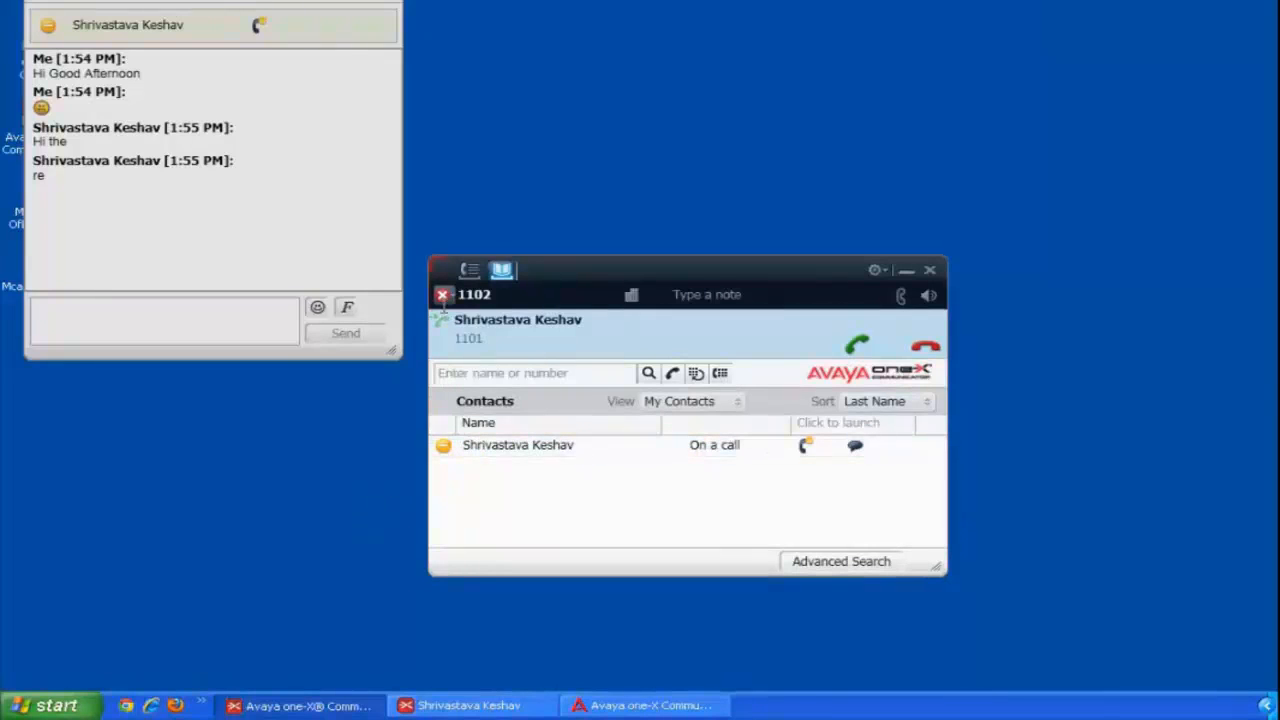
- Answer the incoming call from extension 1101 on extension 1102 and hang up
{"action": "left_click", "coordinate": [442, 294]}
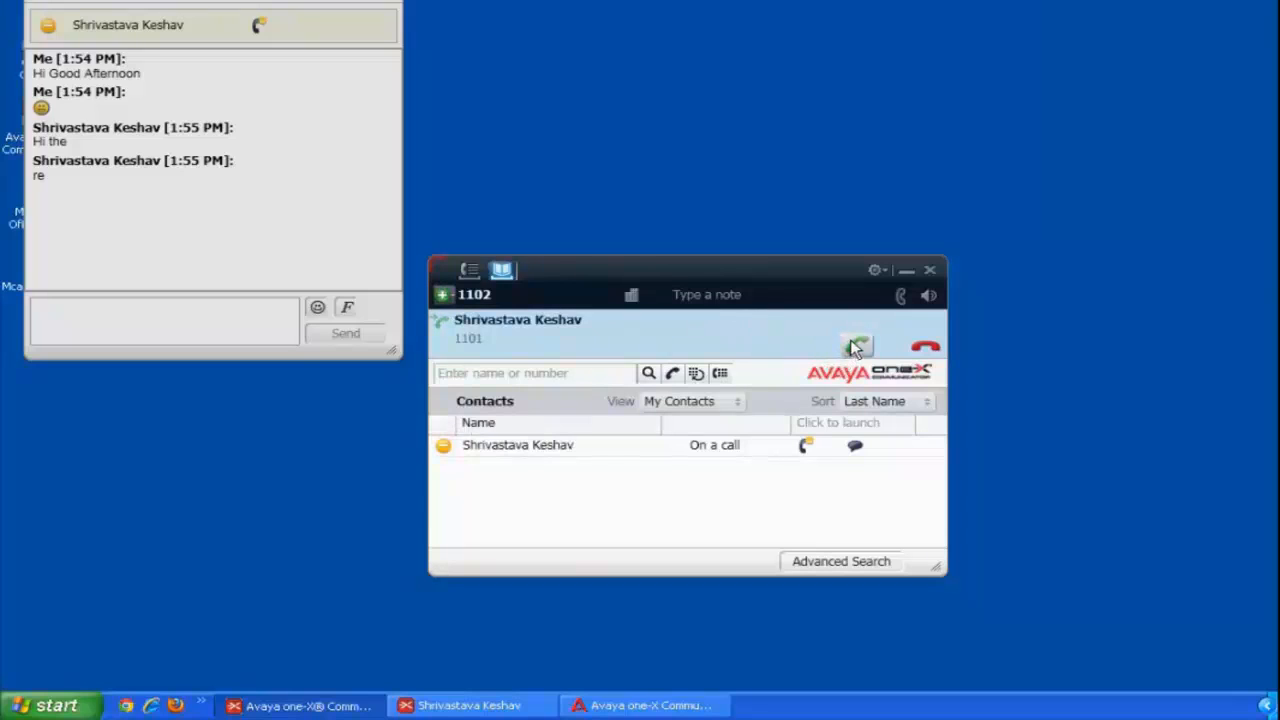
{"action": "left_click", "coordinate": [856, 346]}
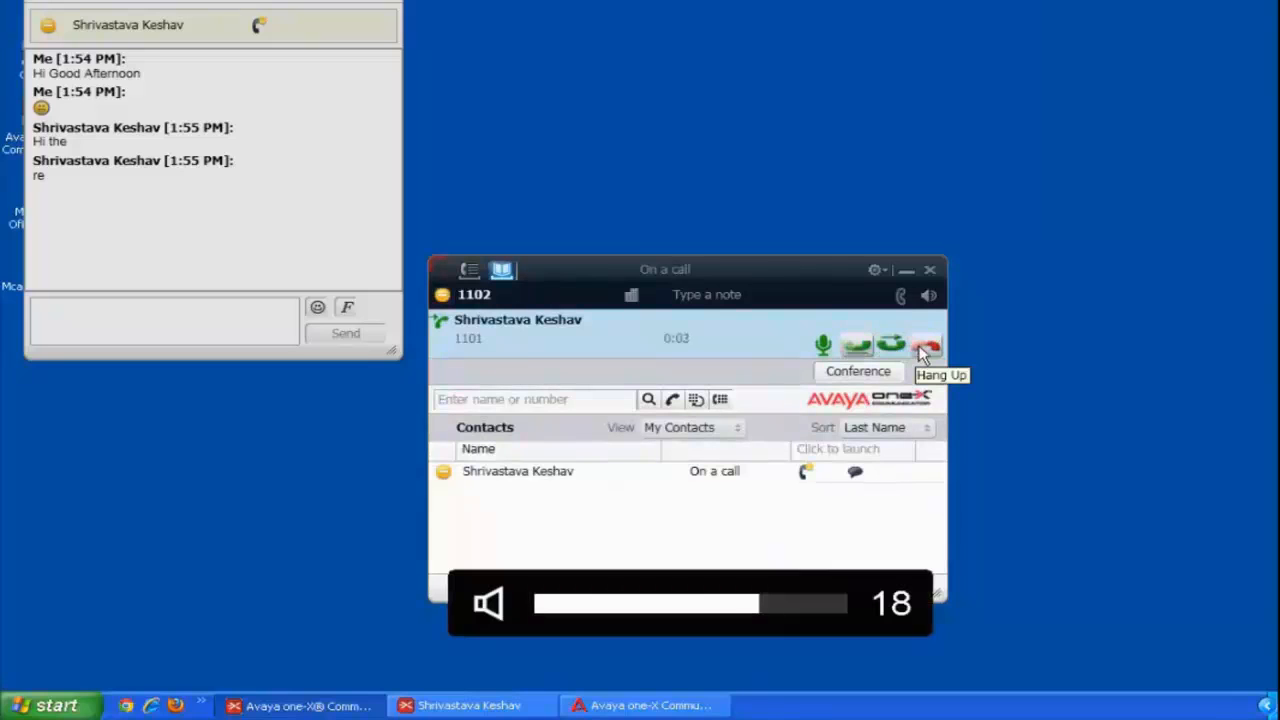
{"action": "left_click", "coordinate": [926, 344]}
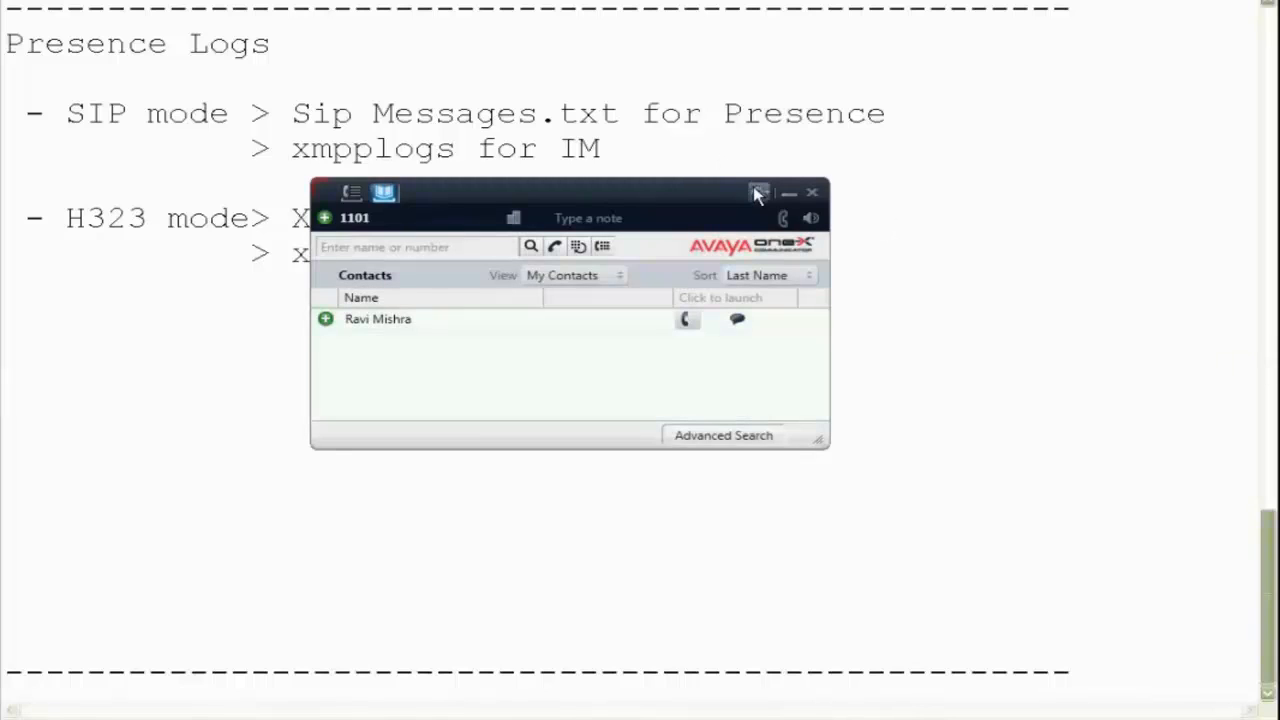
- Enable Diagnostic Logging with issue type Presence in Advanced settings and confirm
{"action": "left_click", "coordinate": [758, 192]}
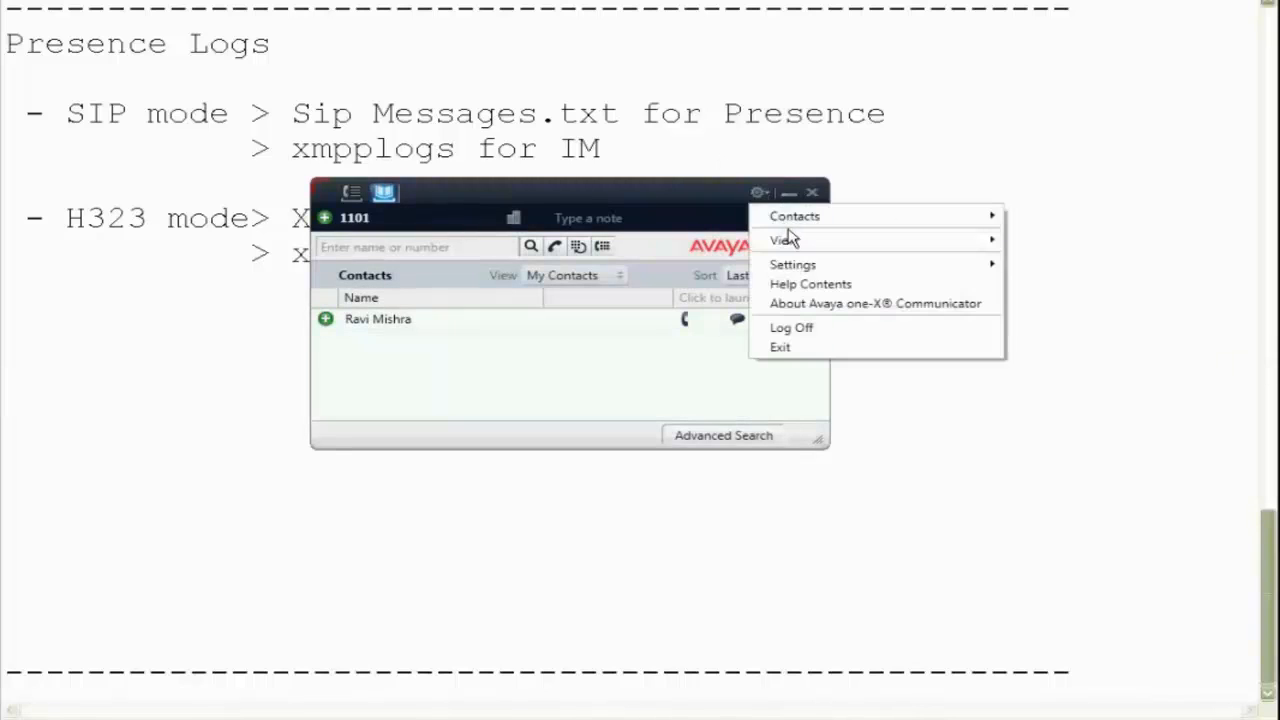
{"action": "mouse_move", "coordinate": [792, 264]}
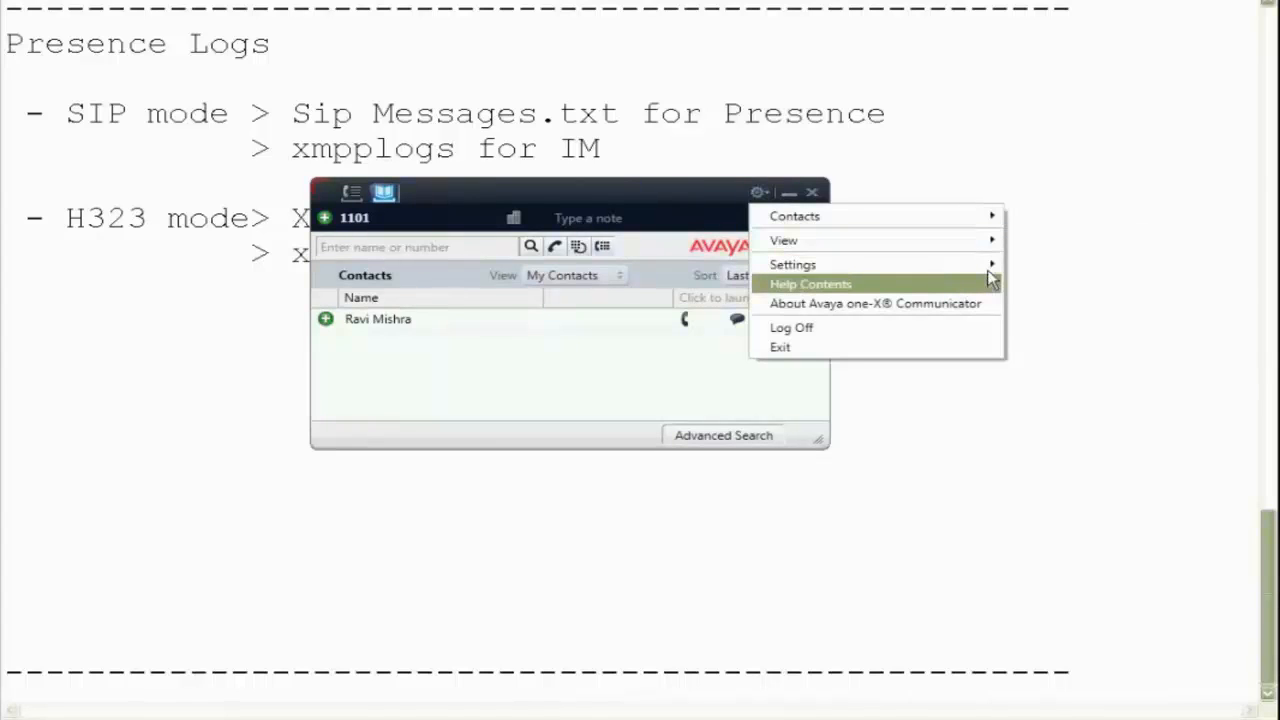
{"action": "mouse_move", "coordinate": [792, 264]}
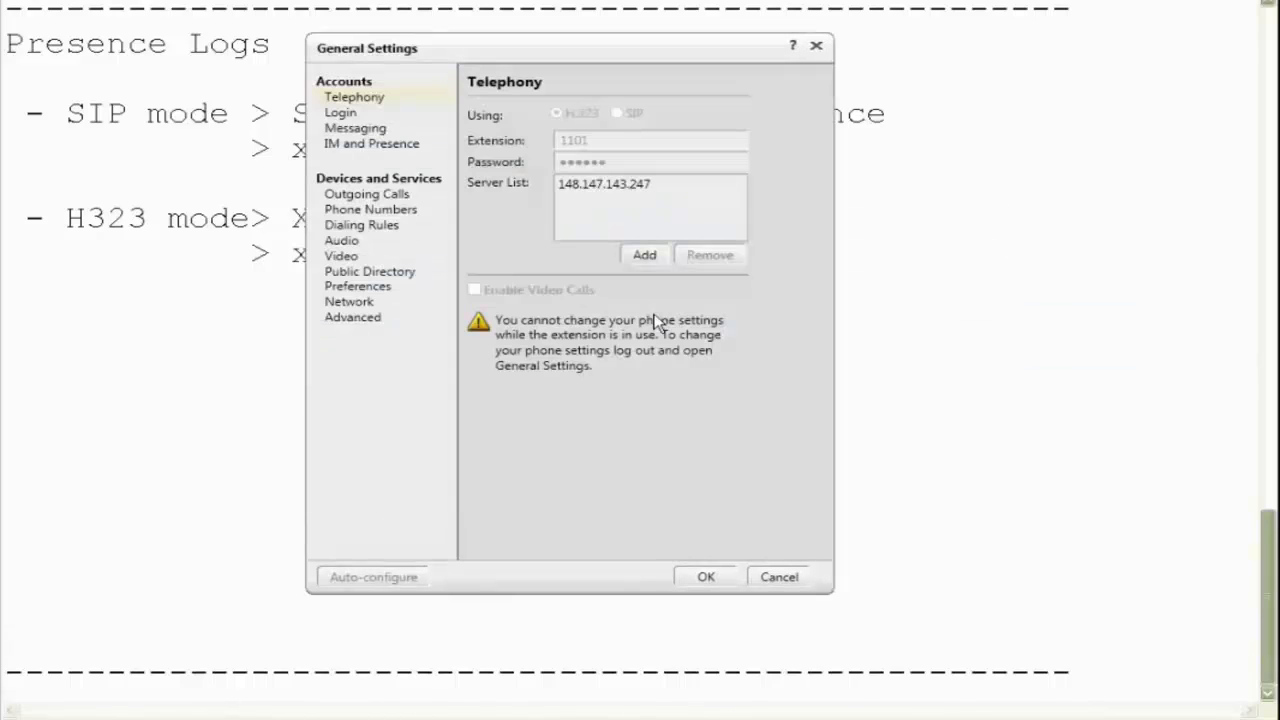
{"action": "mouse_move", "coordinate": [390, 316]}
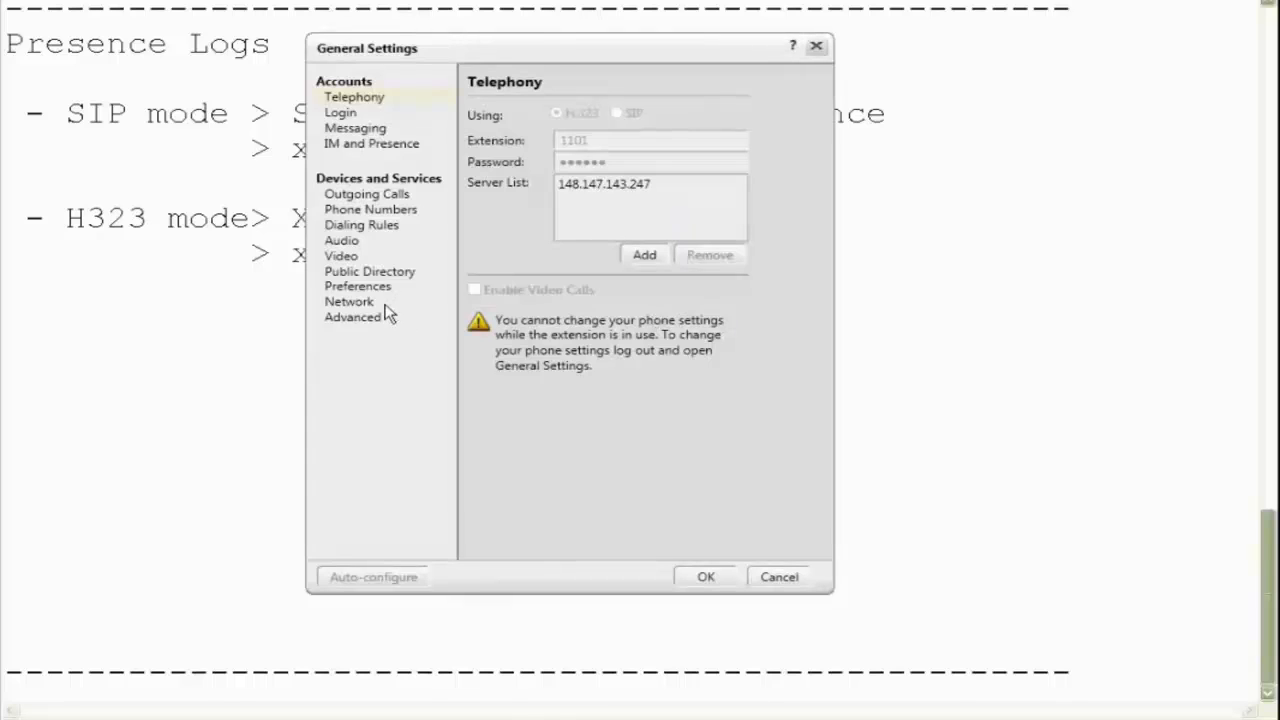
{"action": "left_click", "coordinate": [536, 122]}
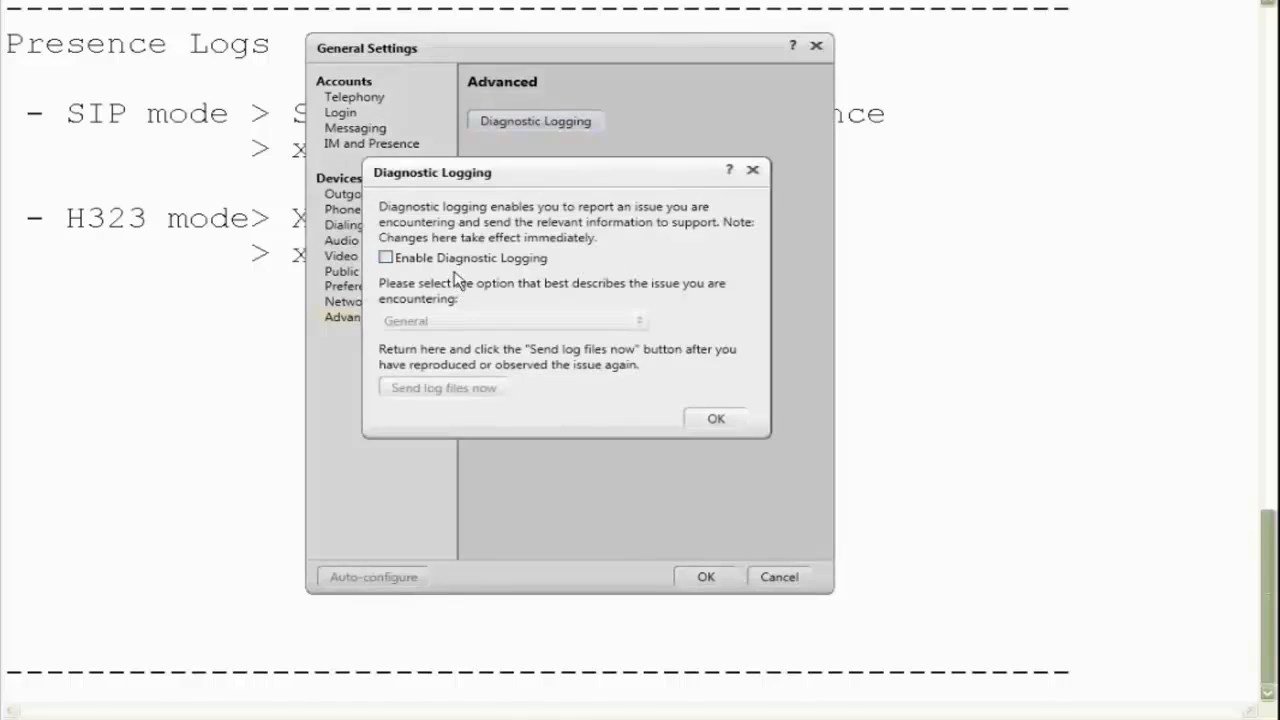
{"action": "left_click", "coordinate": [384, 256]}
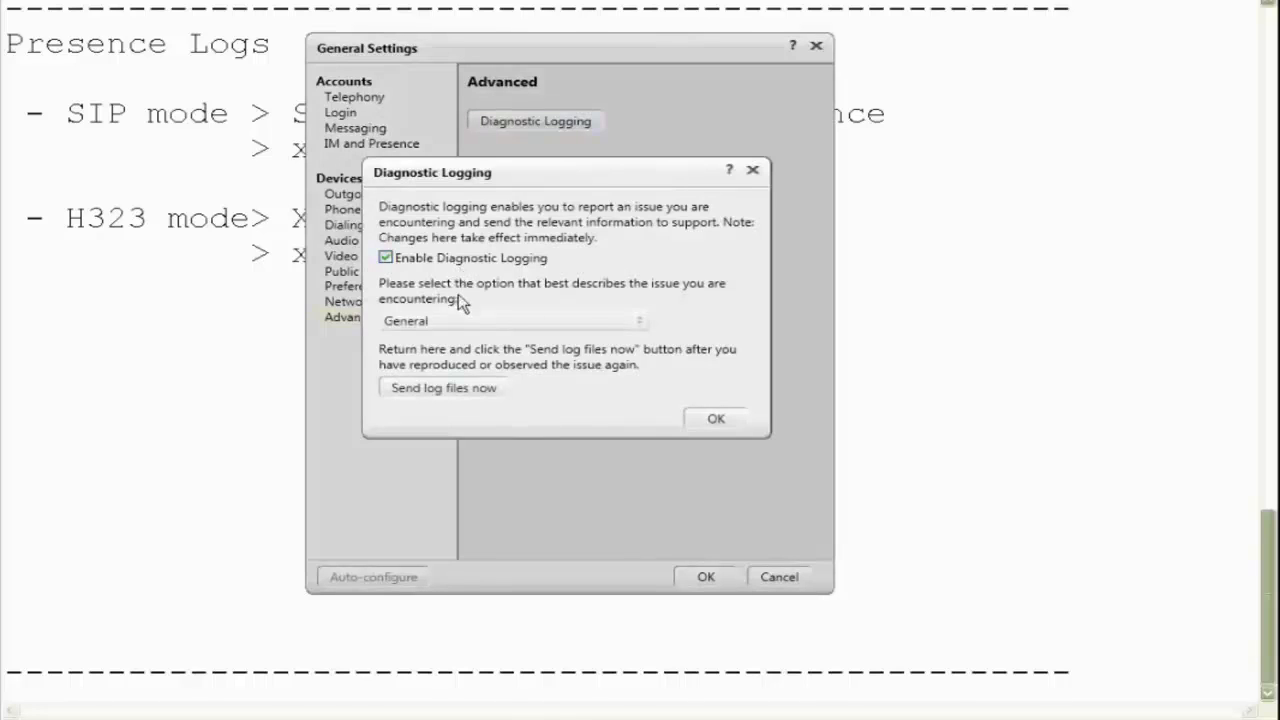
{"action": "left_click", "coordinate": [512, 320]}
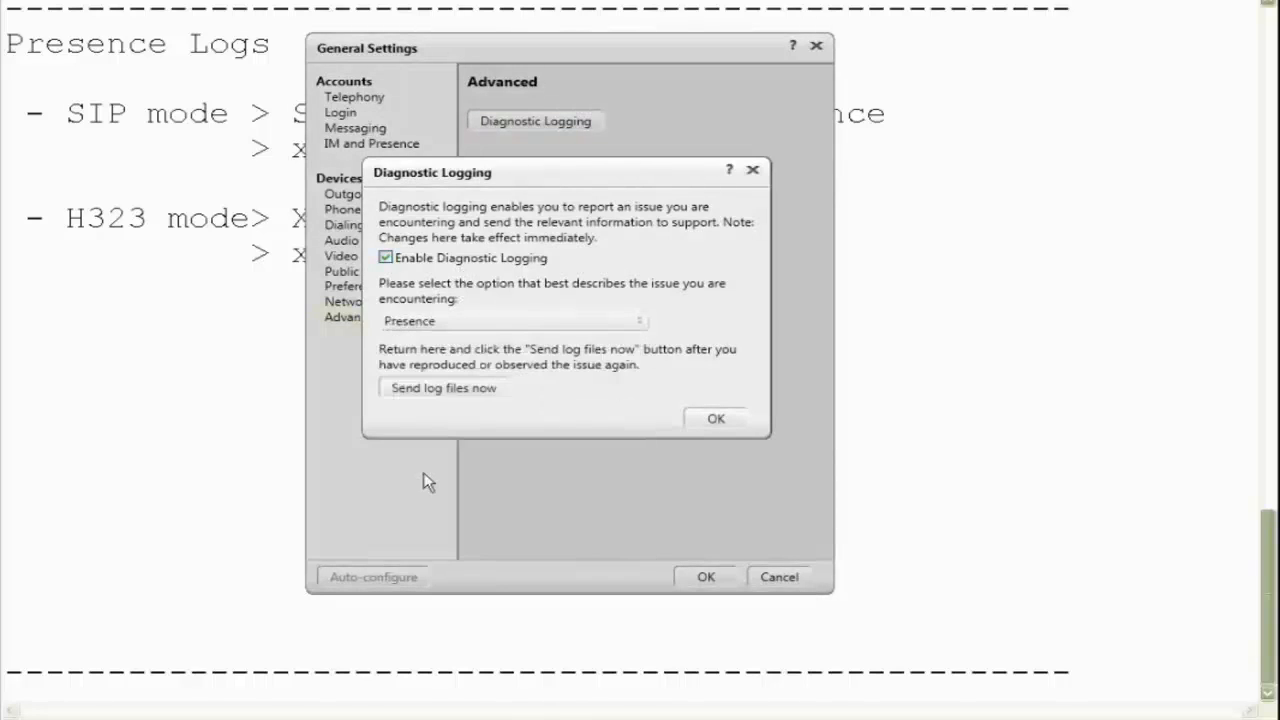
{"action": "mouse_move", "coordinate": [716, 418]}
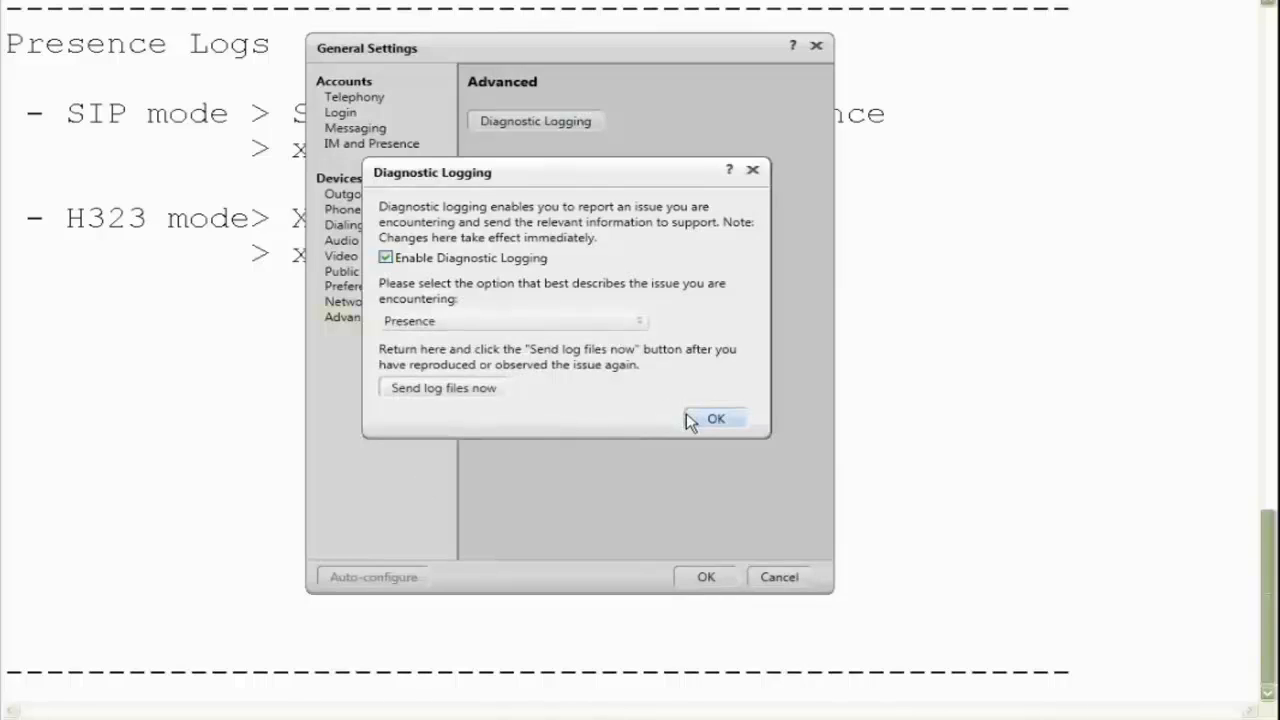
{"action": "left_click", "coordinate": [716, 418]}
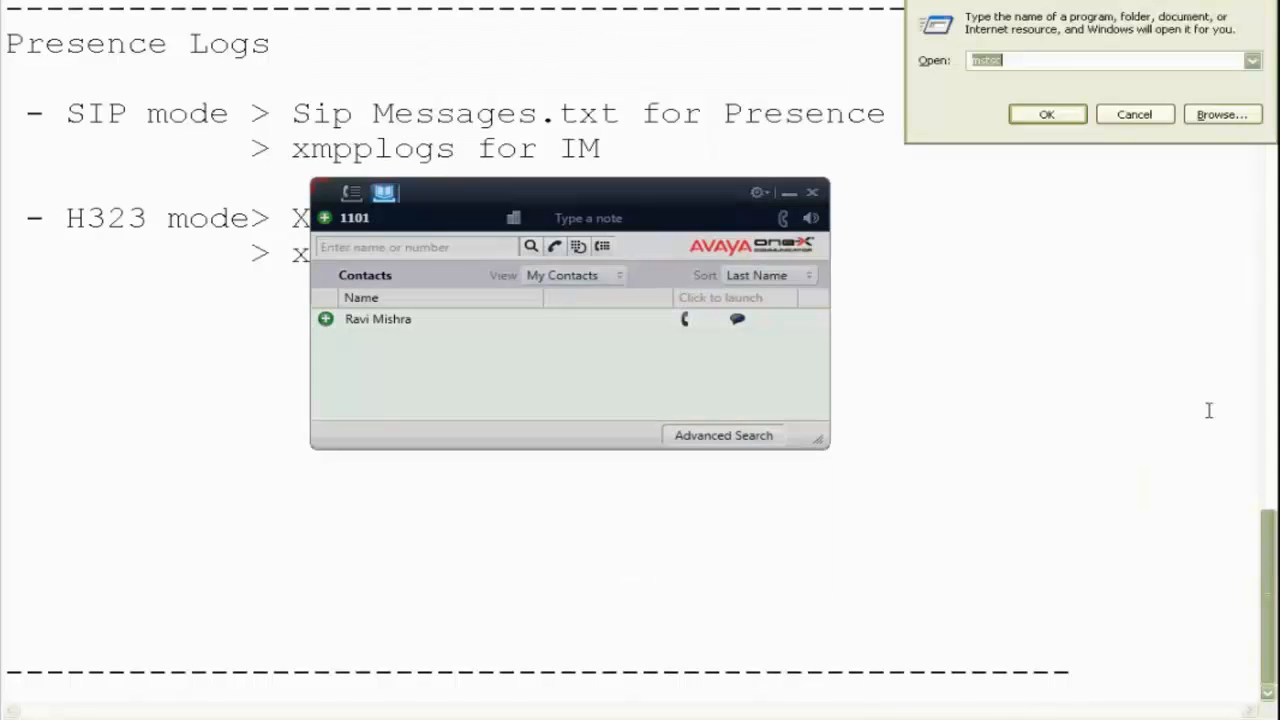
- Browse %appdata% to Avaya one-X Communicator's Log Files folder and select XmppLog.txt
{"action": "type", "text": "%"}
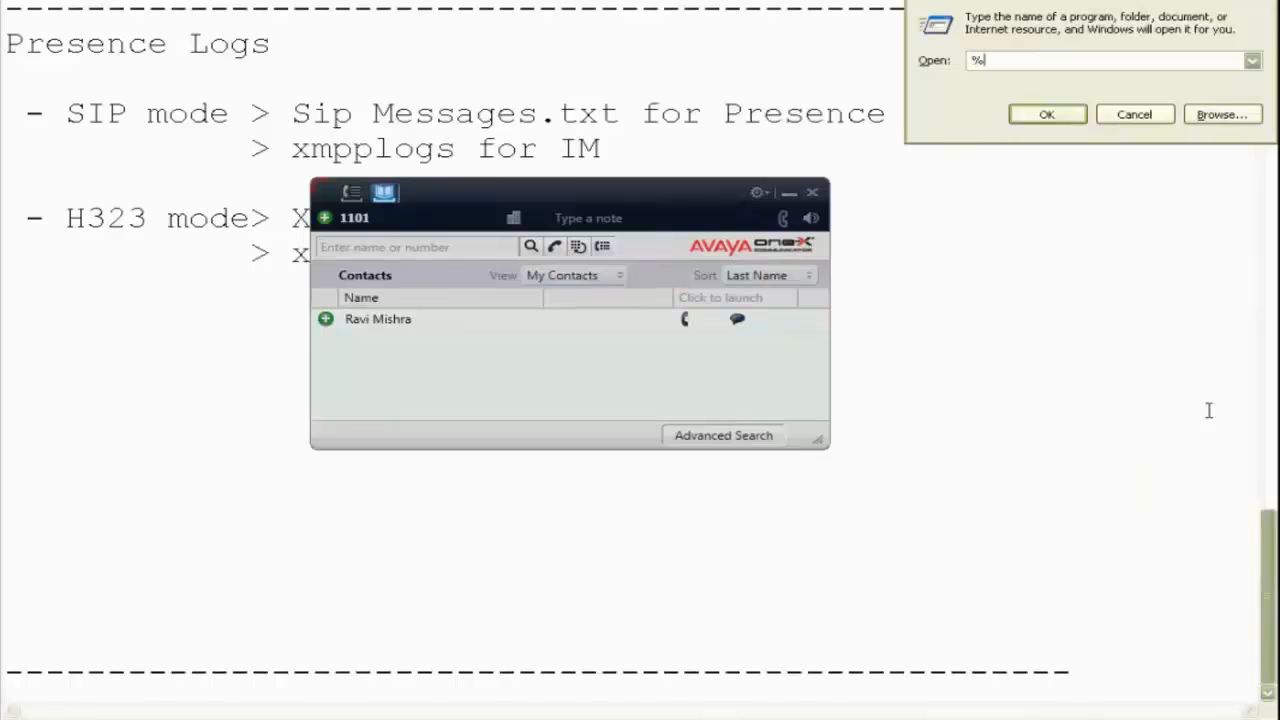
{"action": "type", "text": "appdata%"}
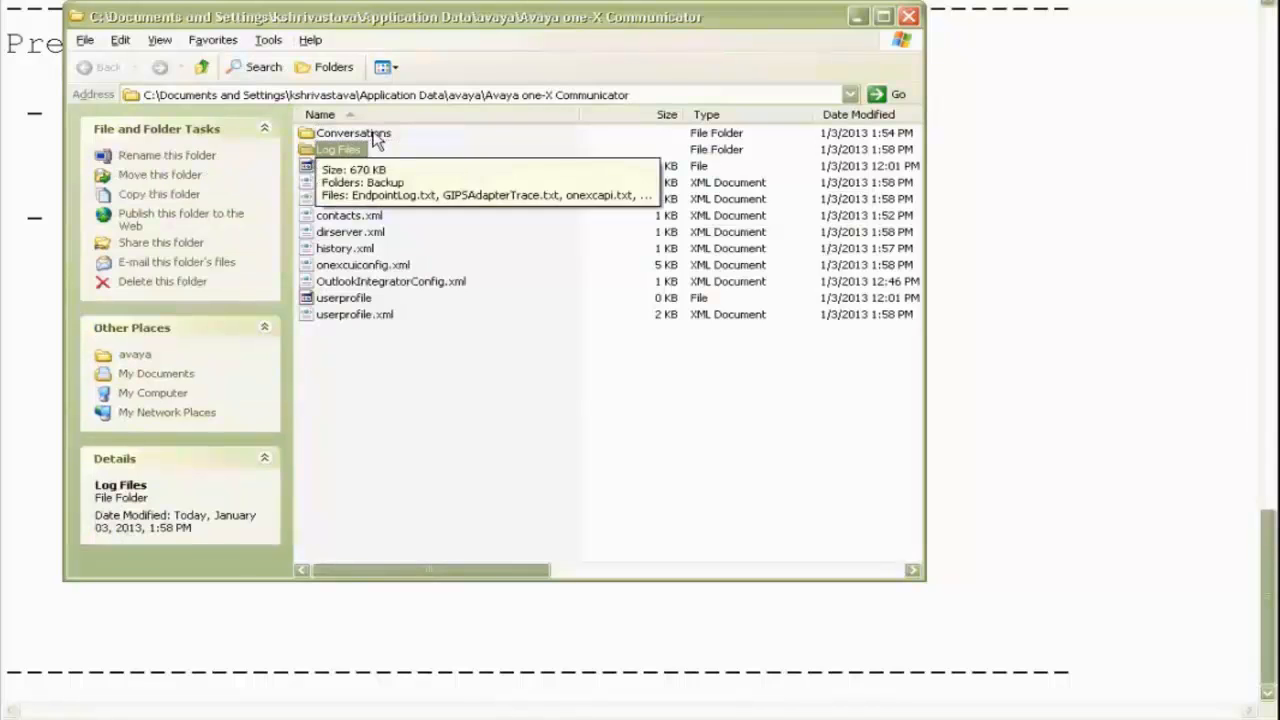
{"action": "double_click", "coordinate": [340, 148]}
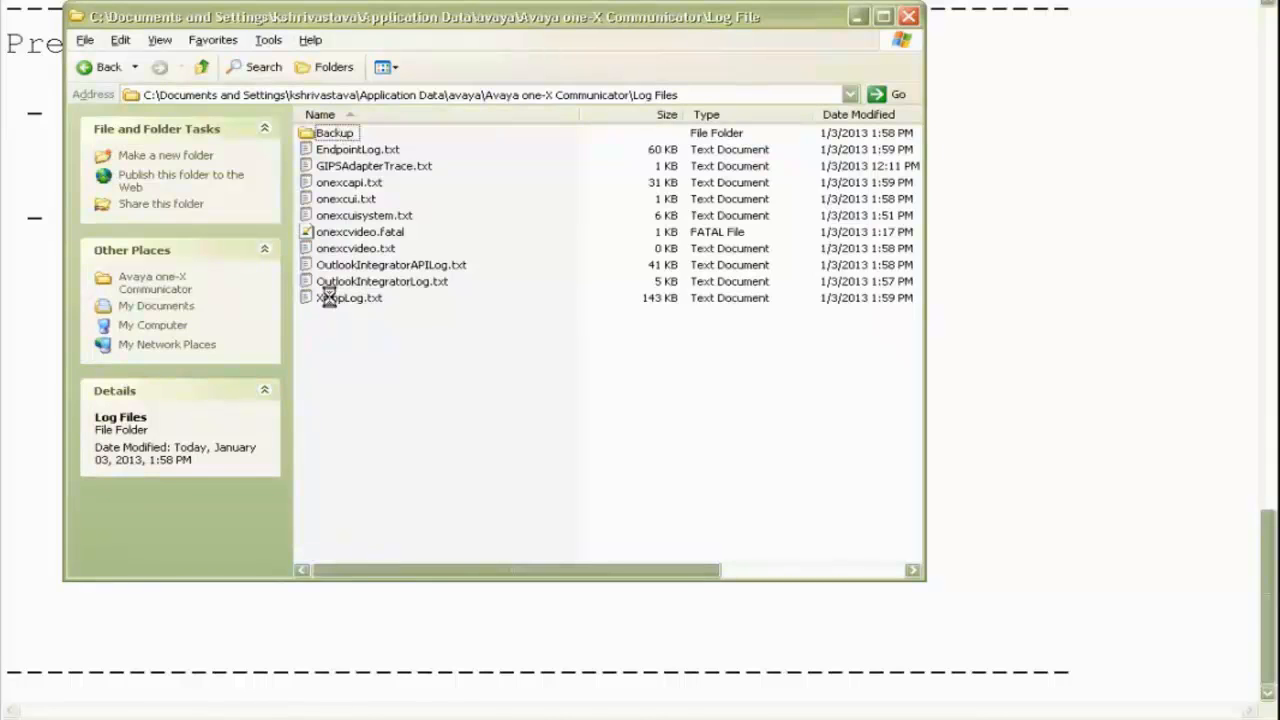
{"action": "left_click", "coordinate": [348, 296]}
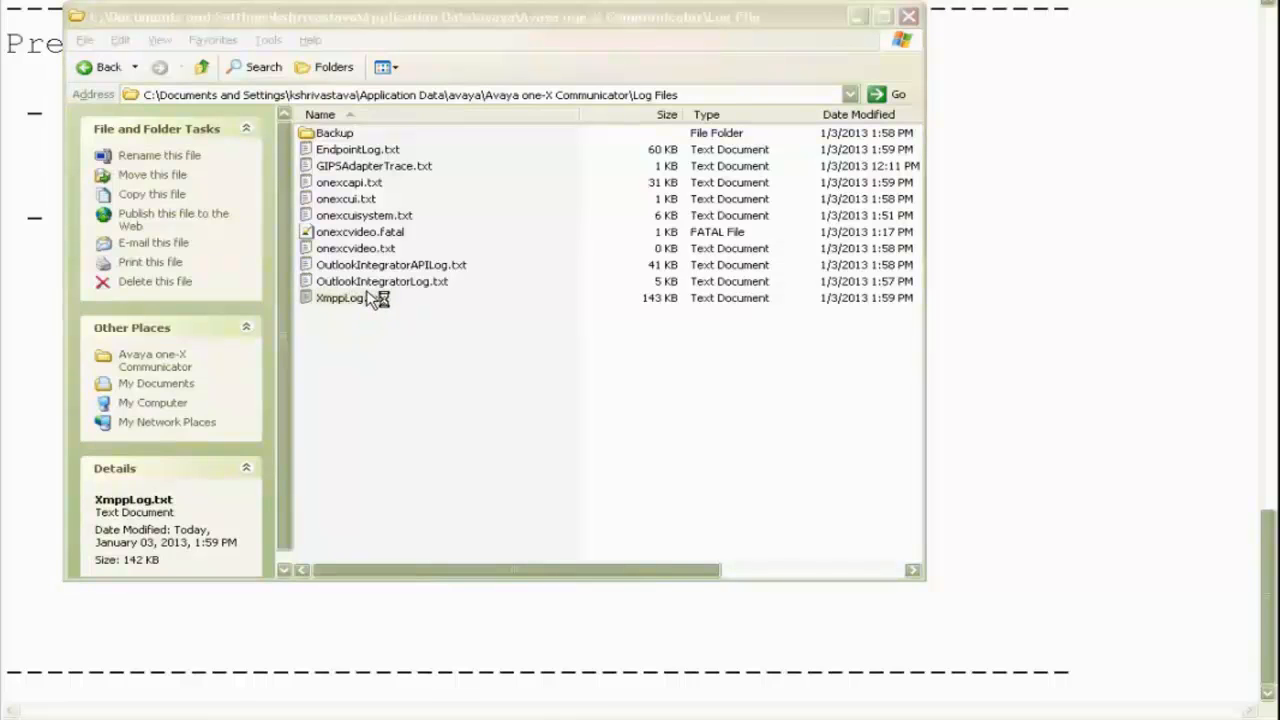
{"action": "mouse_move", "coordinate": [568, 292]}
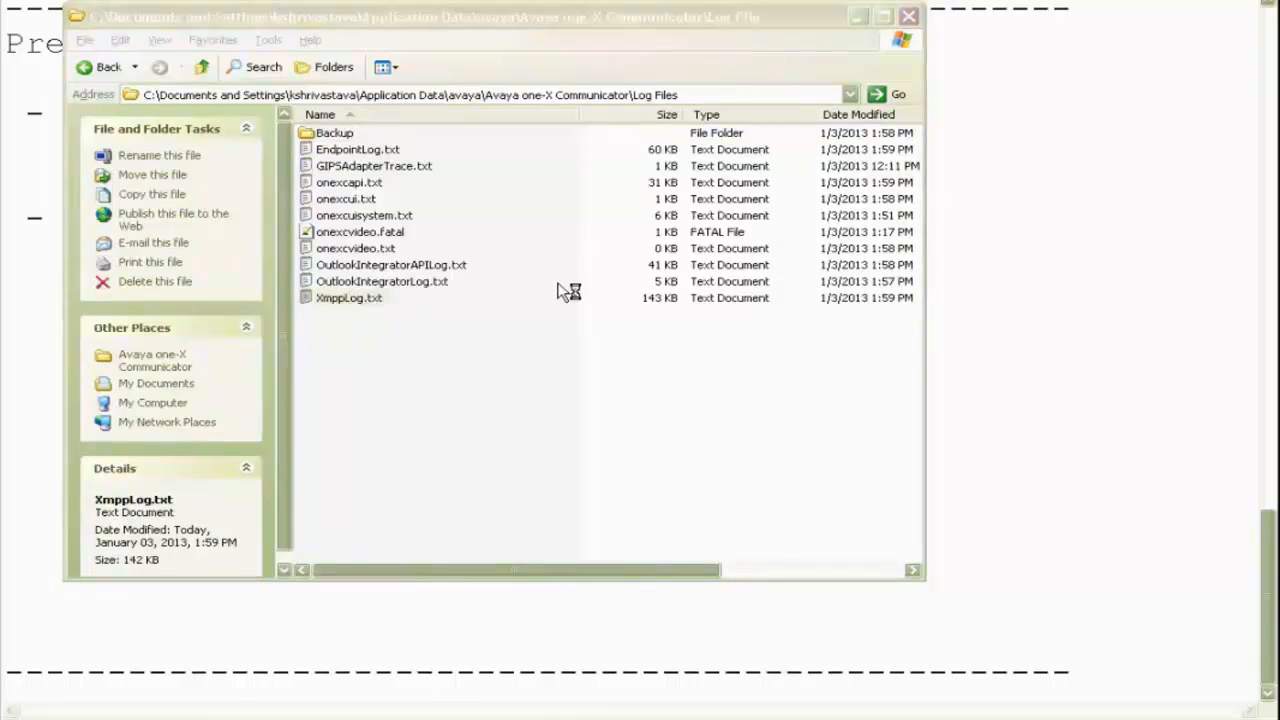